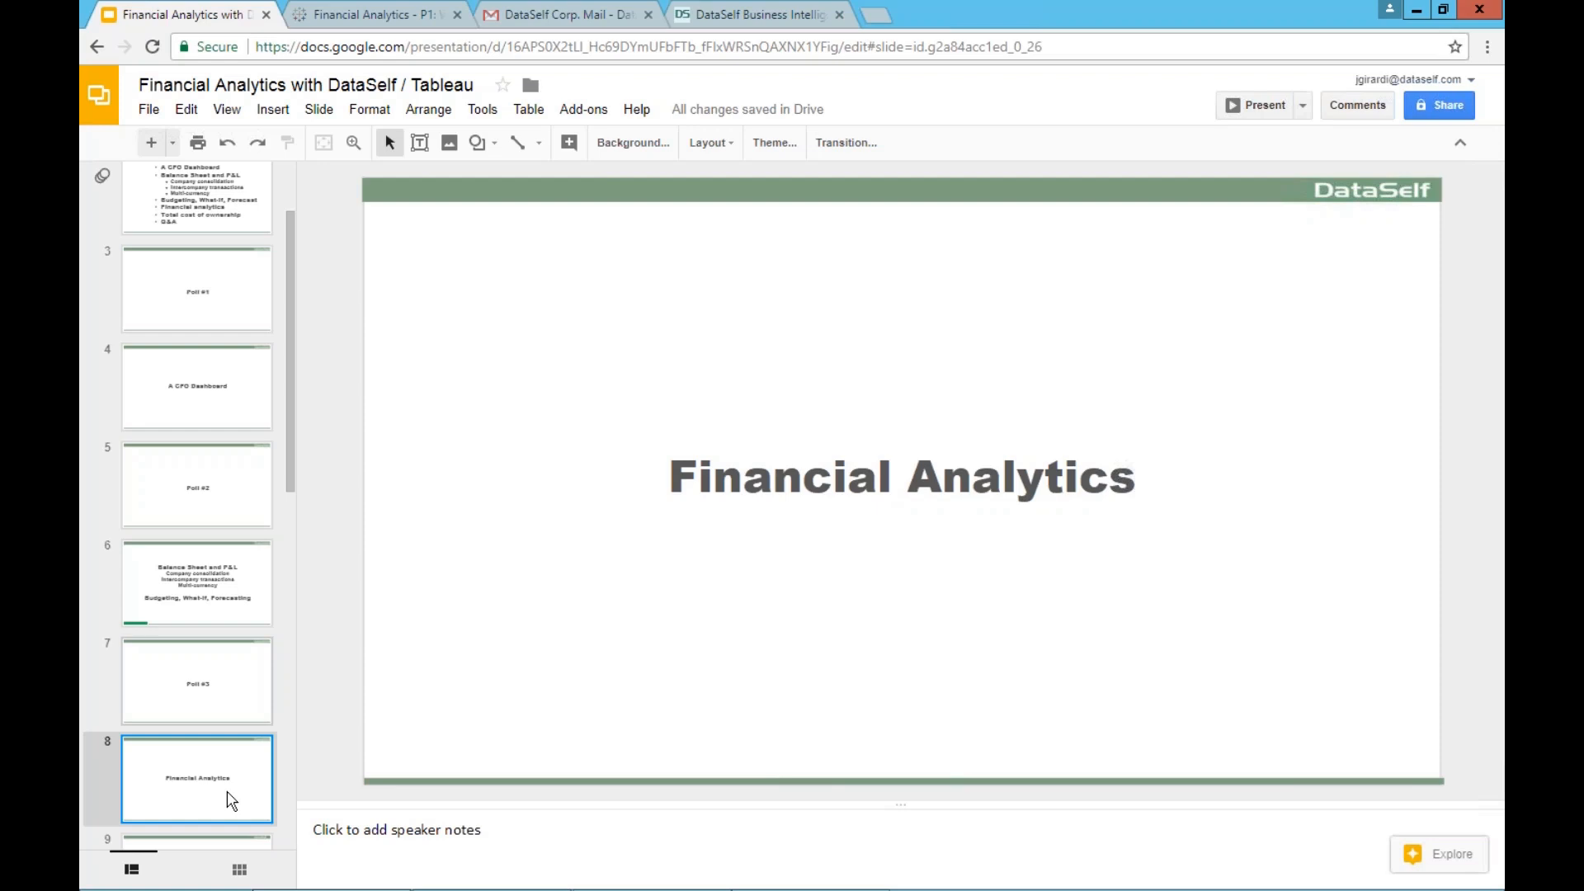
Switch from the slides to the analytics portal and choose the What-If Forecast report from favourites
left_click(376, 15)
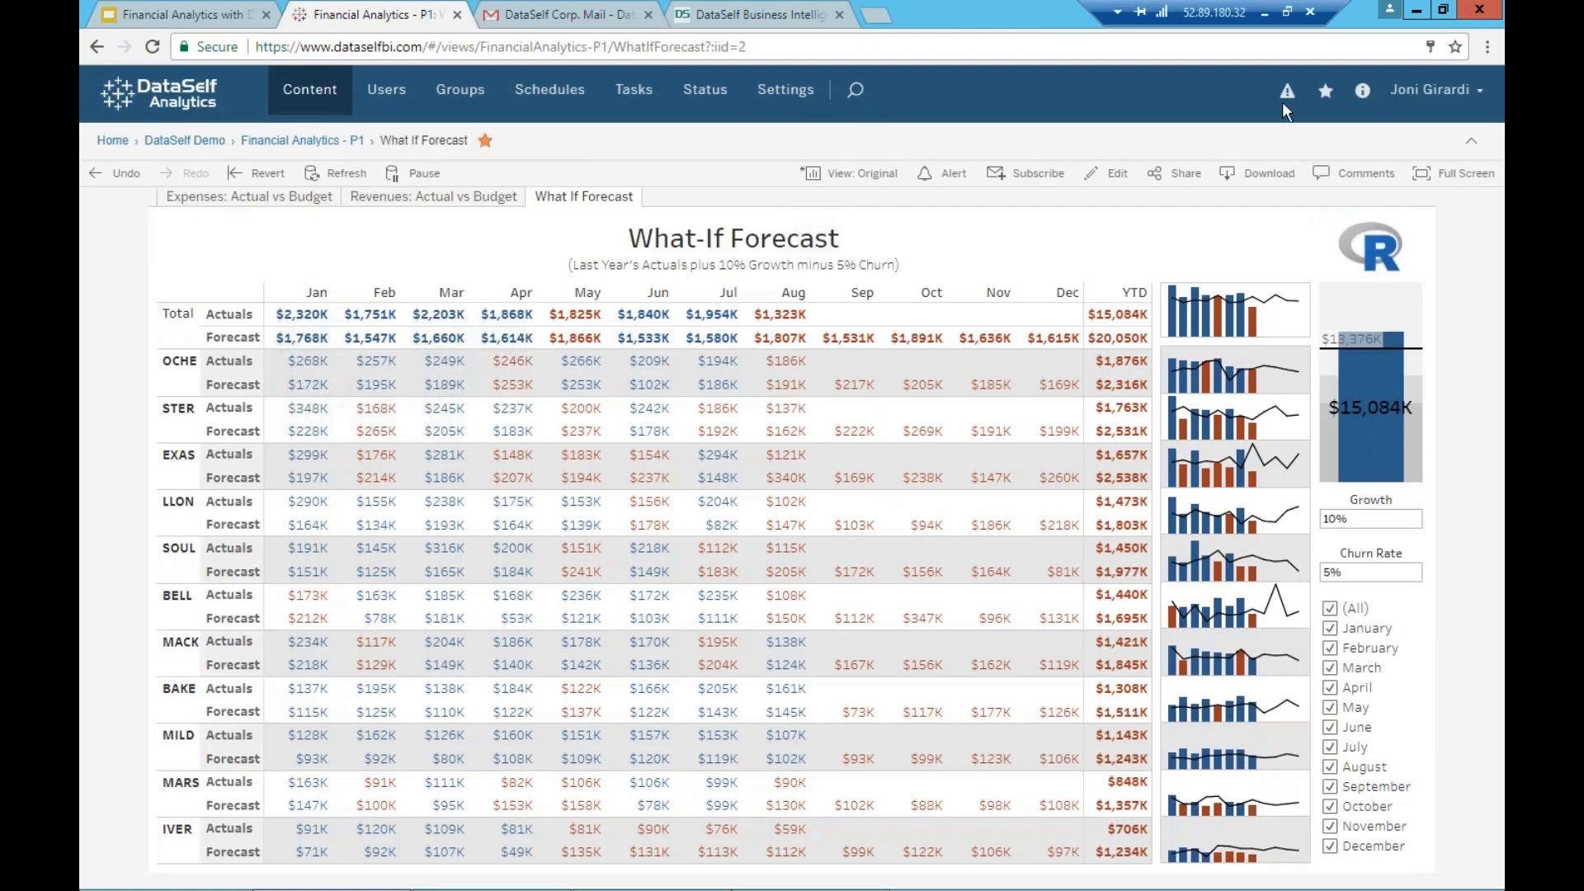
left_click(1325, 89)
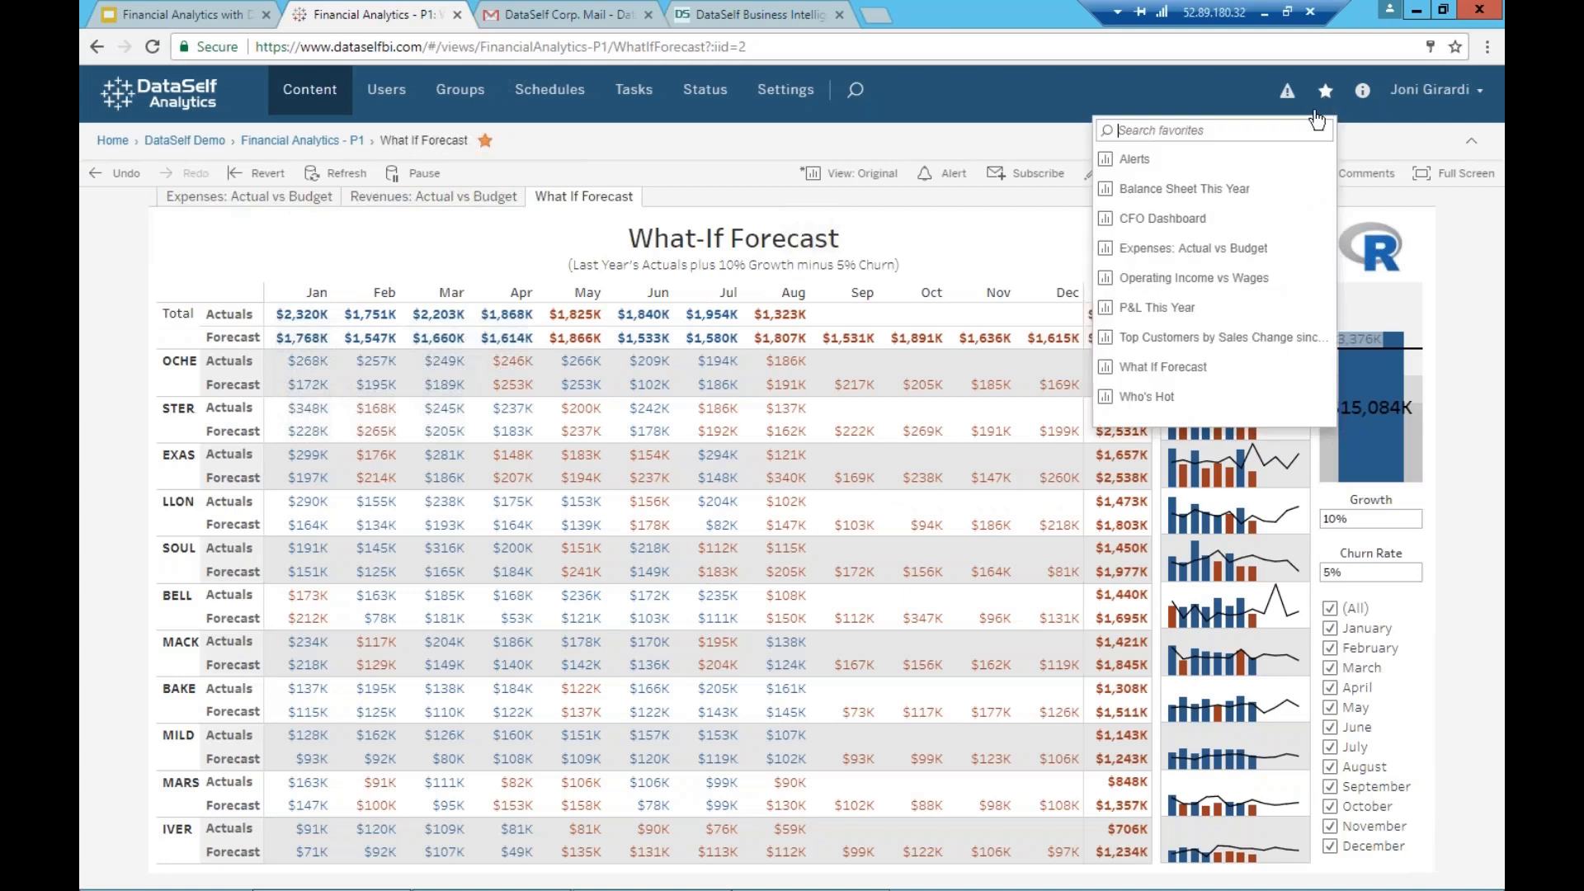
left_click(1161, 218)
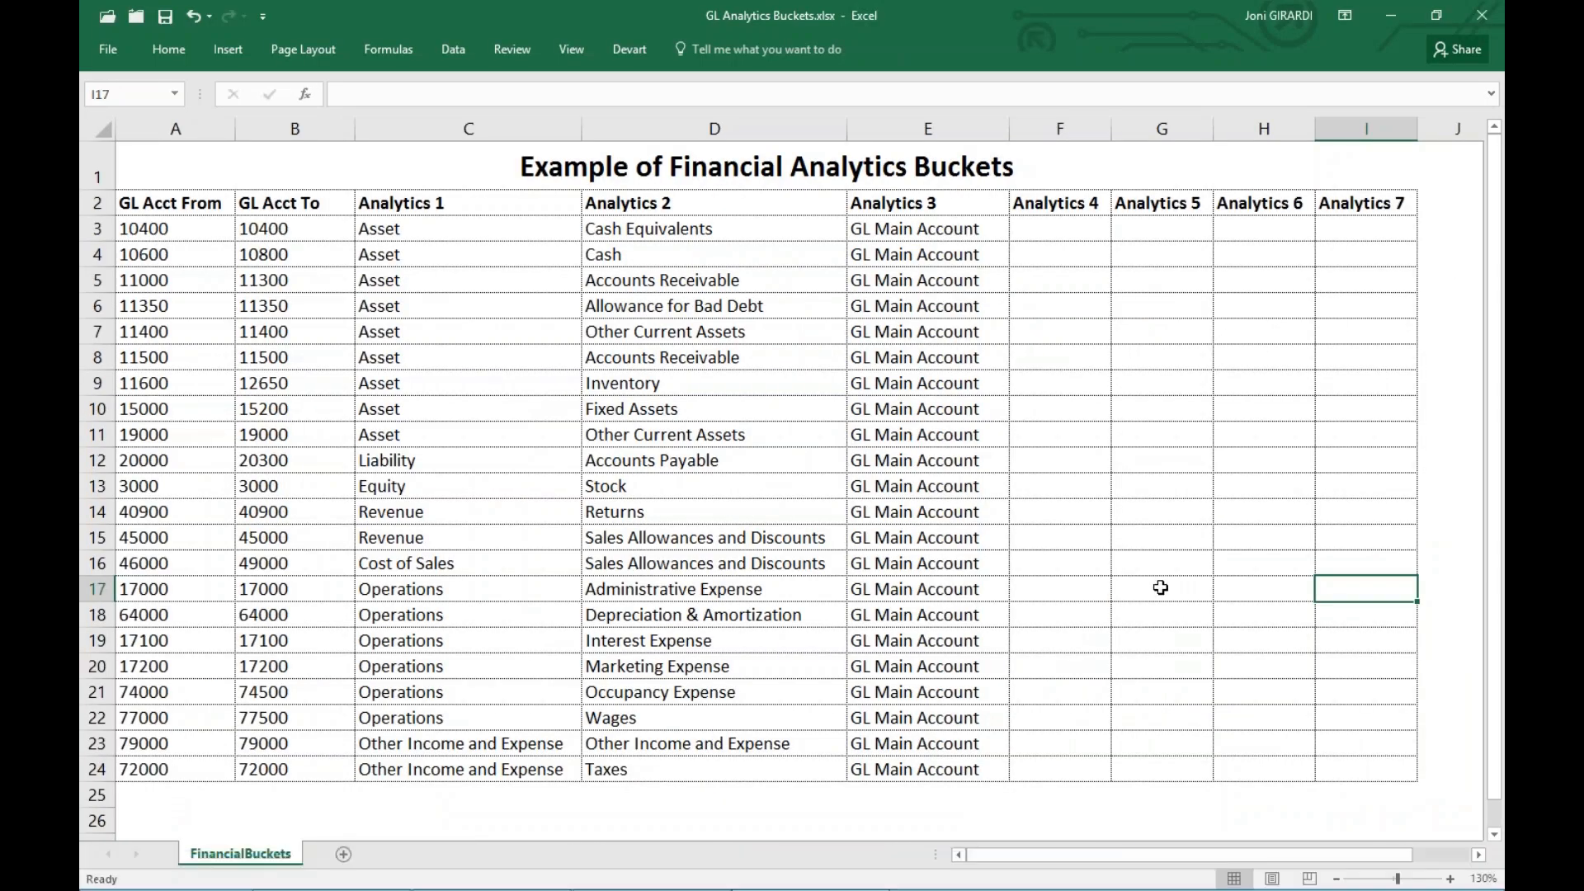
mouse_move(937, 475)
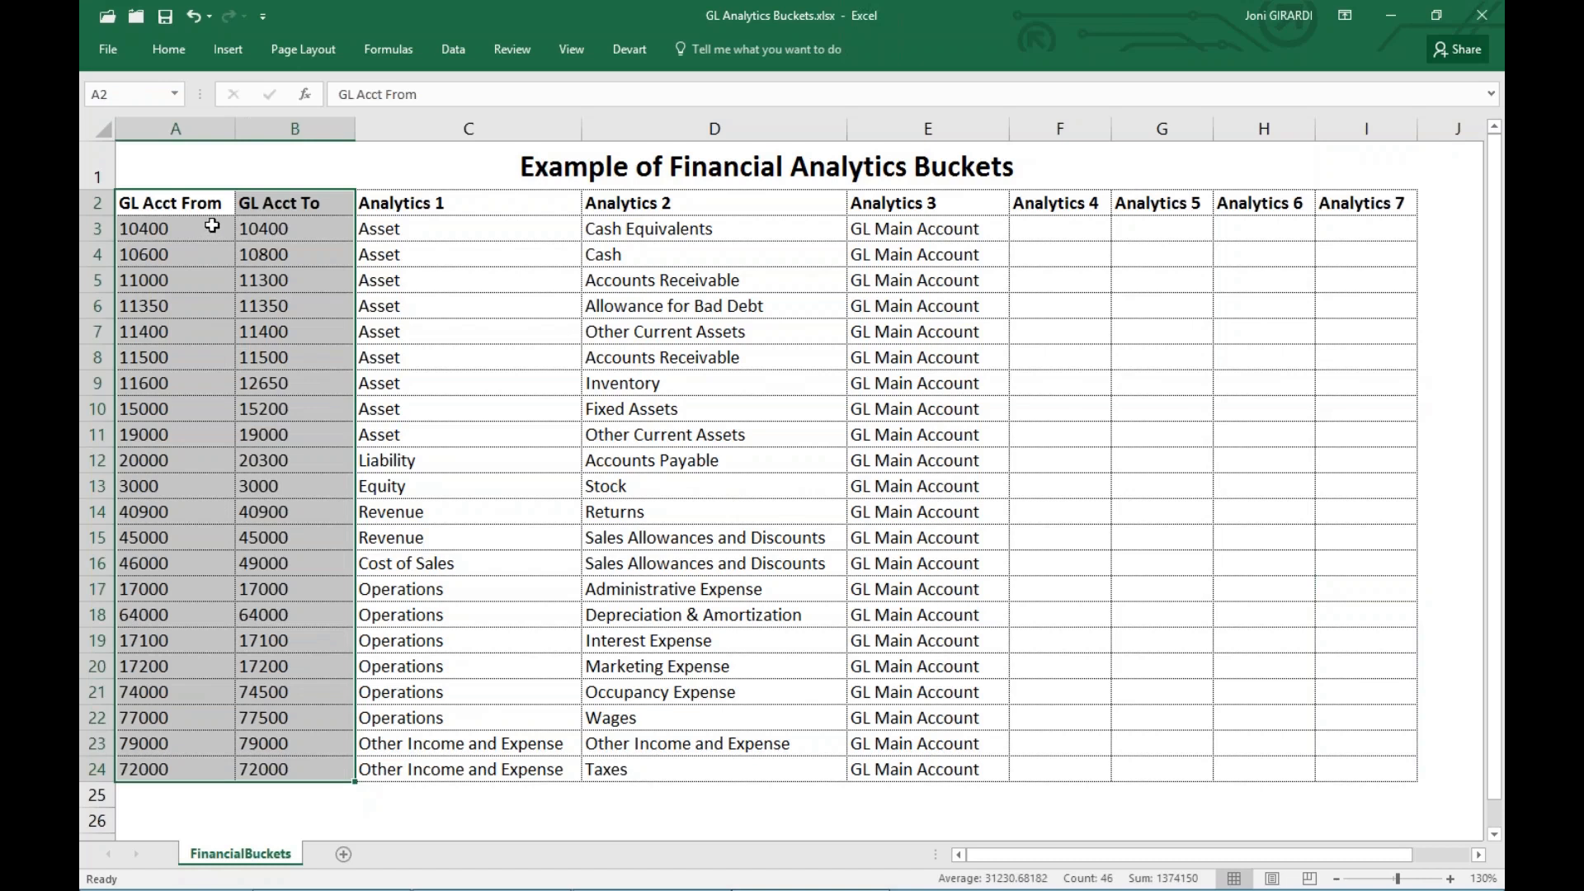
mouse_move(195, 227)
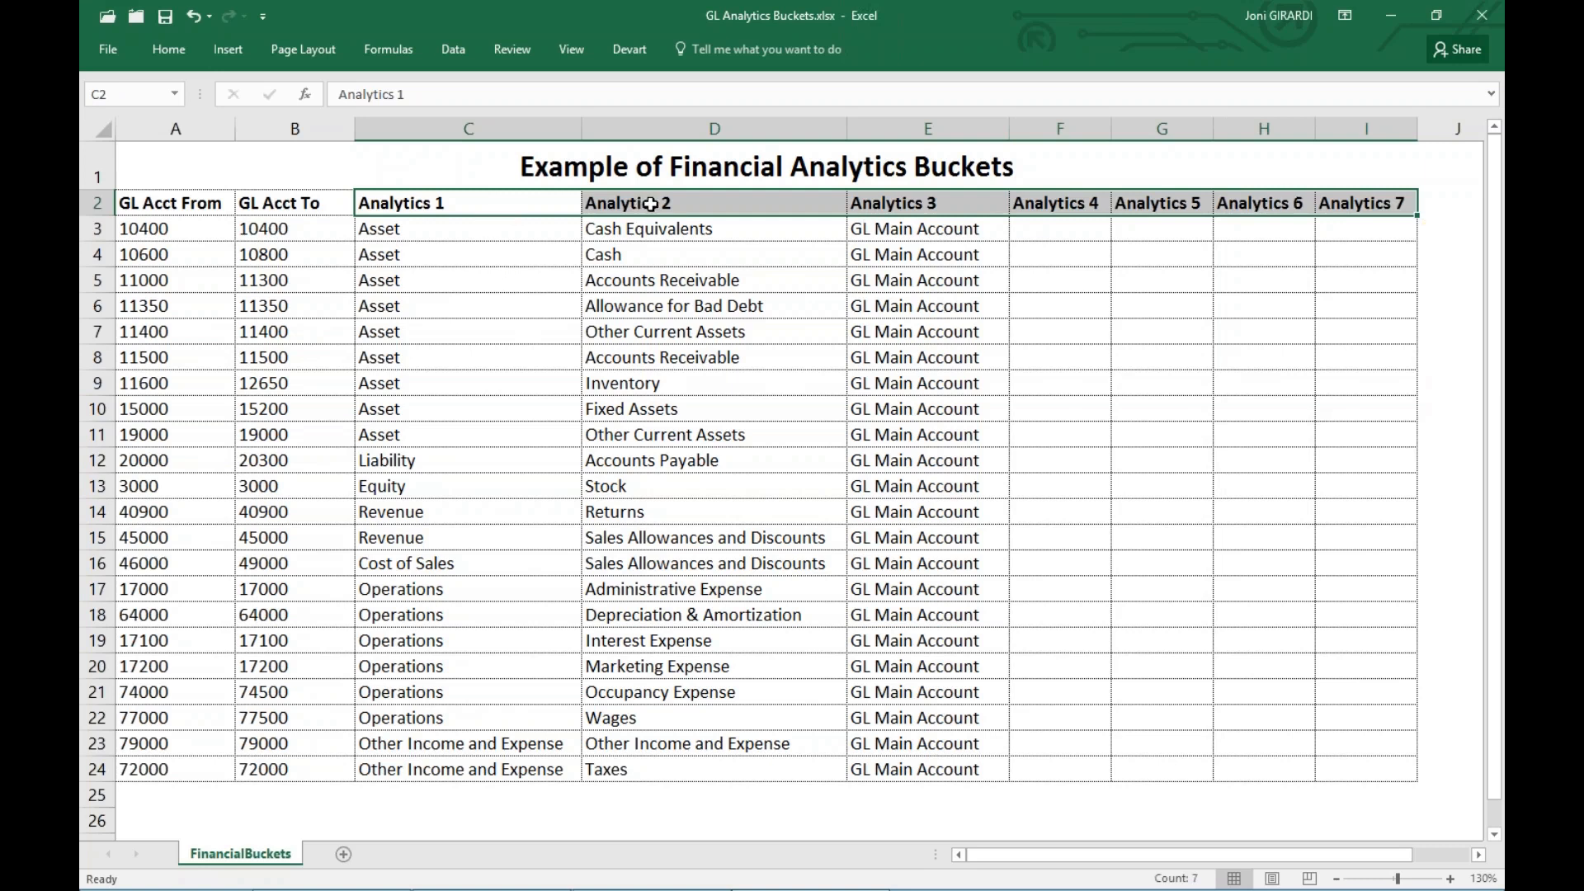
left_click(467, 228)
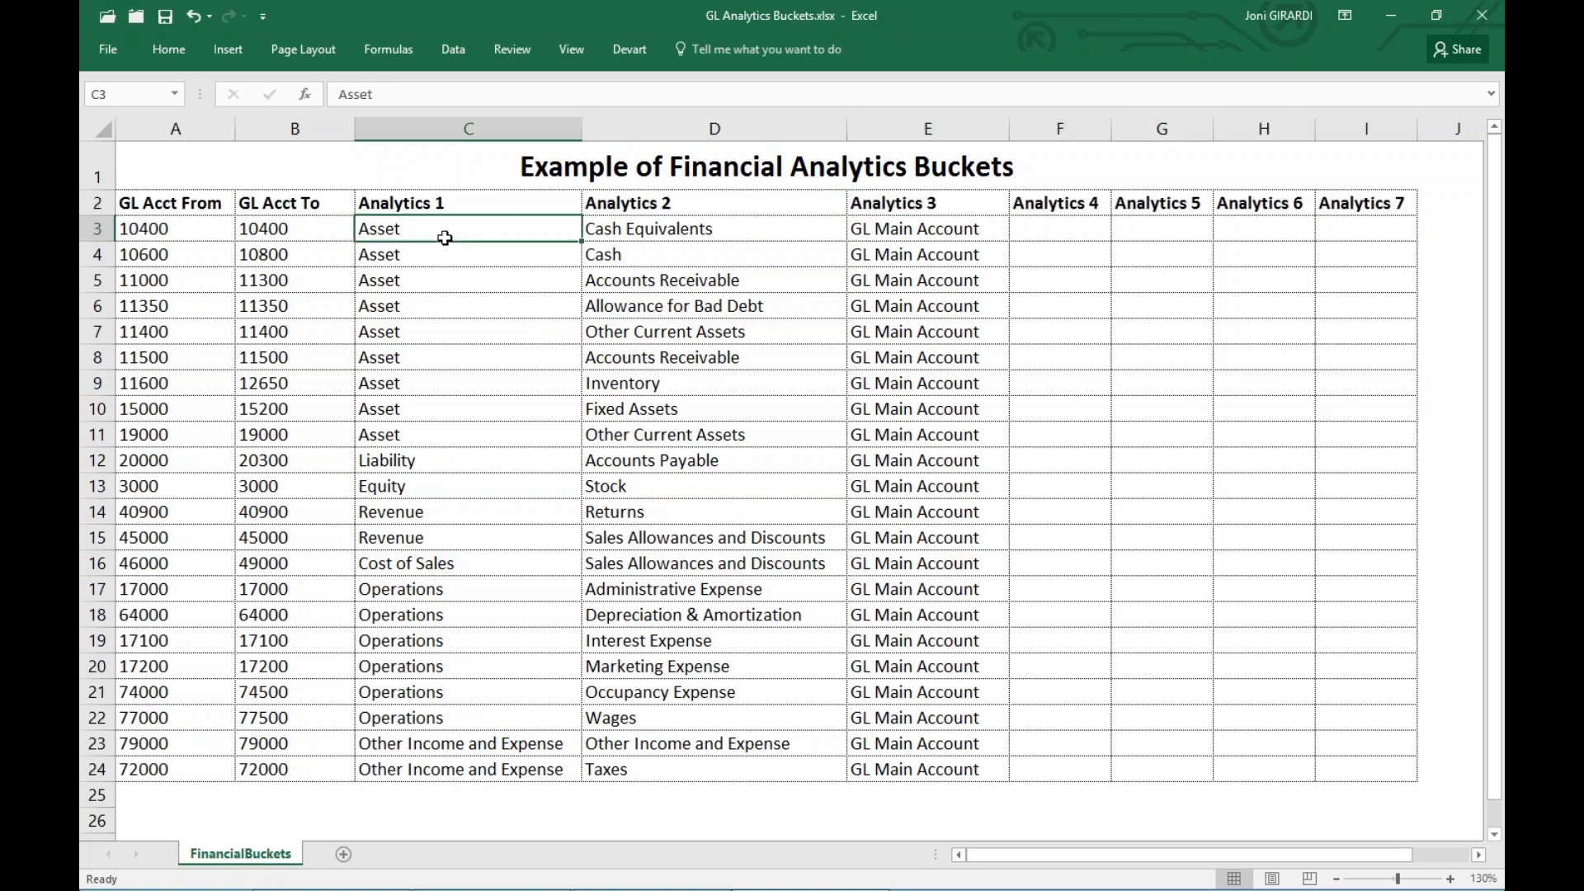
left_click_drag(467, 228, 467, 769)
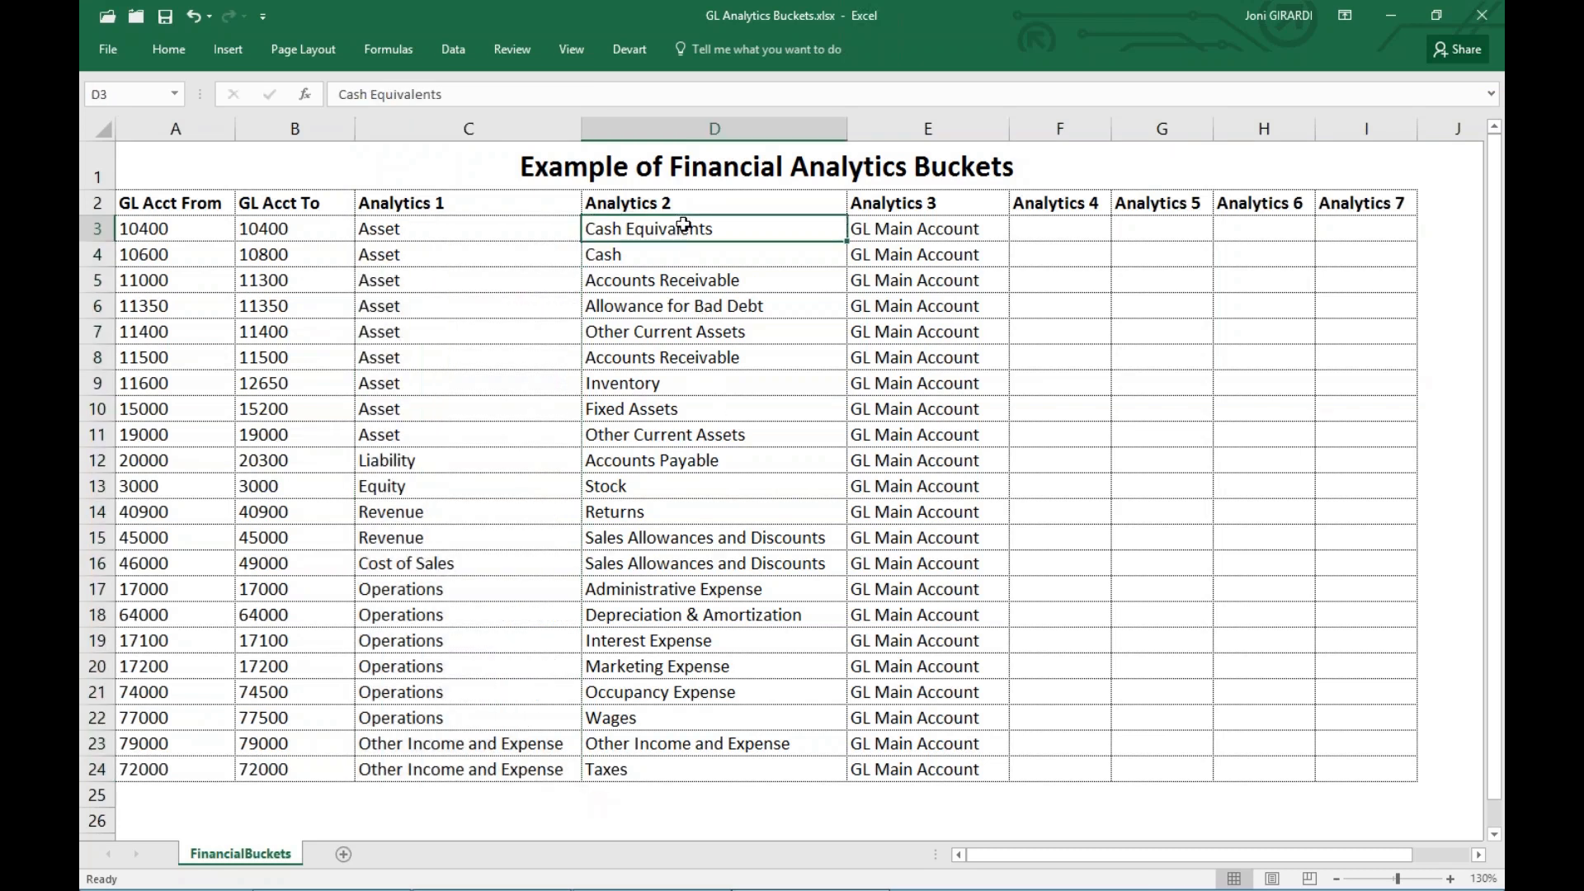
left_click_drag(714, 227, 715, 743)
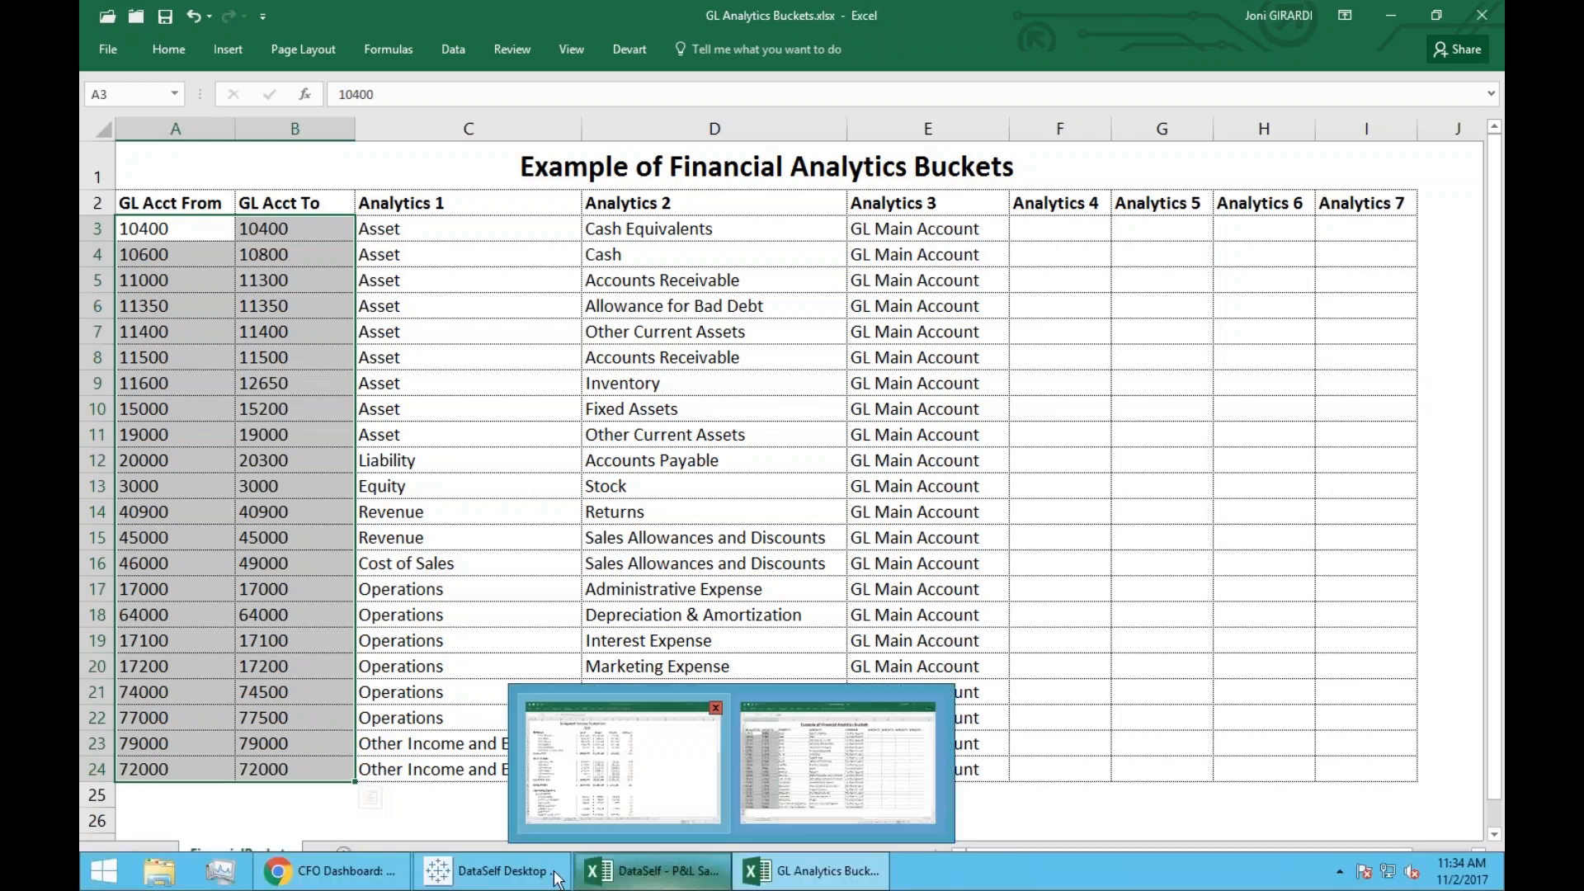
Return to the portal and choose Operating Income vs Wages from the favourites list
left_click(328, 871)
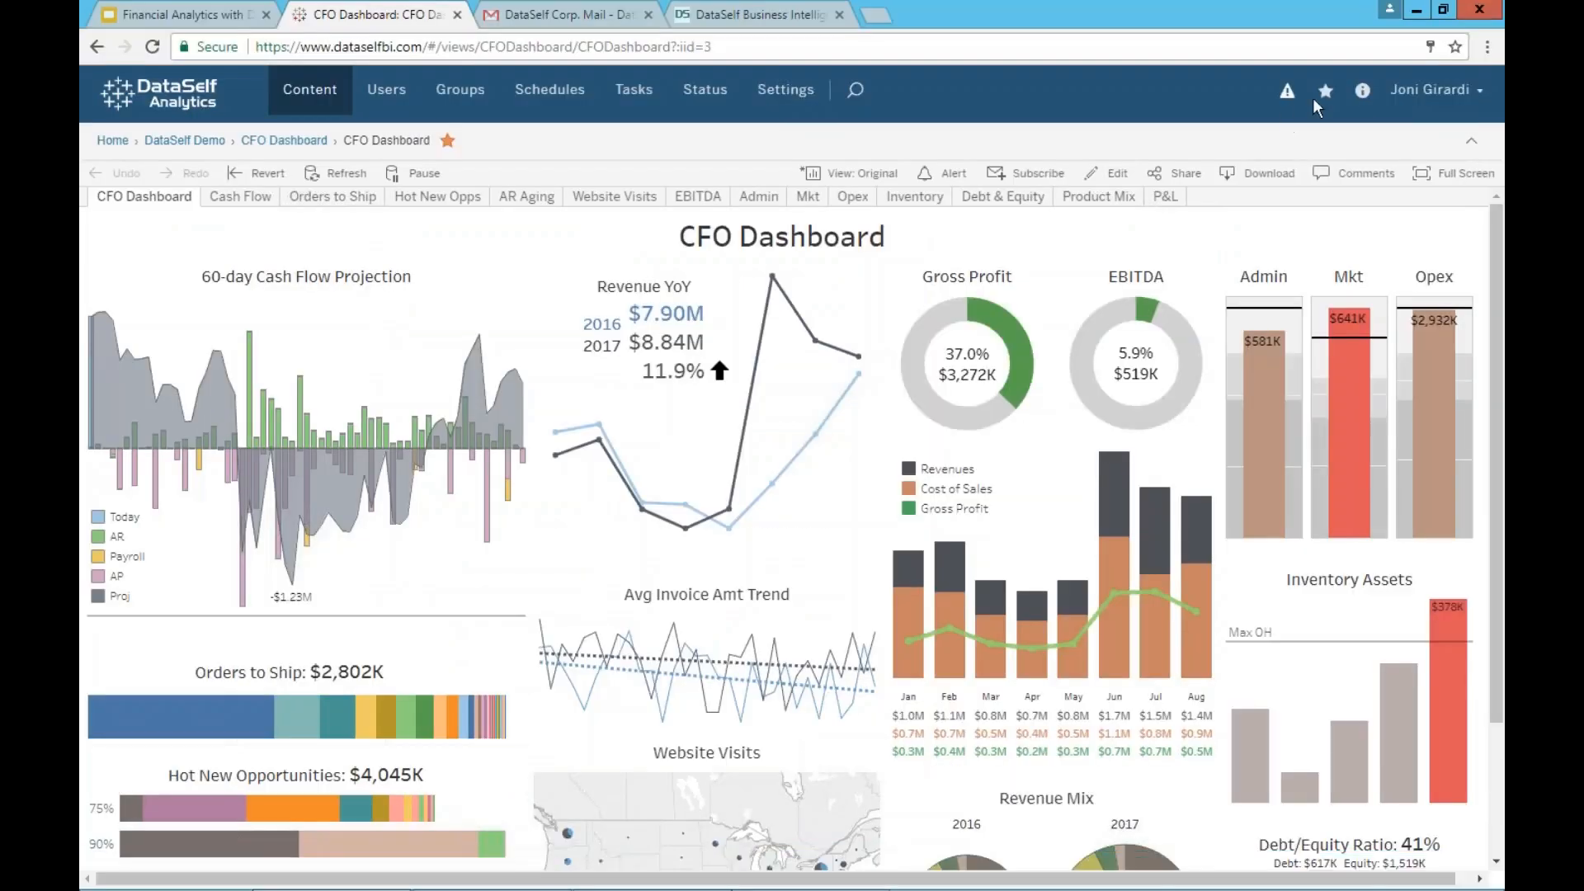
left_click(1325, 89)
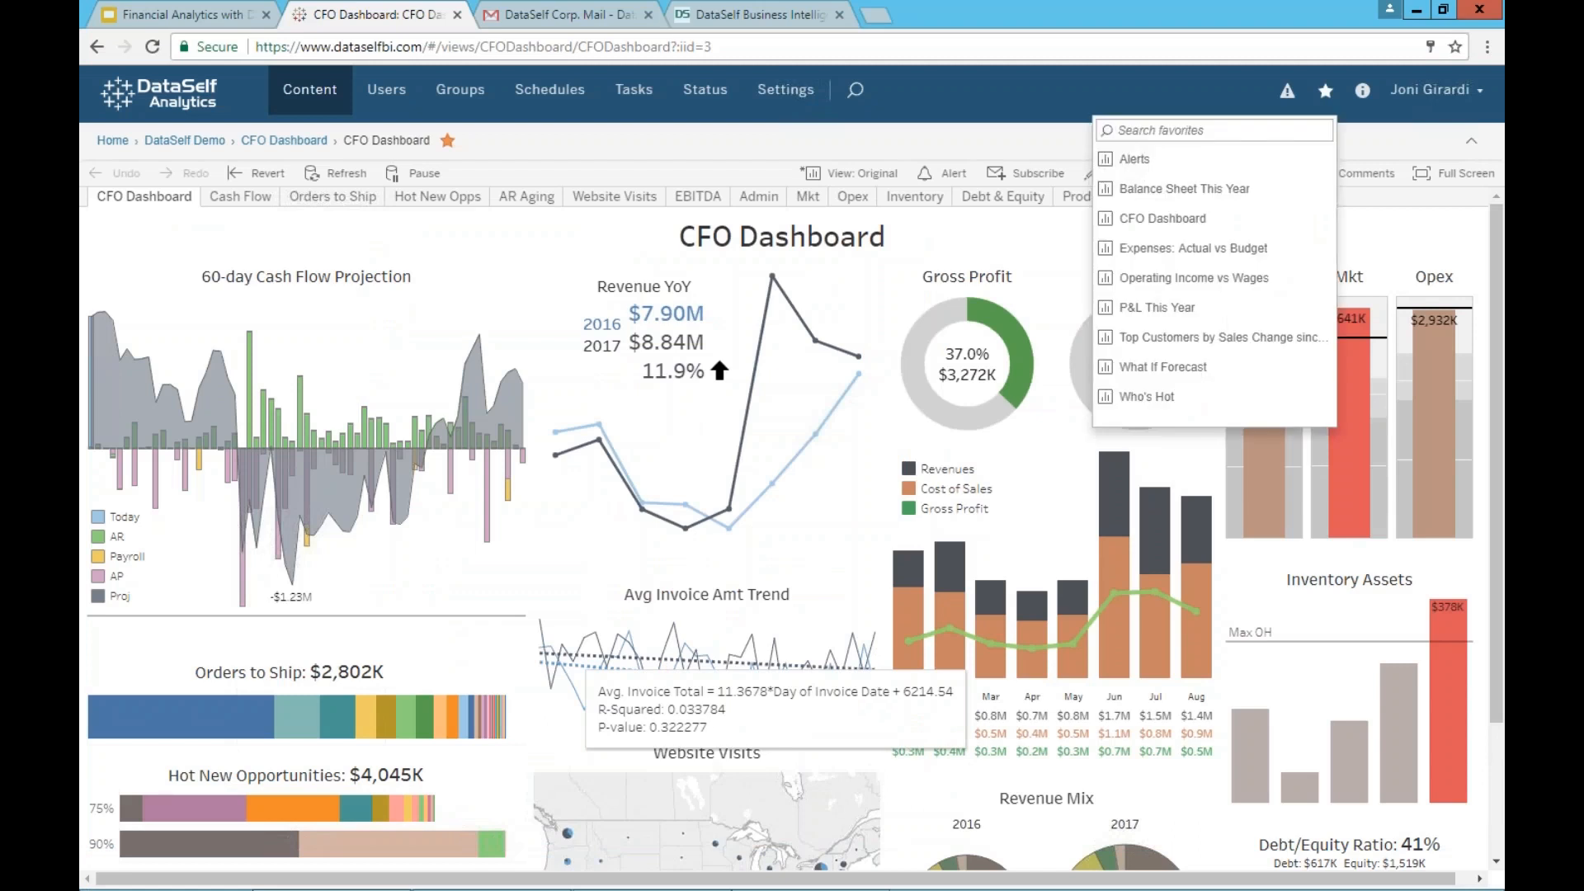
mouse_move(1190, 313)
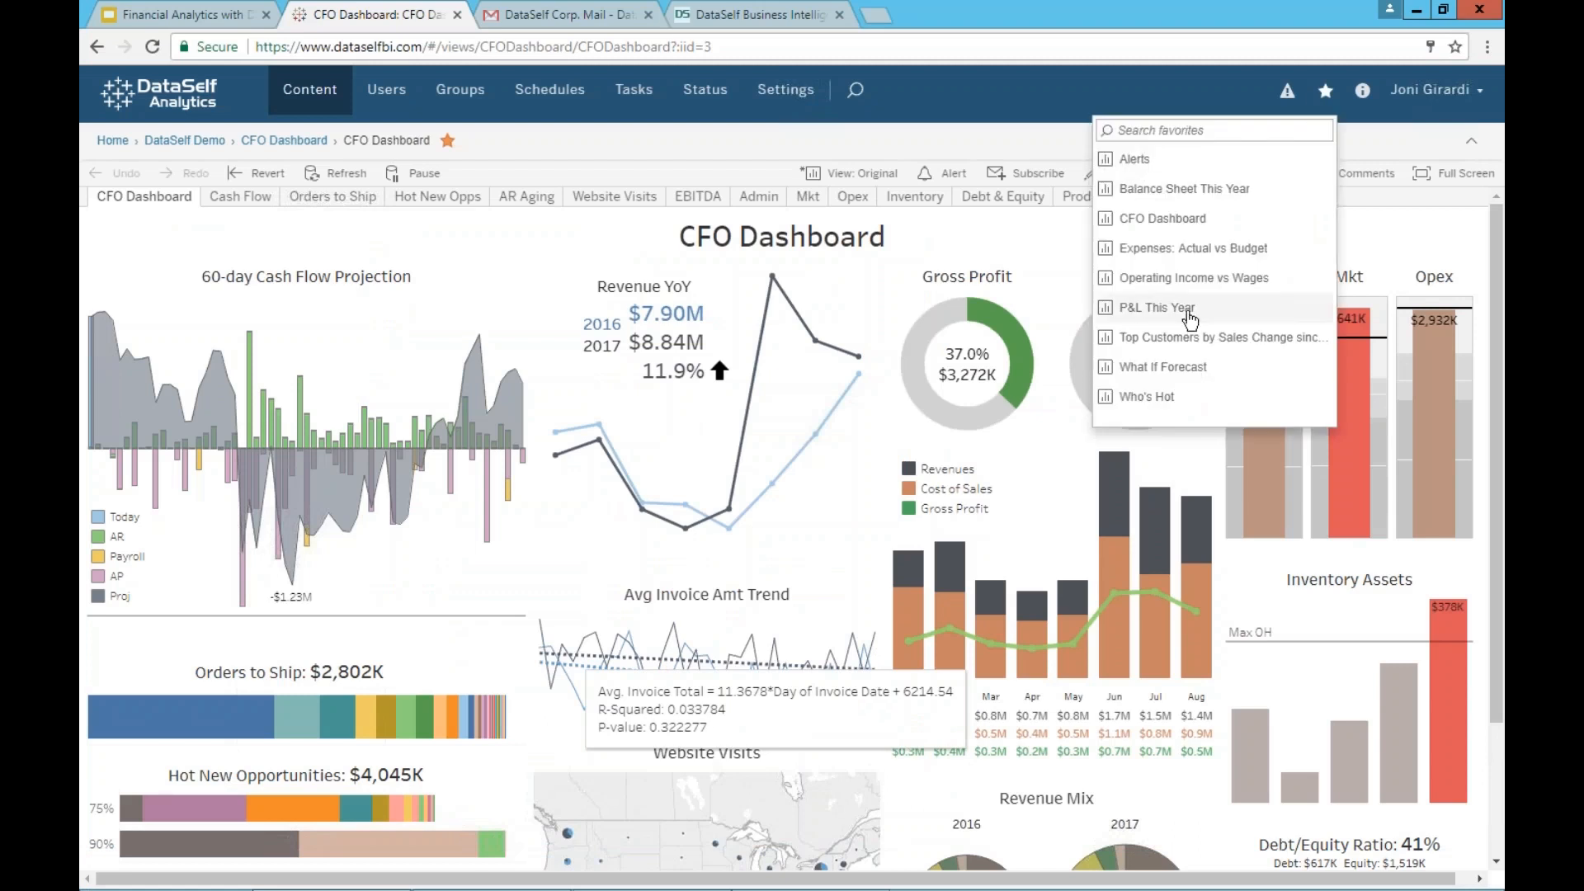
left_click(1193, 277)
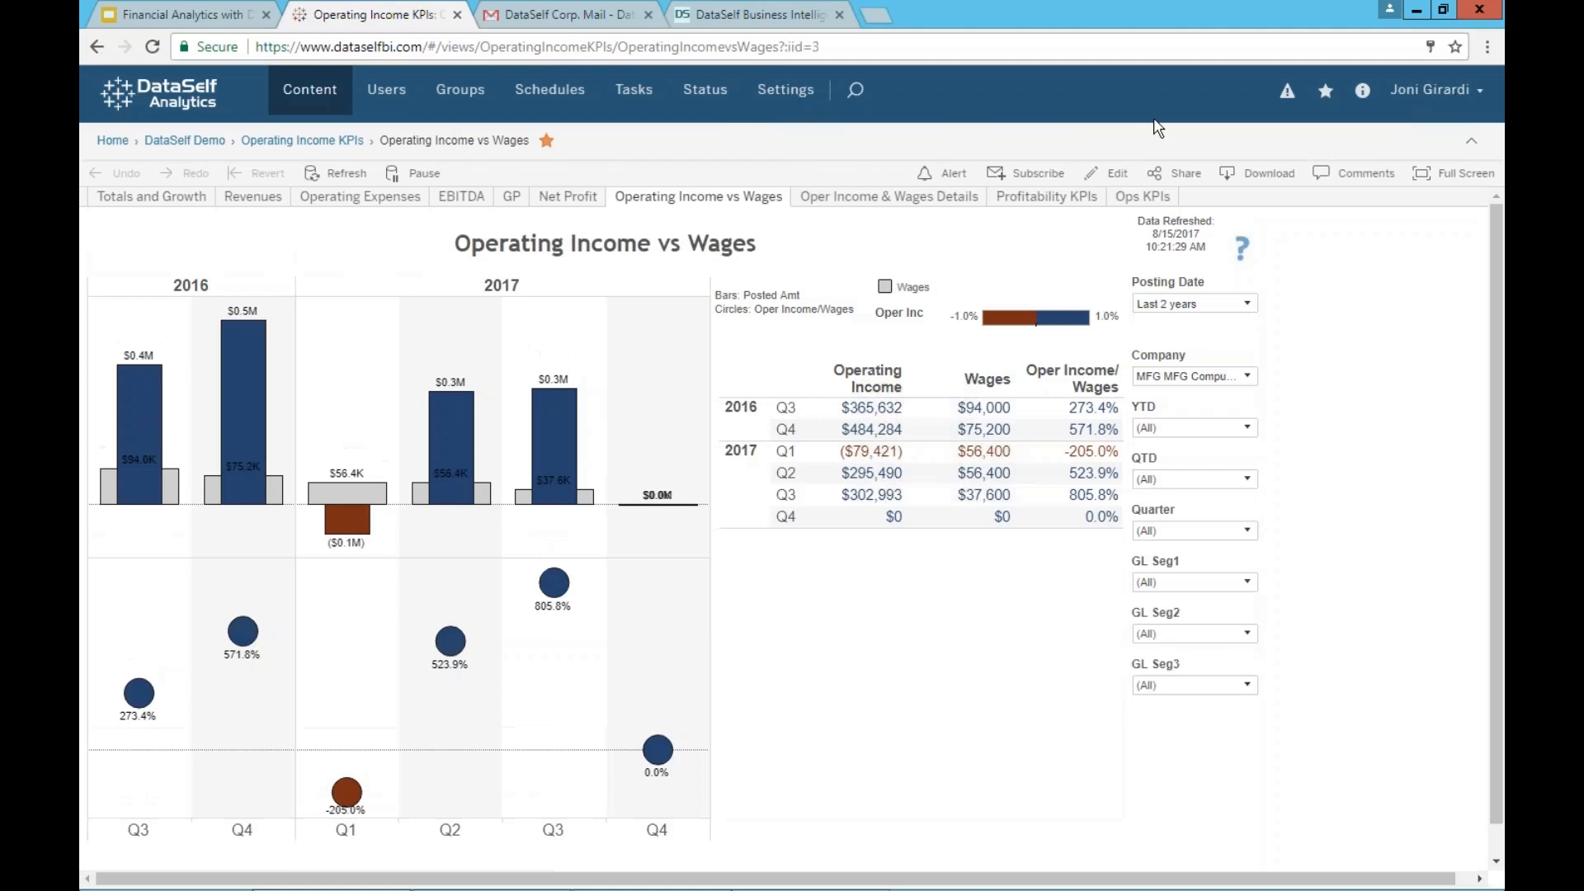
mouse_move(1025, 21)
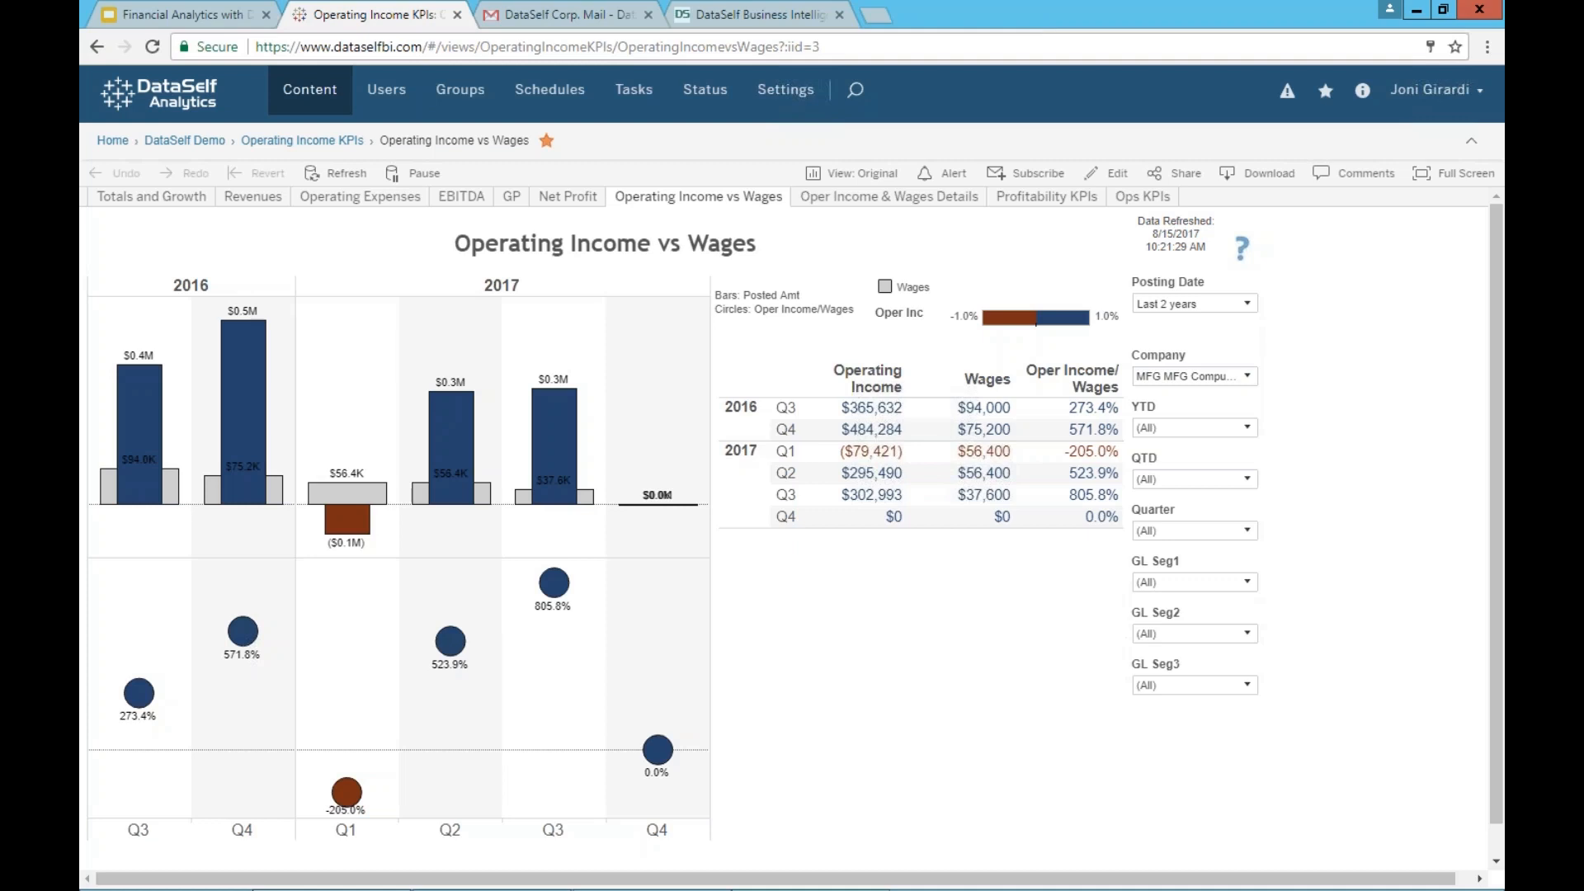
mouse_move(570, 251)
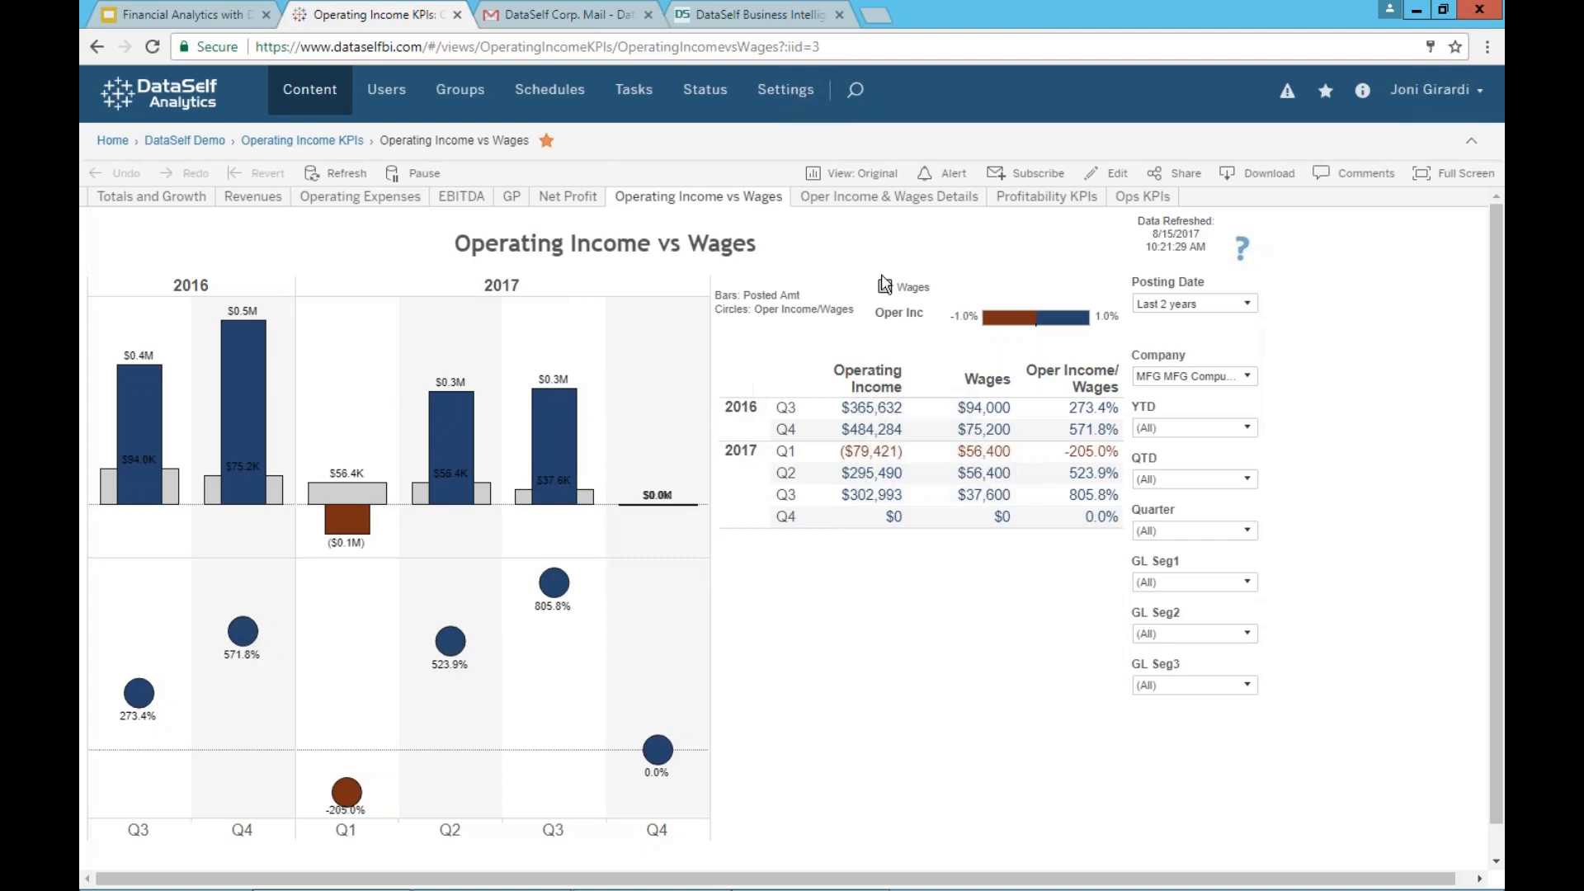
mouse_move(552, 495)
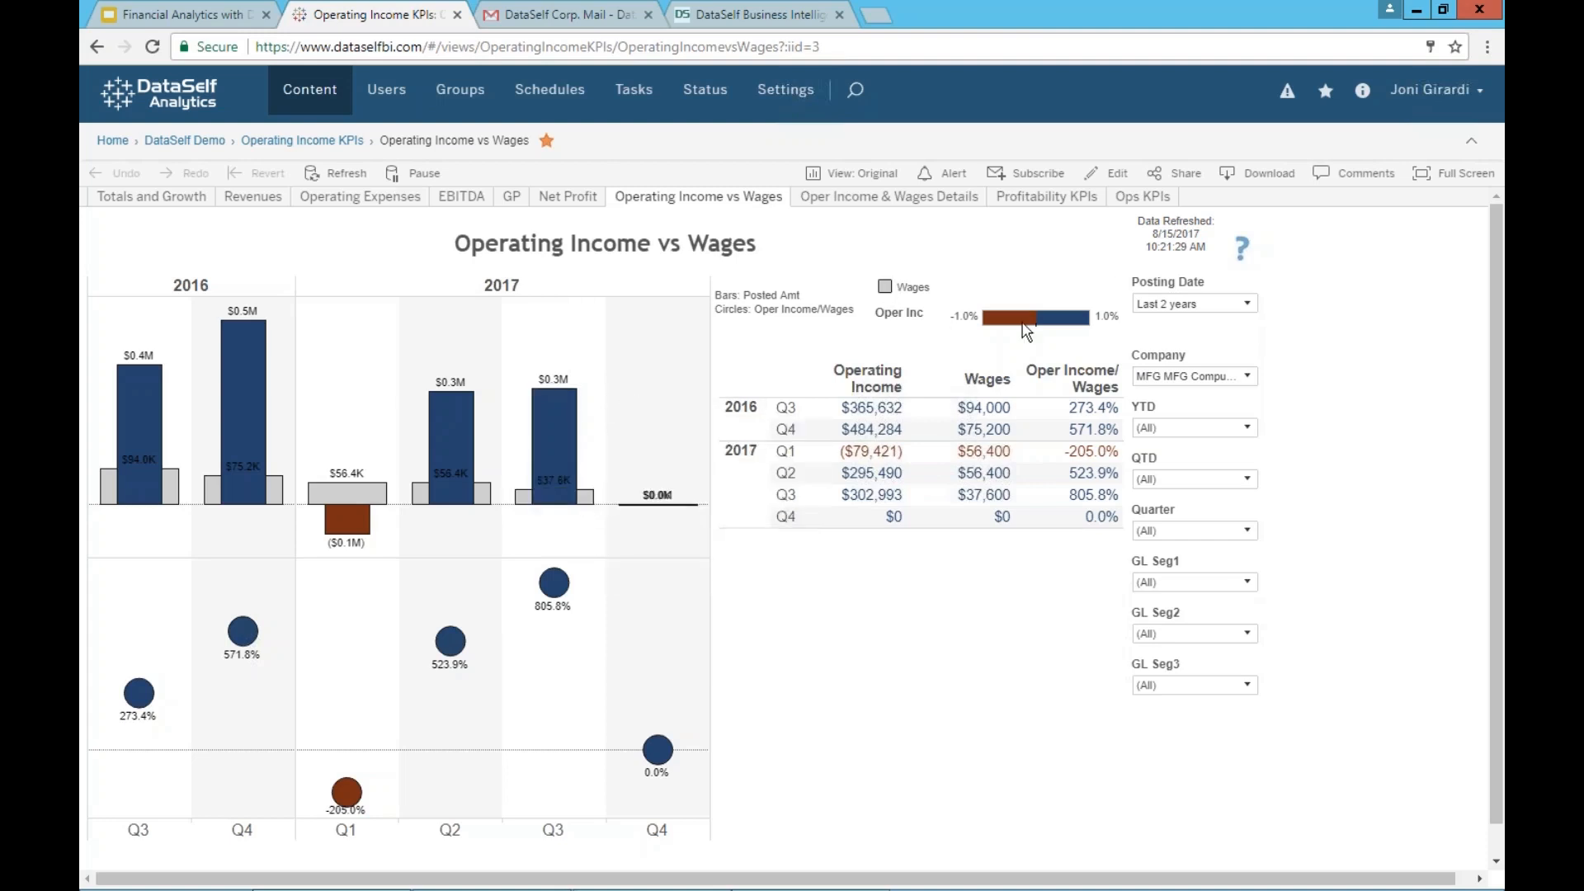
mouse_move(1037, 333)
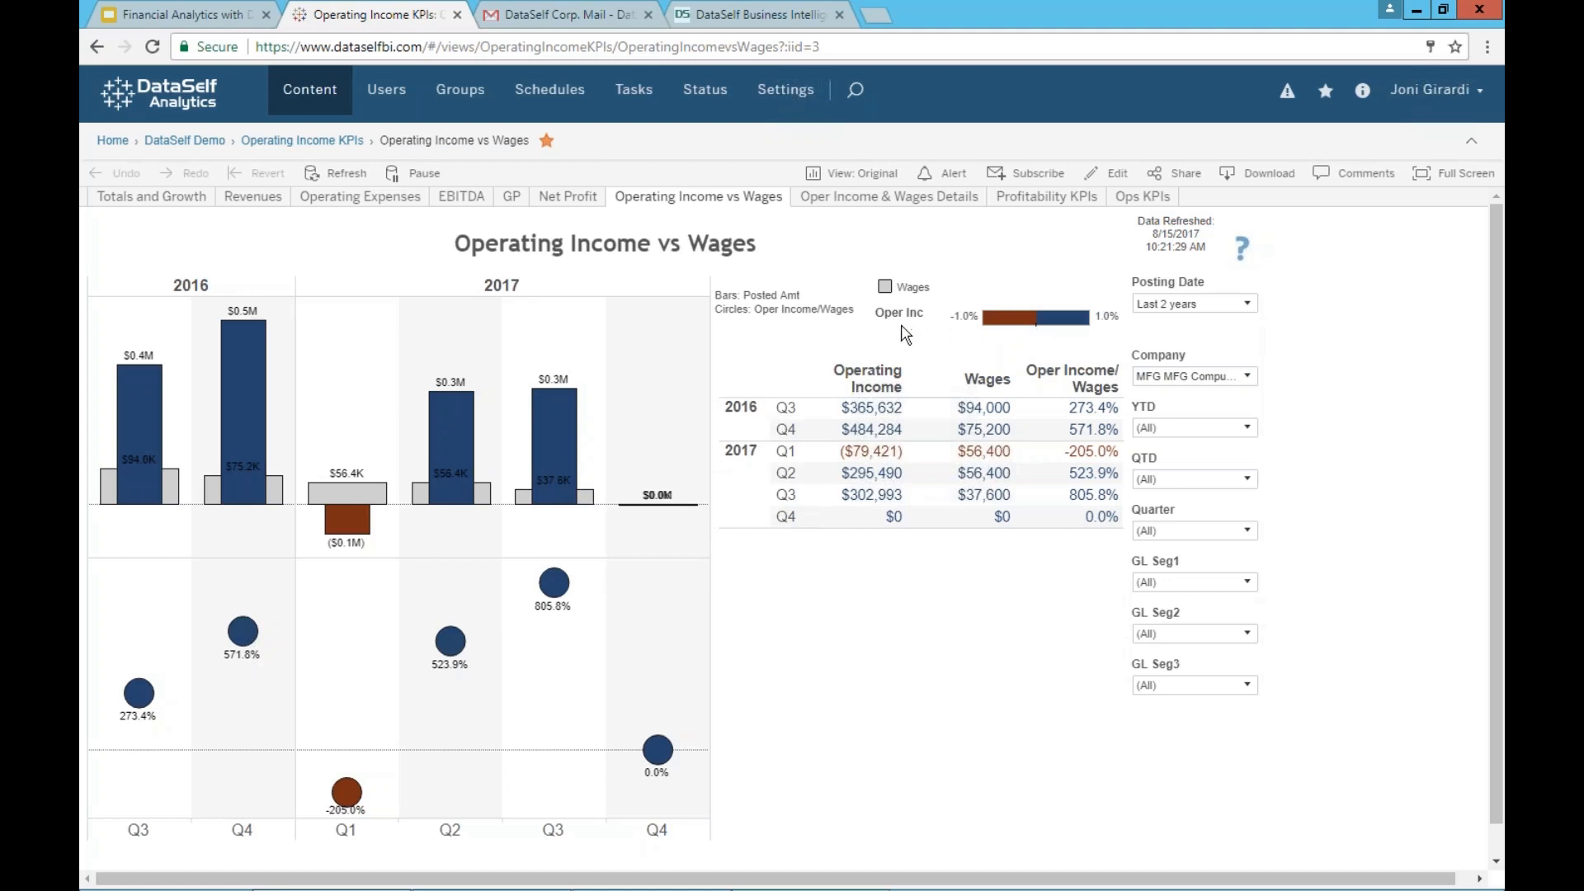
mouse_move(591, 371)
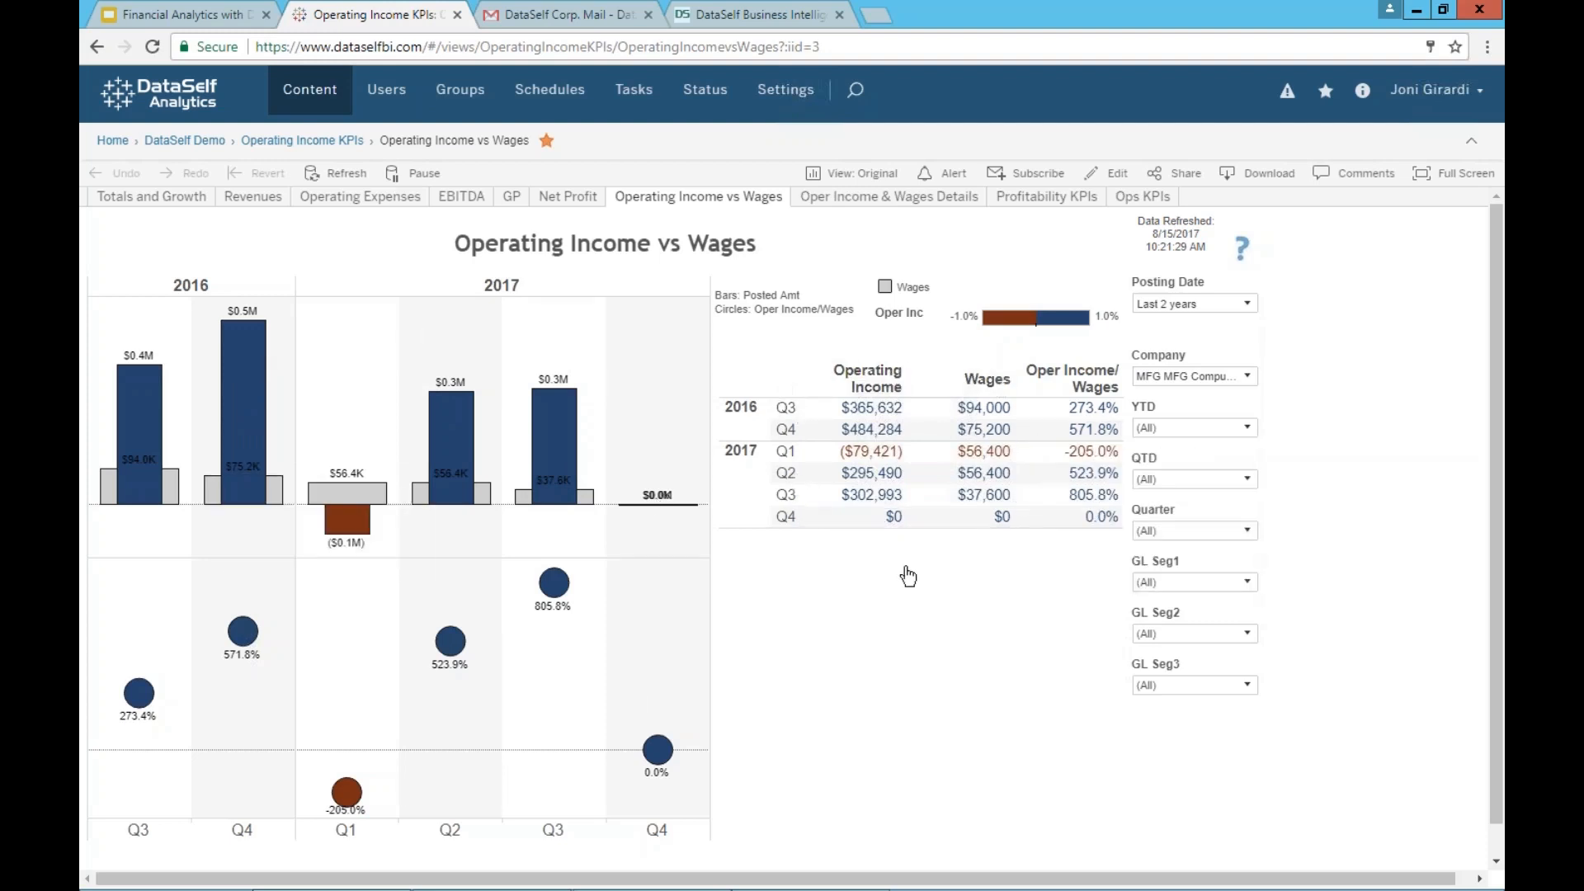
mouse_move(1086, 495)
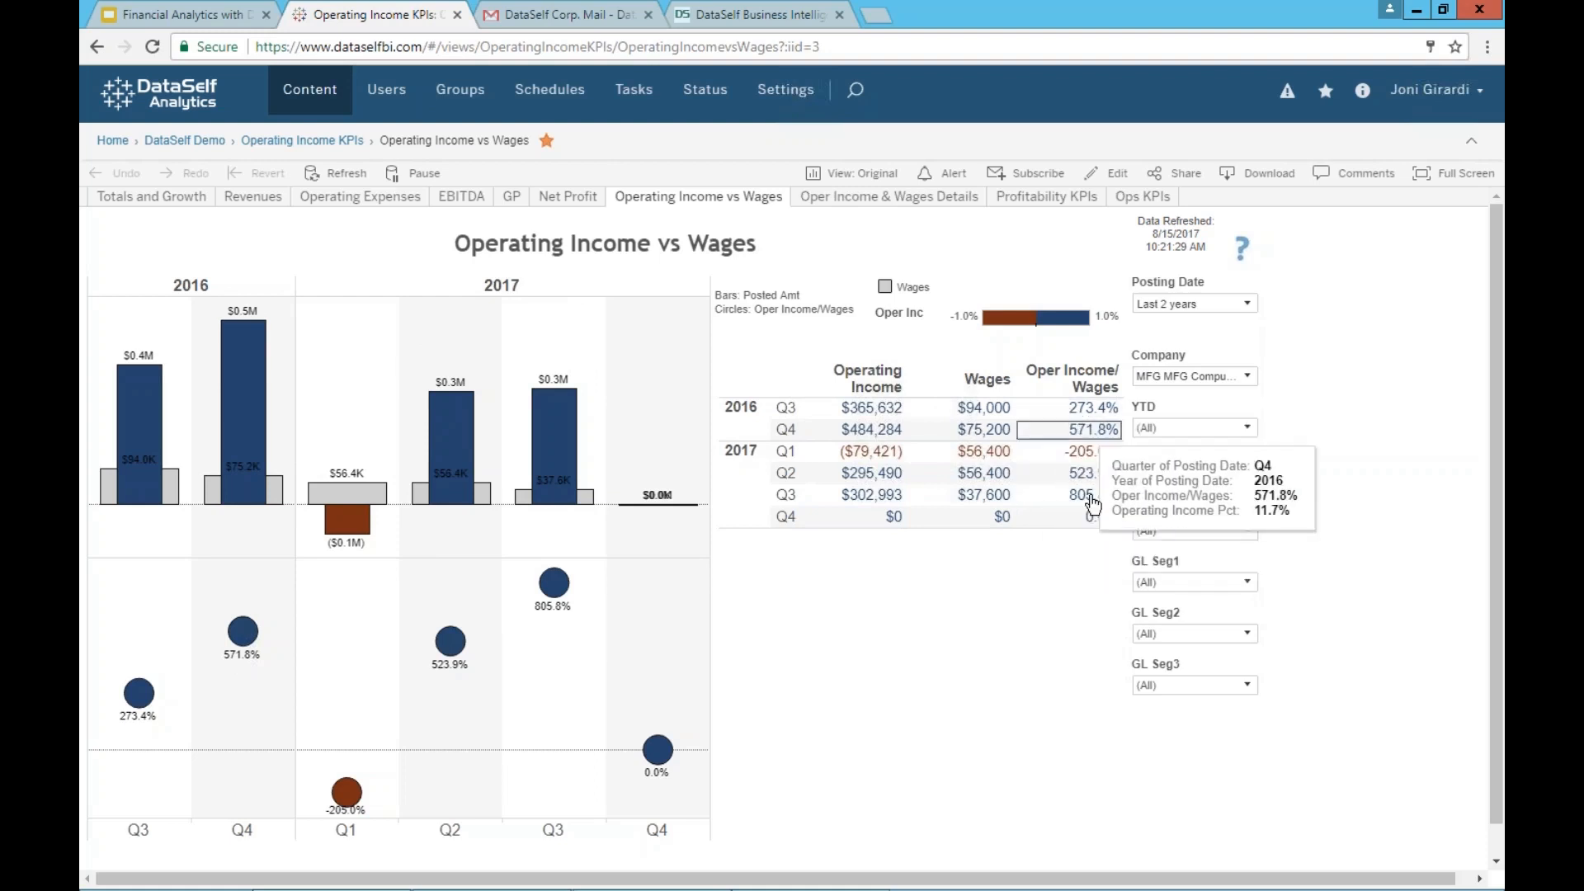
mouse_move(1096, 592)
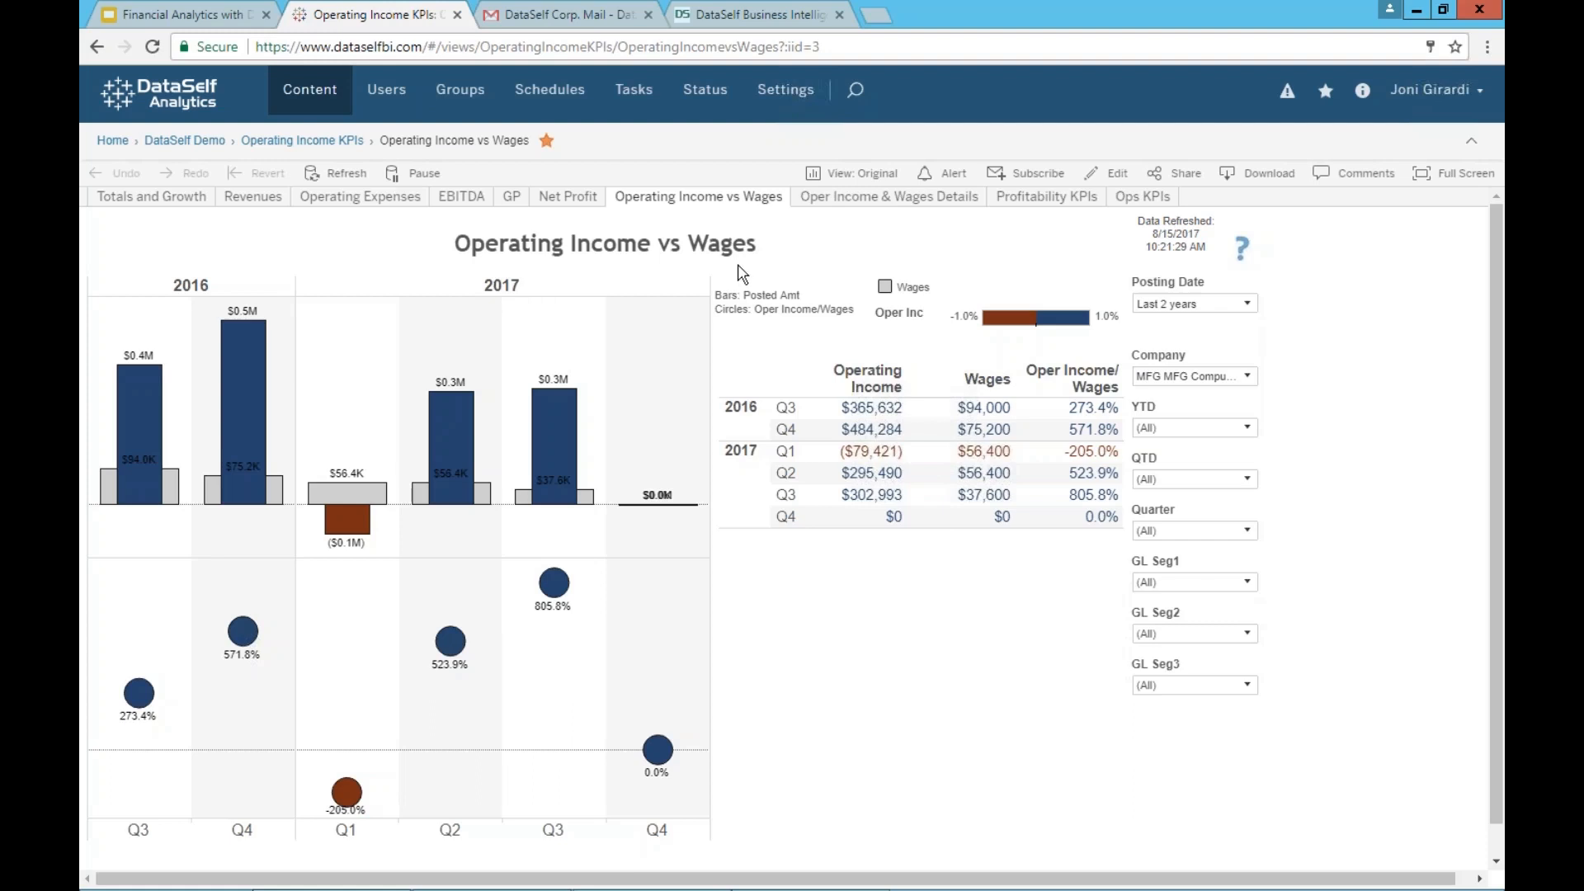
mouse_move(723, 273)
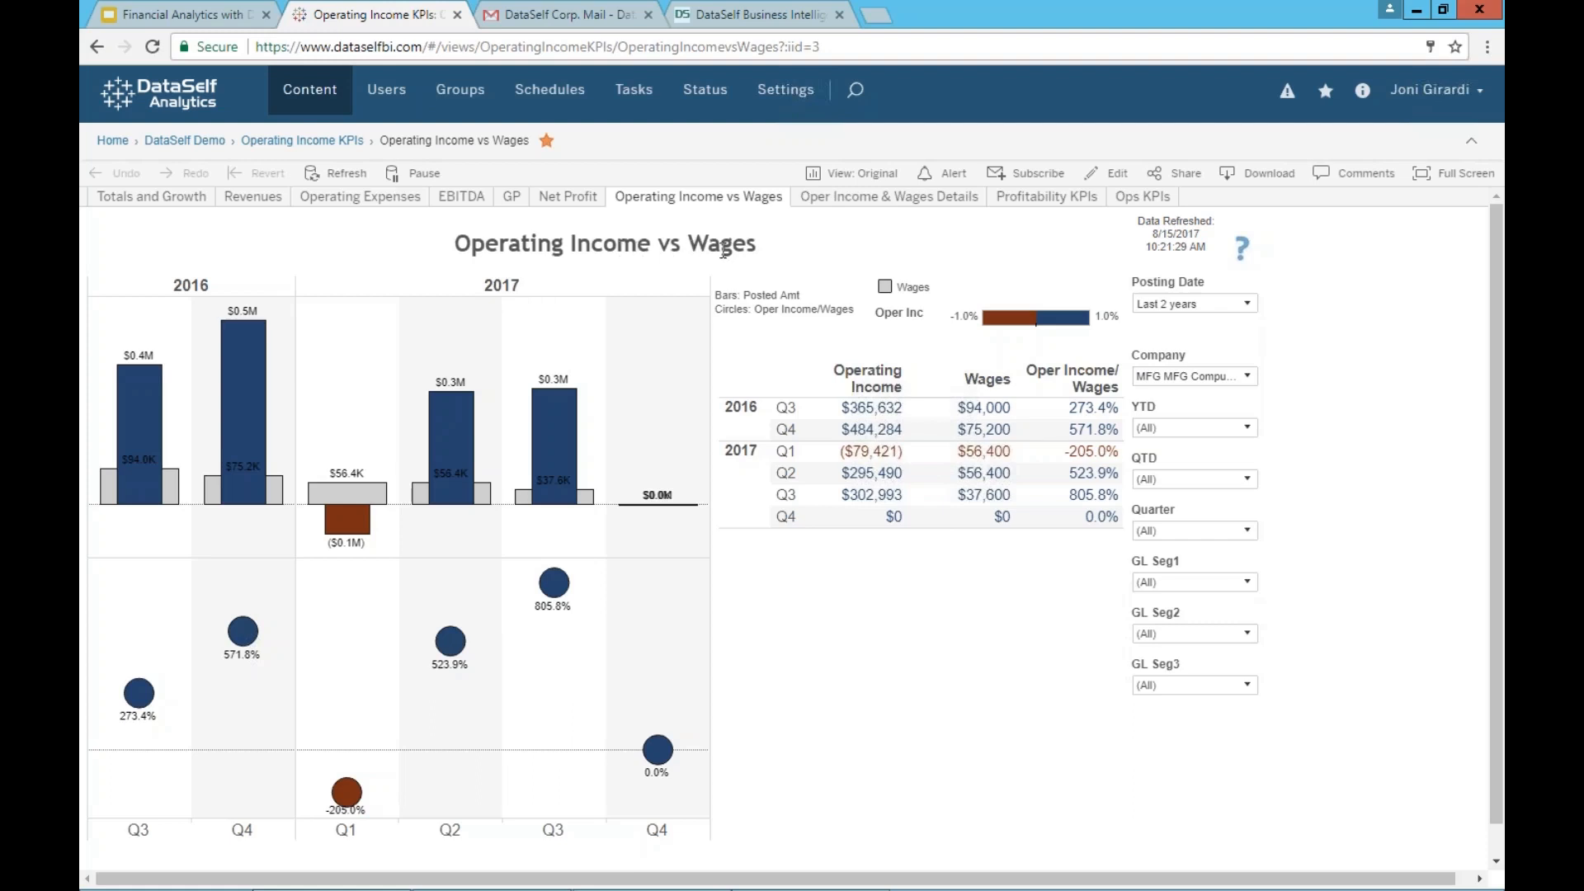
mouse_move(726, 304)
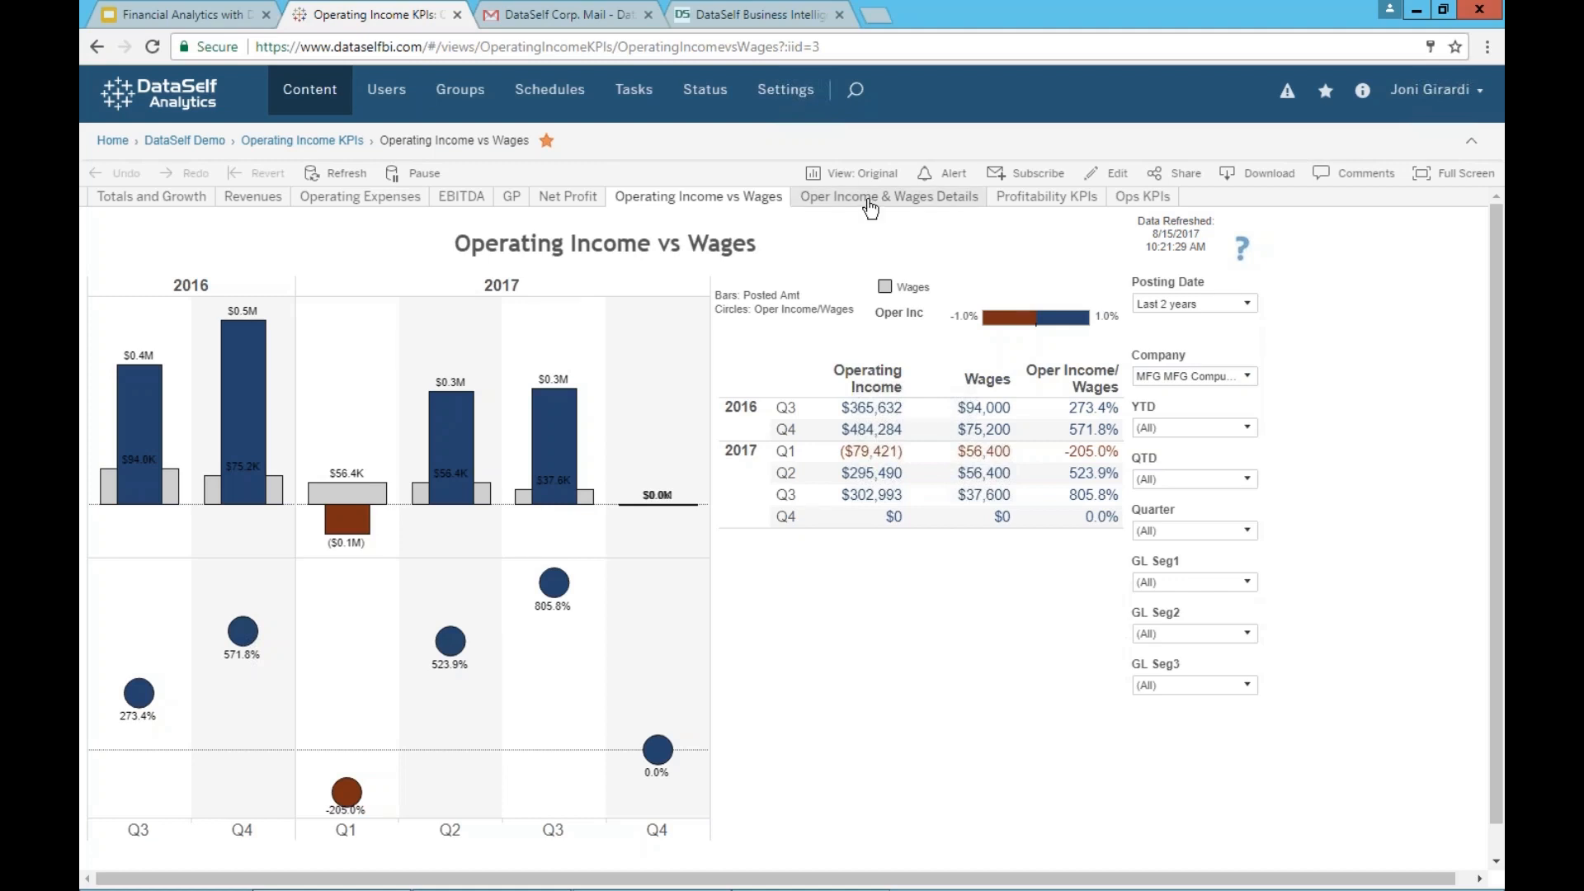
Show the Oper Income & Wages Details crosstab and scroll through COGS and operating expenses
left_click(888, 196)
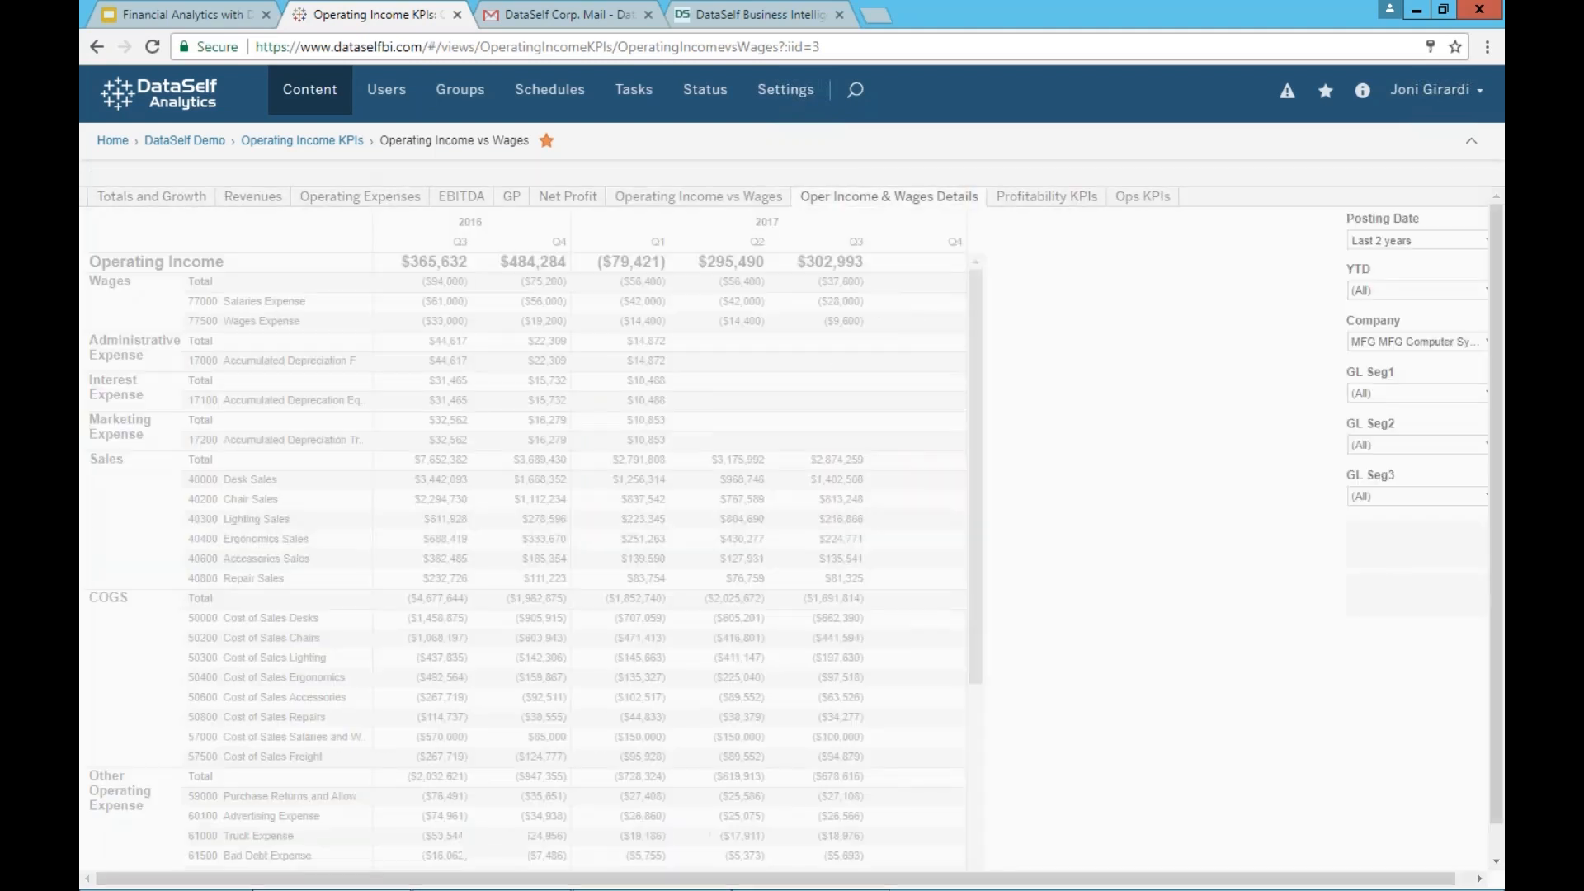
left_click(887, 197)
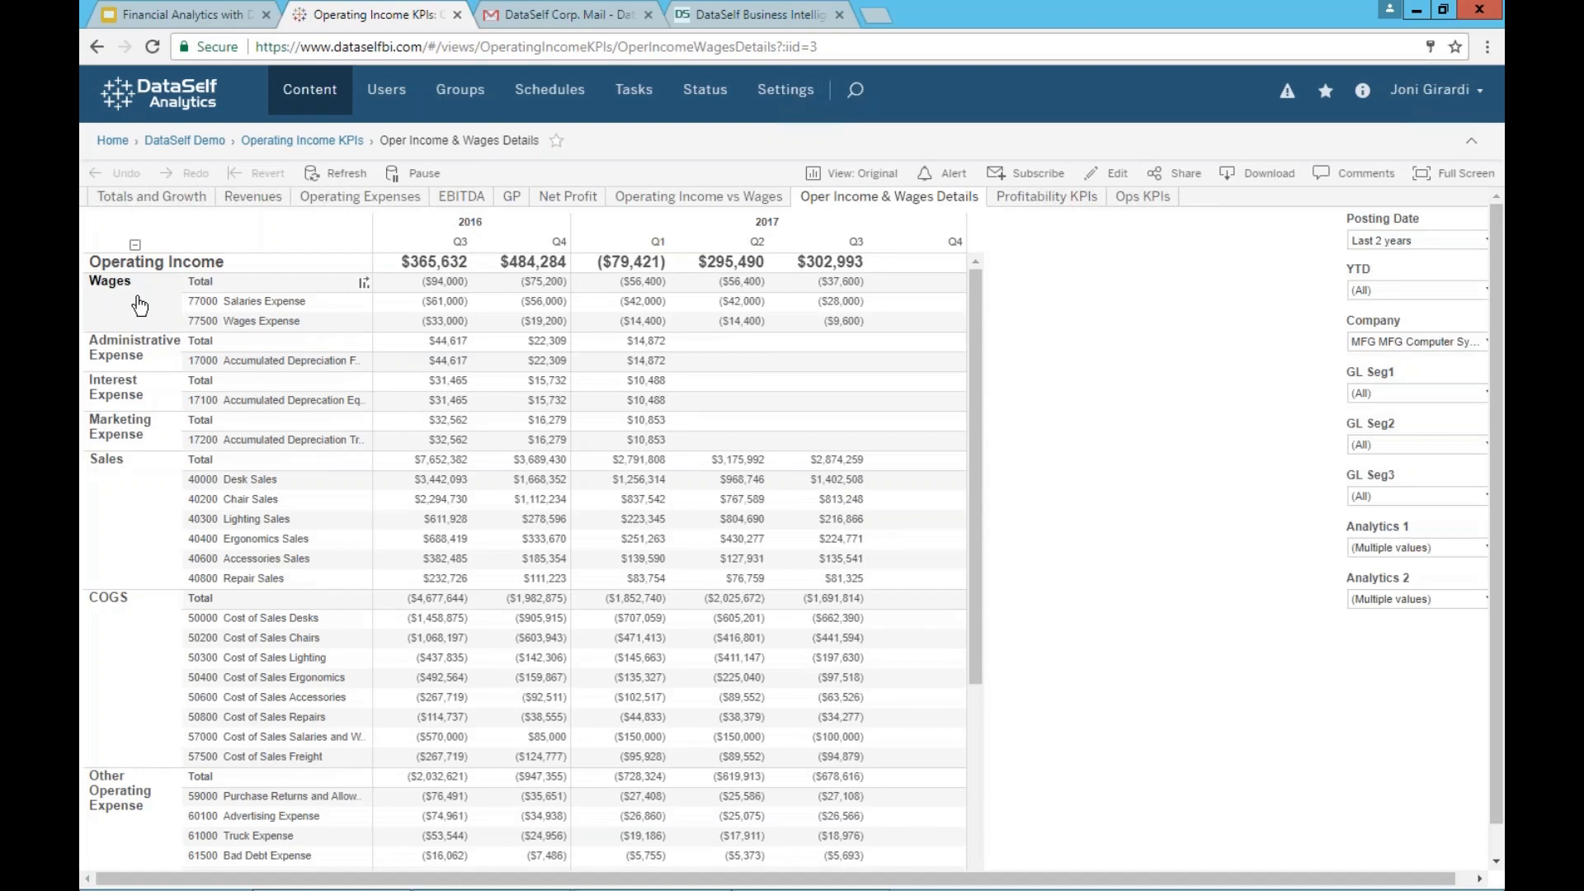
mouse_move(728, 262)
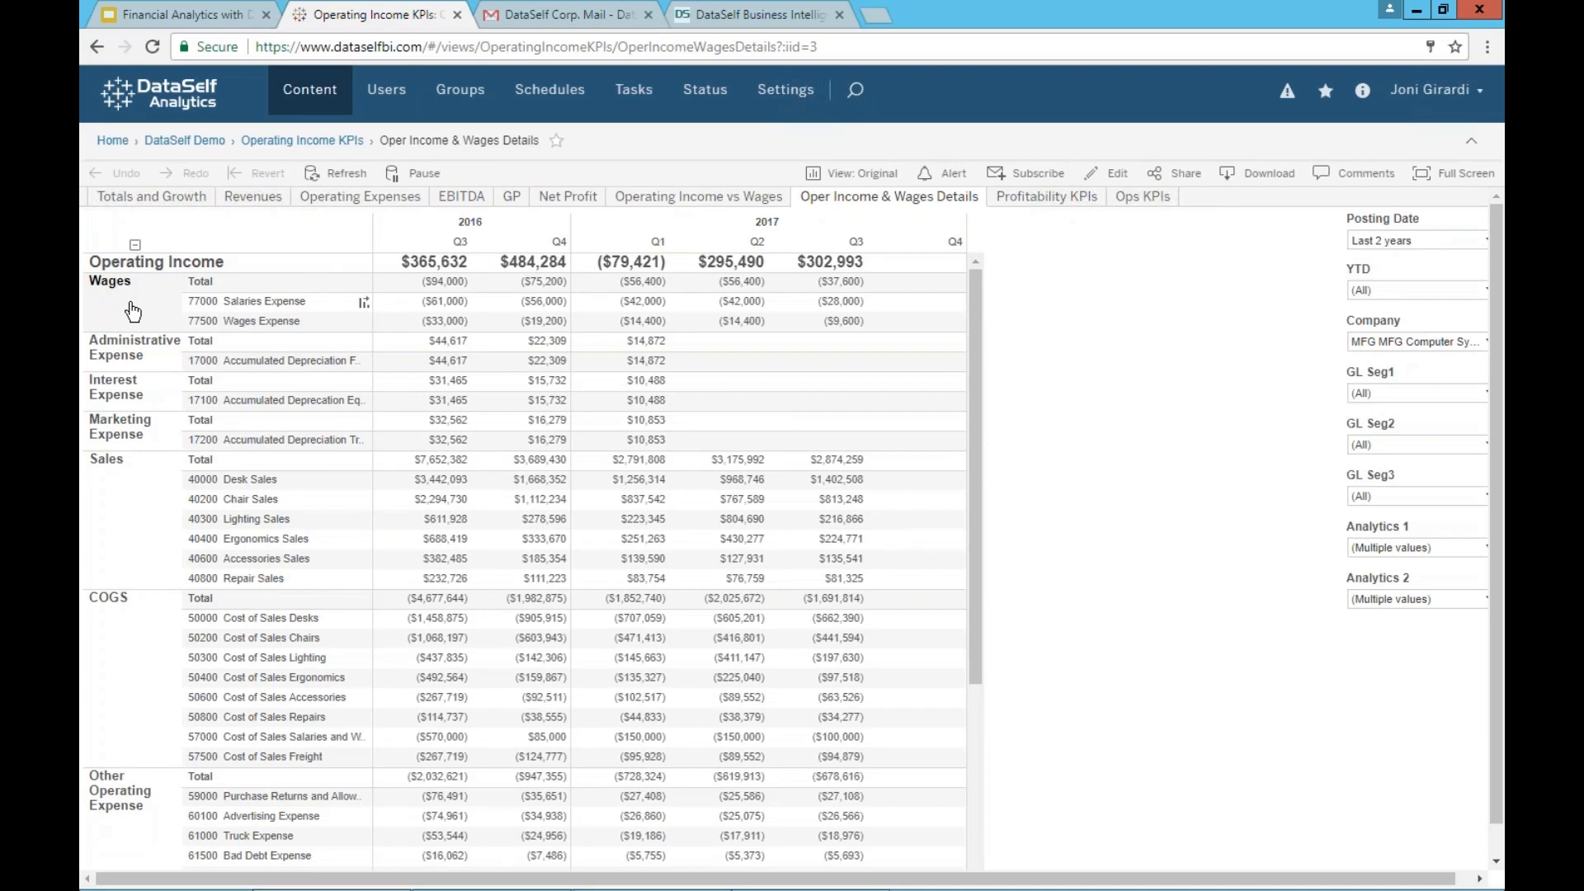
mouse_move(729, 280)
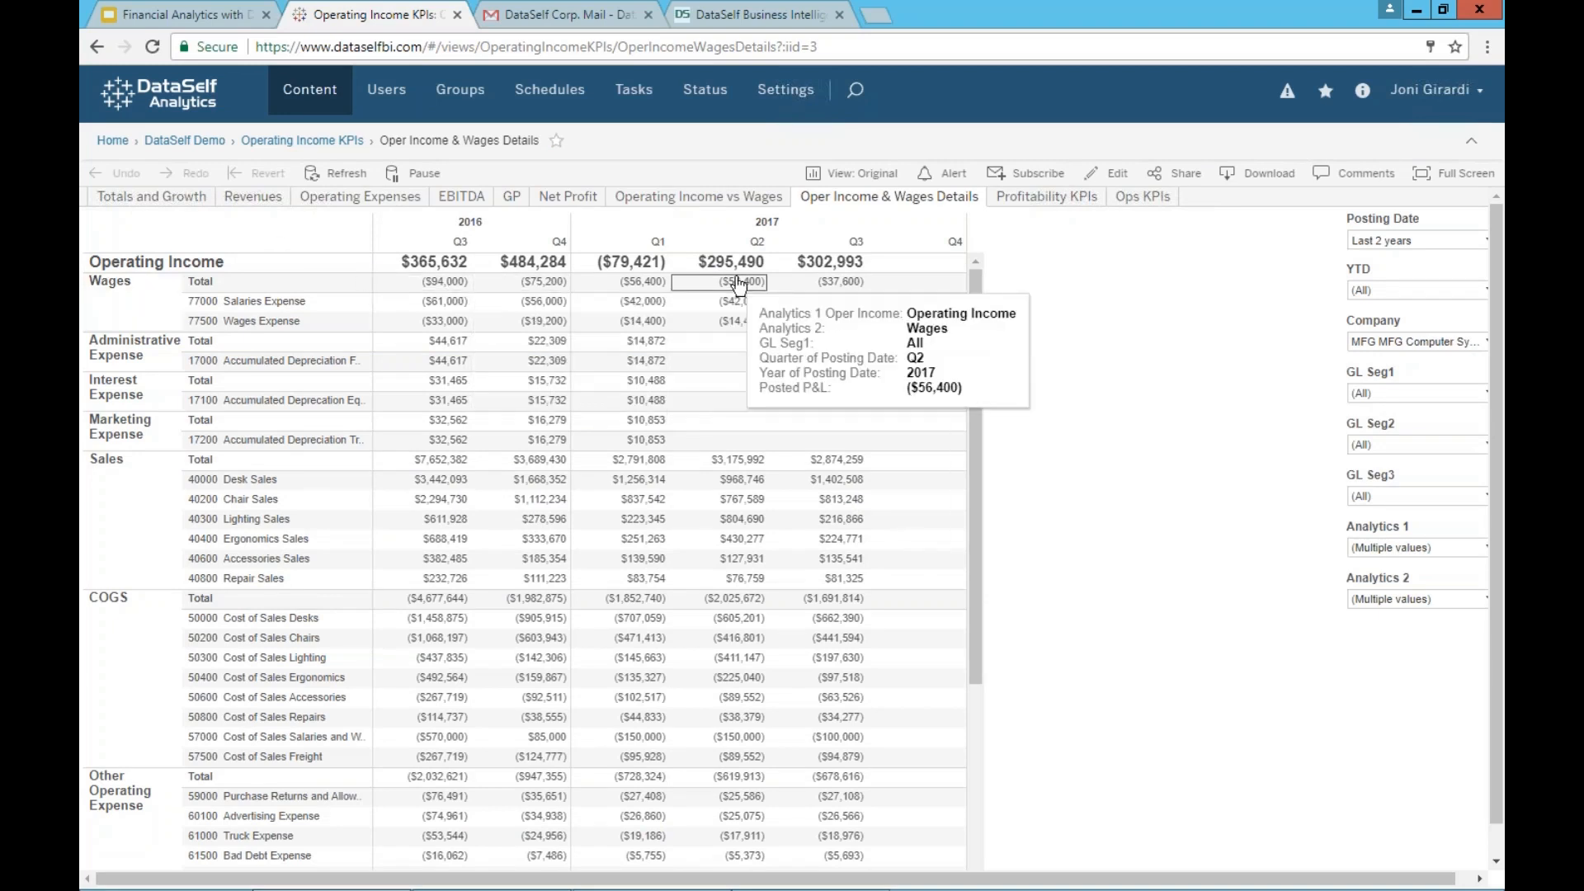
mouse_move(978, 355)
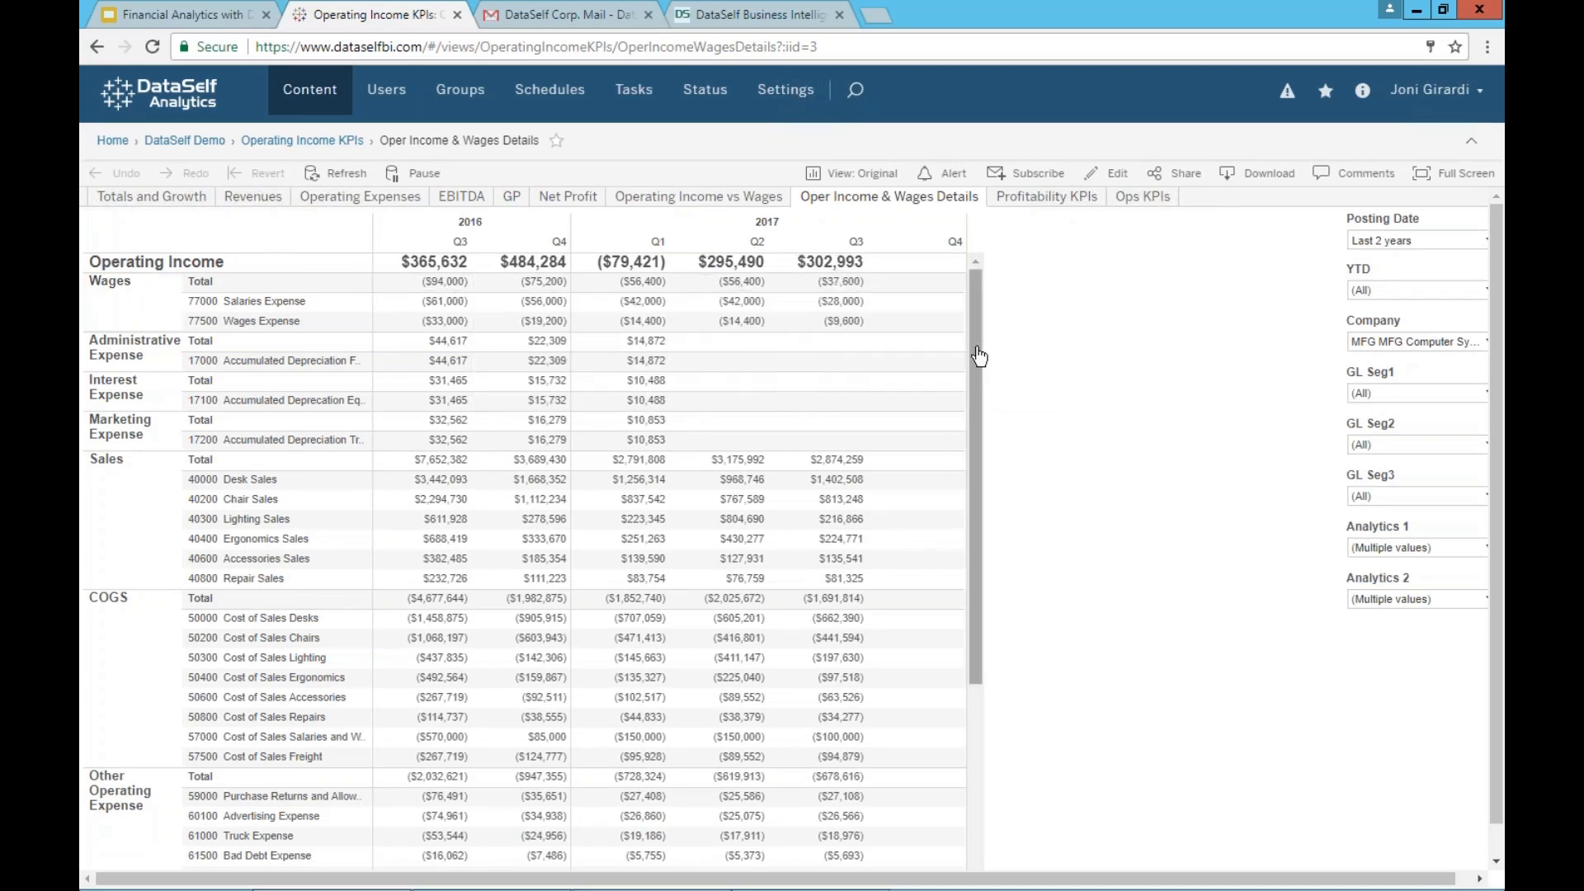
scroll("down", 3)
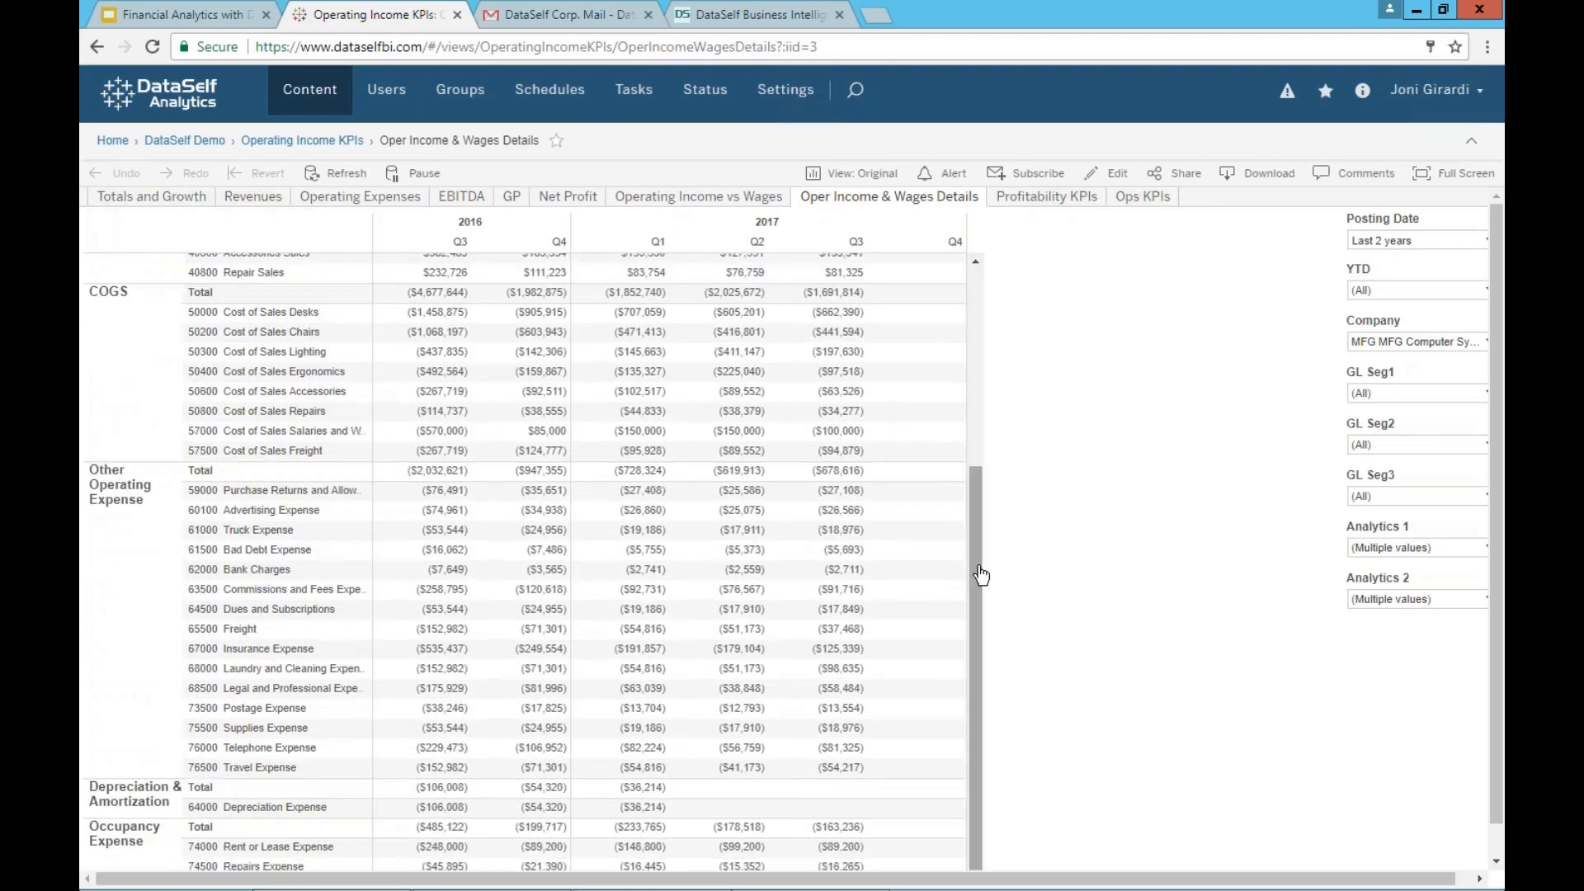
mouse_move(914, 549)
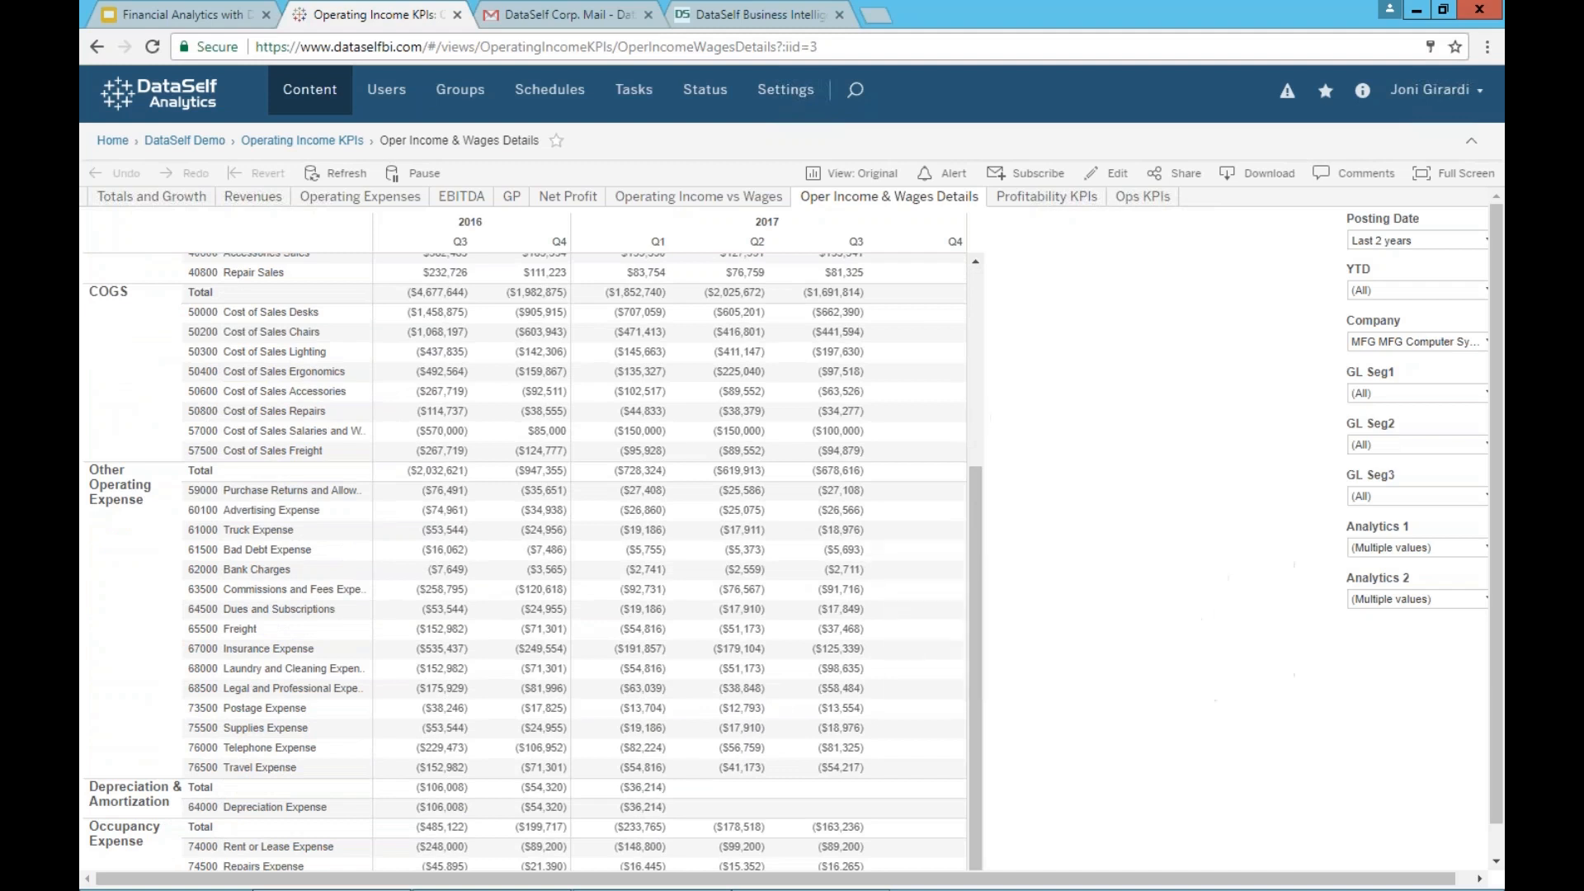
Choose CFO Dashboard from the favourites list to show its cash flow and revenue charts
left_click(1325, 89)
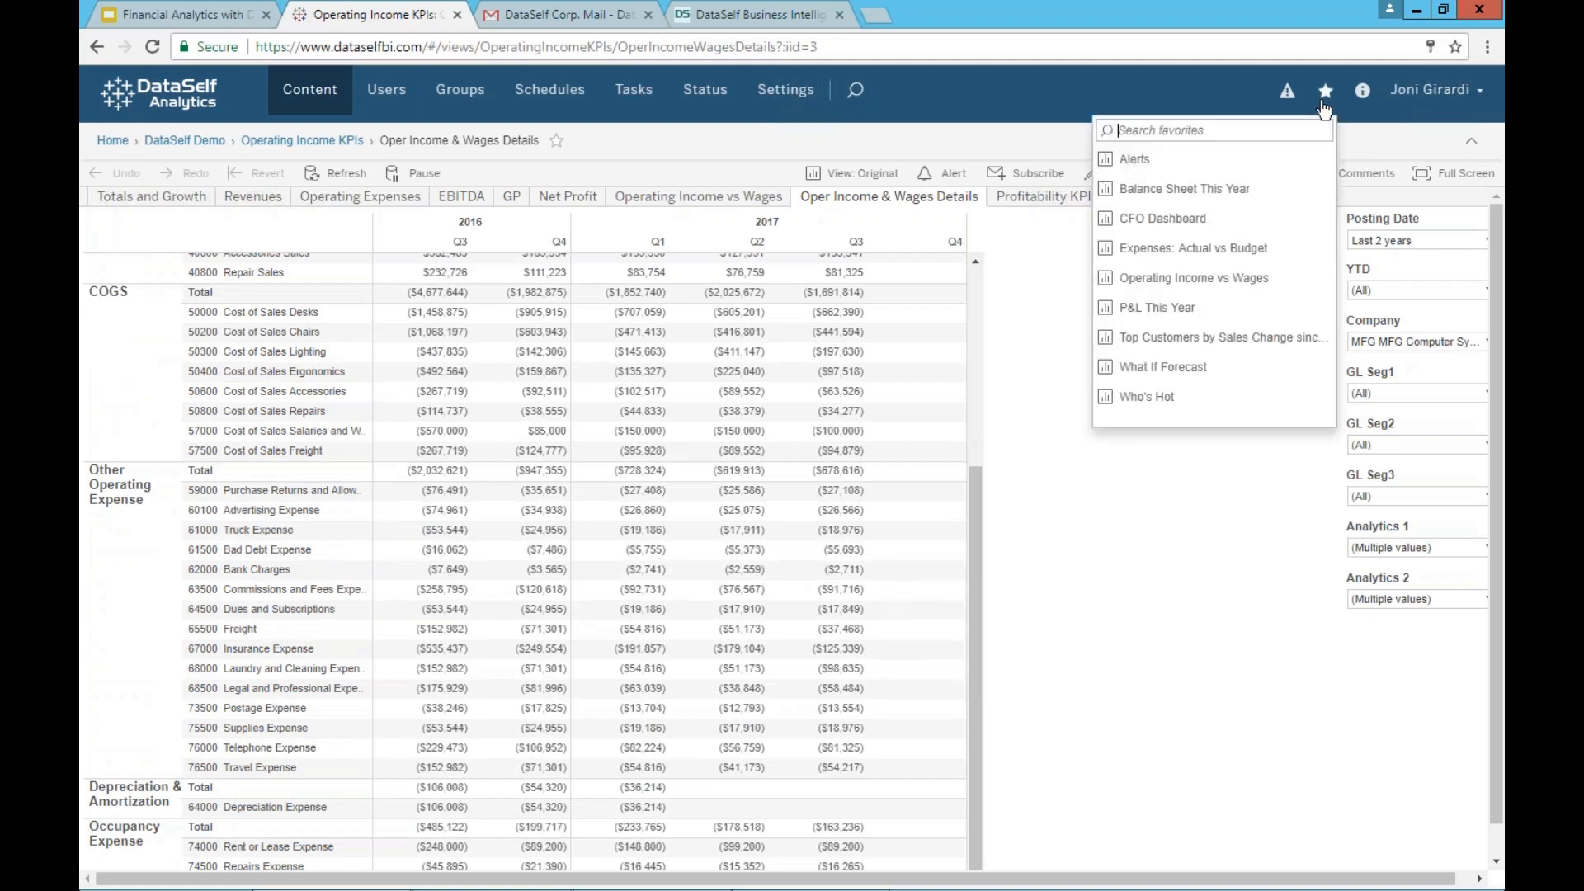
left_click(1164, 218)
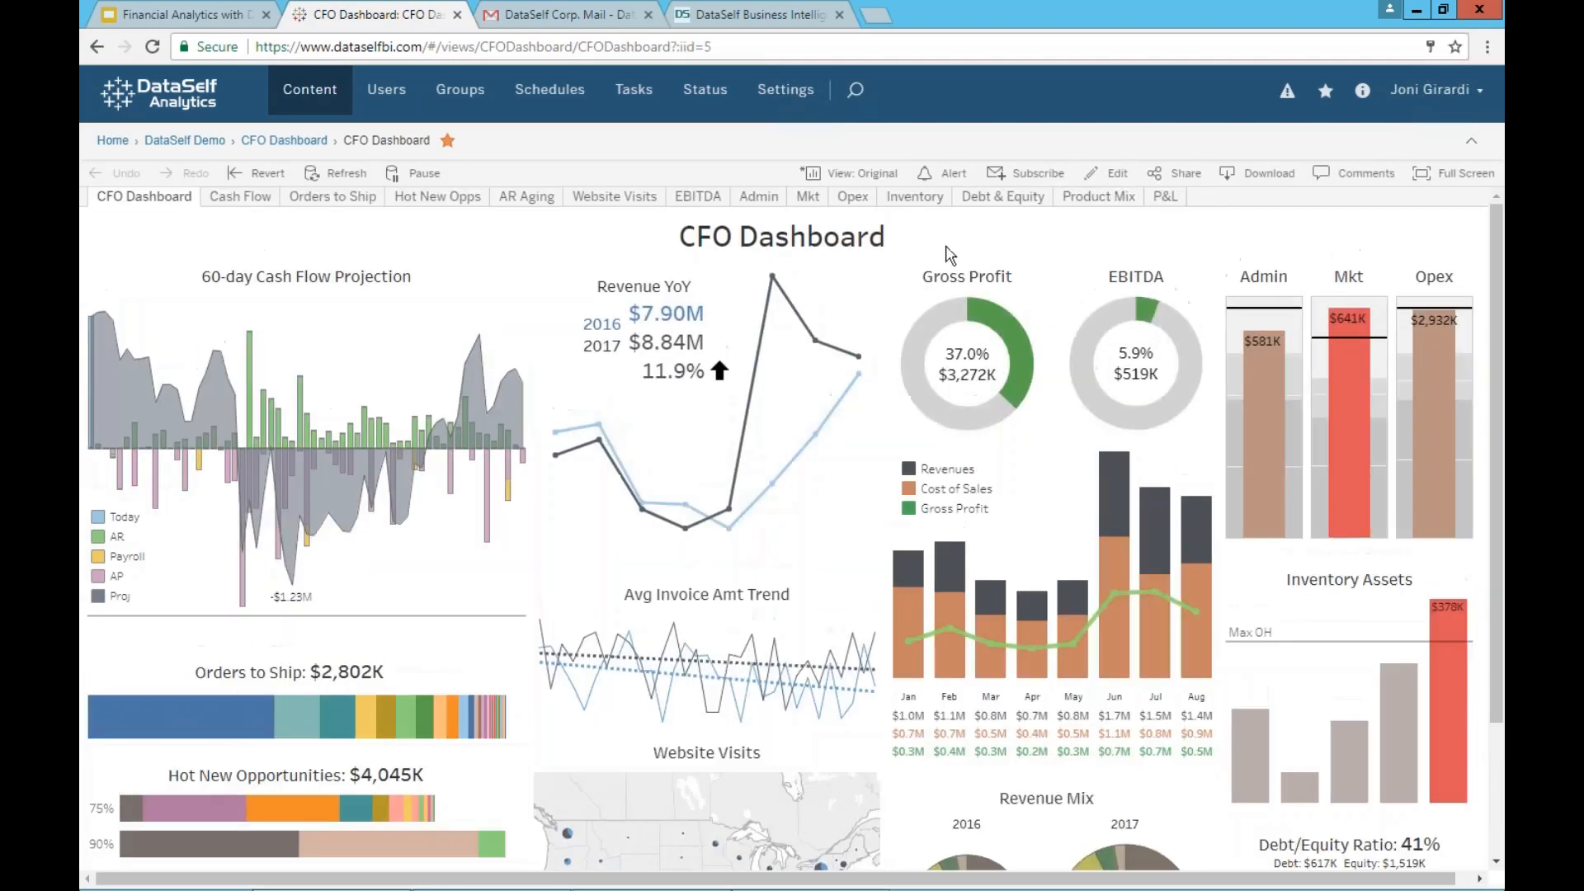
mouse_move(949, 566)
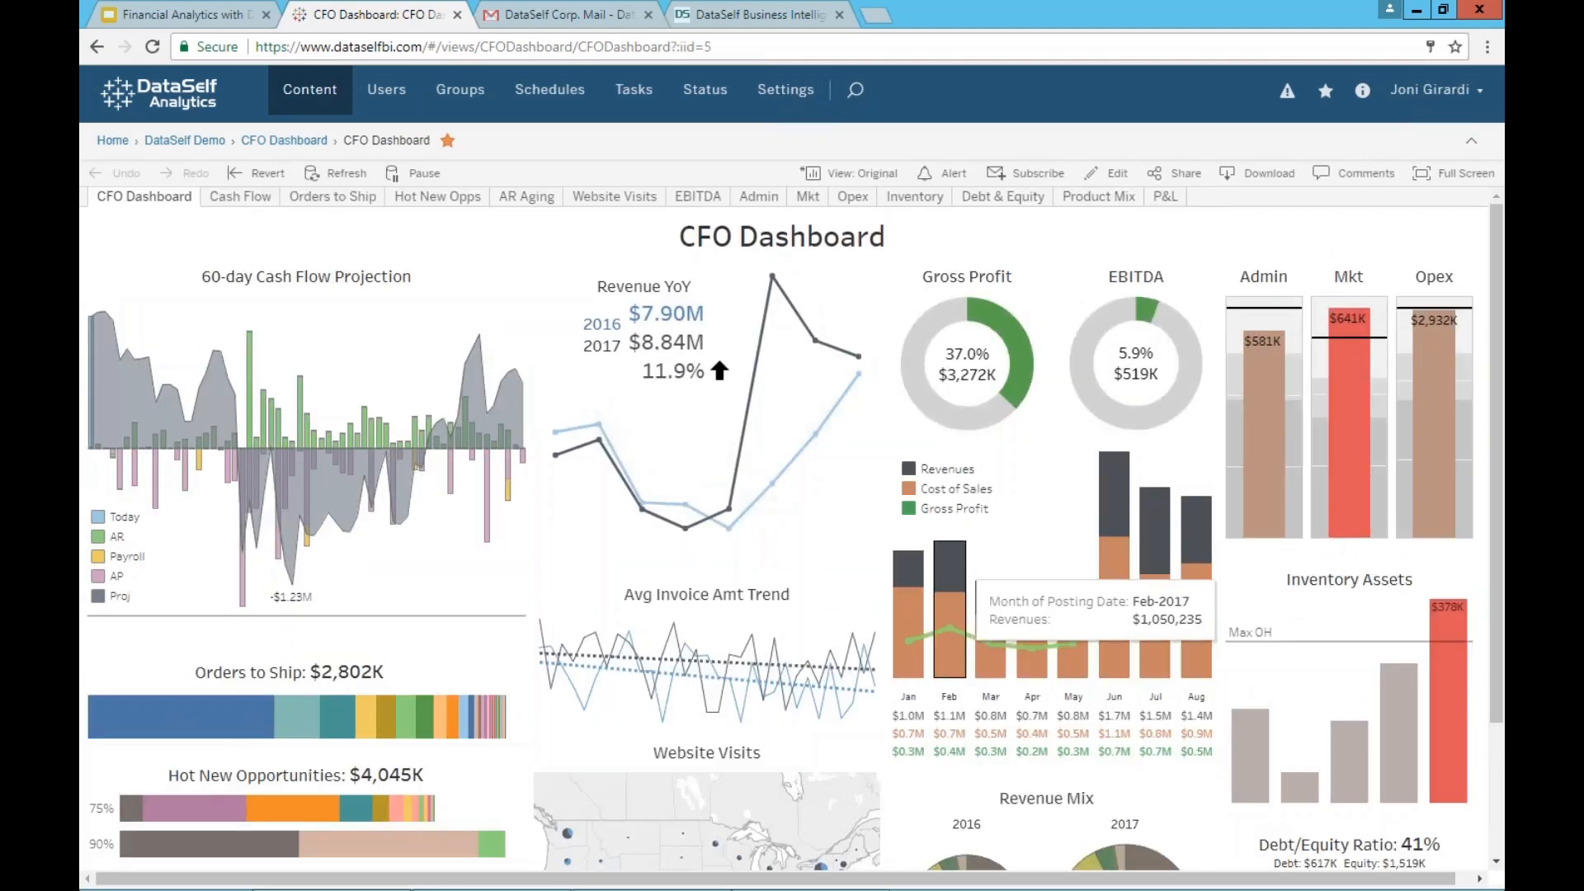
mouse_move(1051, 553)
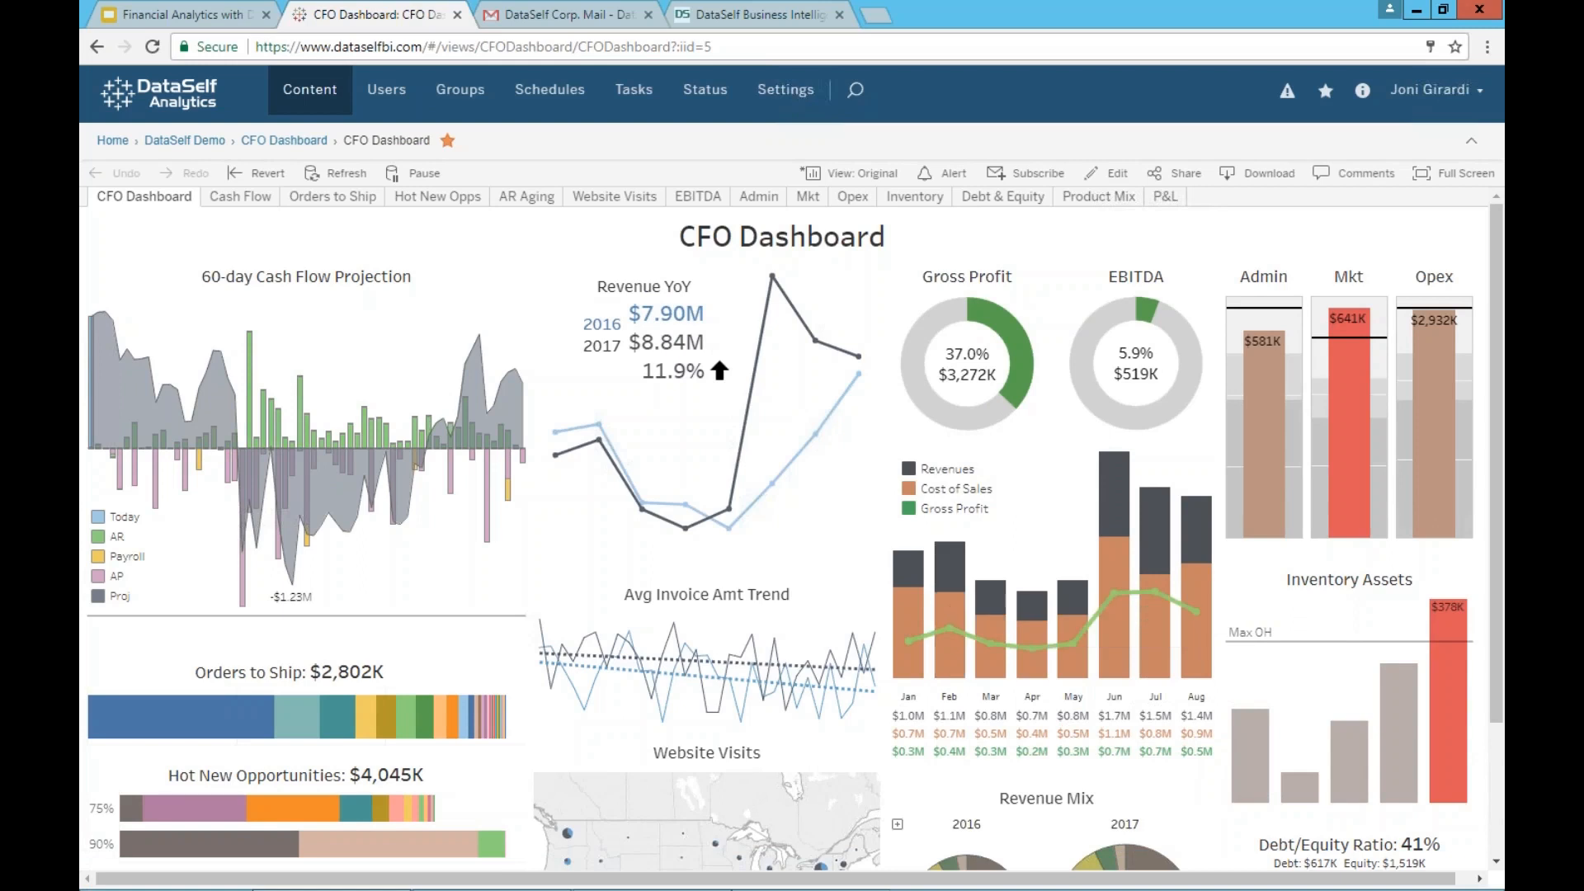
mouse_move(1069, 533)
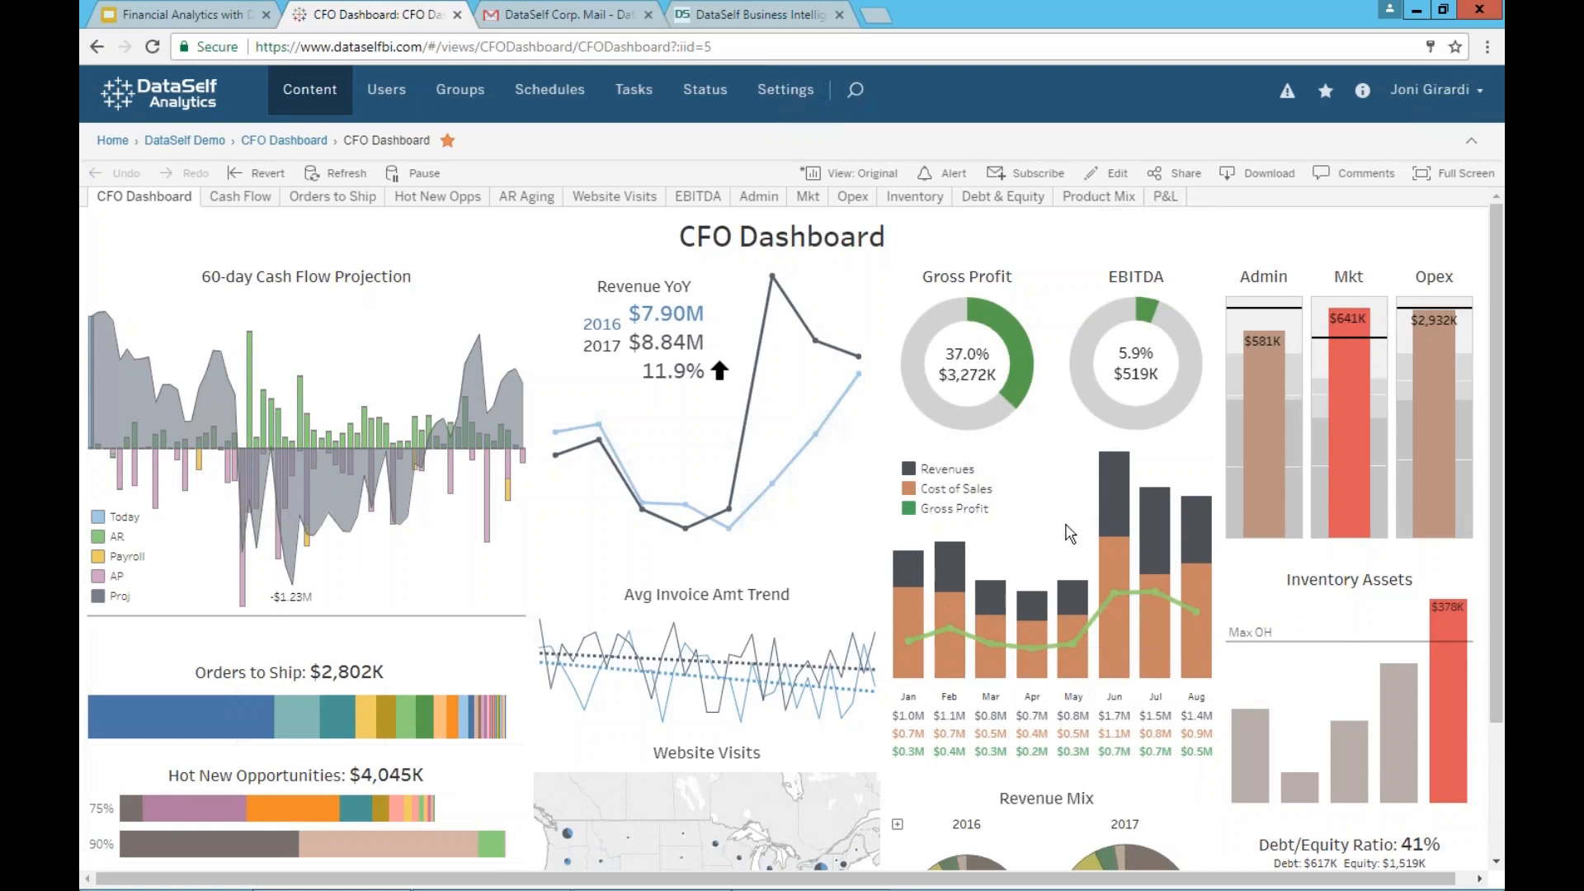
mouse_move(1041, 546)
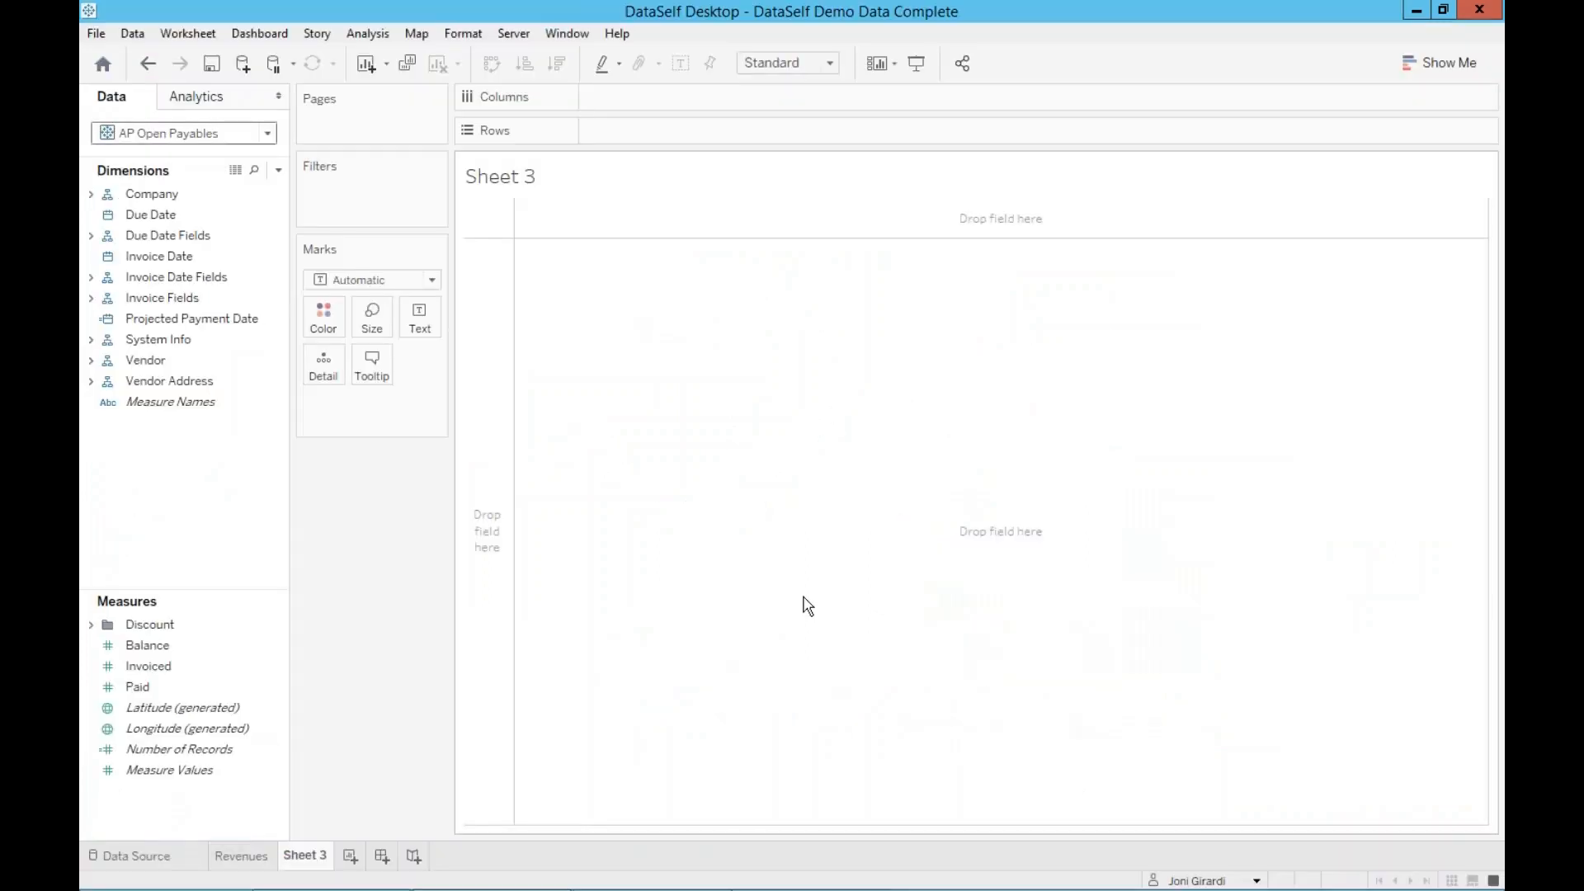
mouse_move(802, 589)
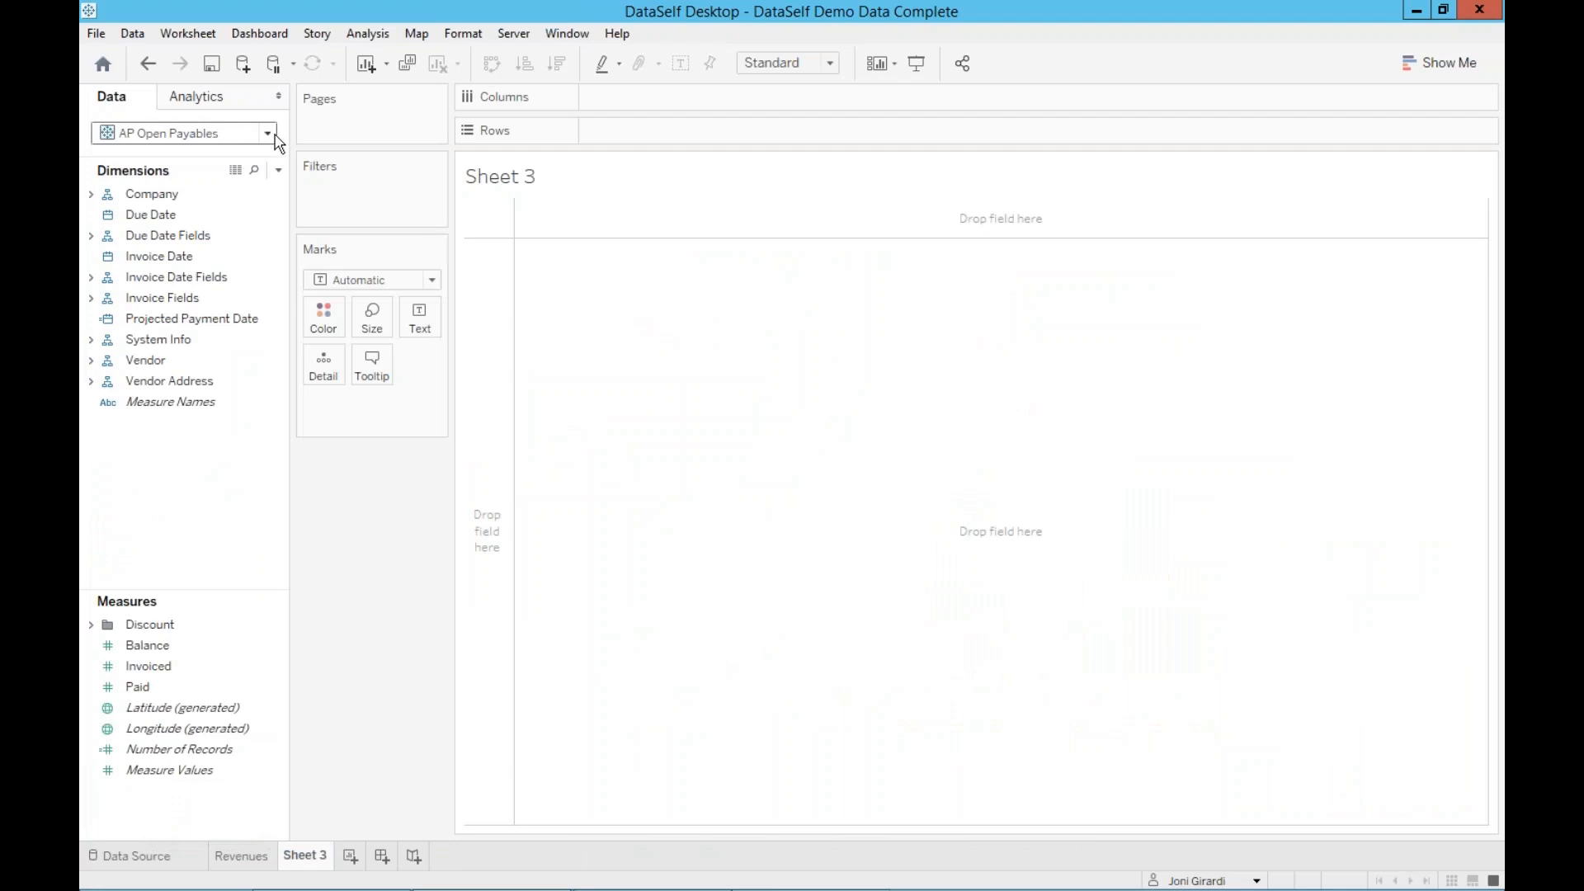
Connect Sheet 3 to the GL Financial Analytics data source instead of AP Open Payables
left_click(266, 132)
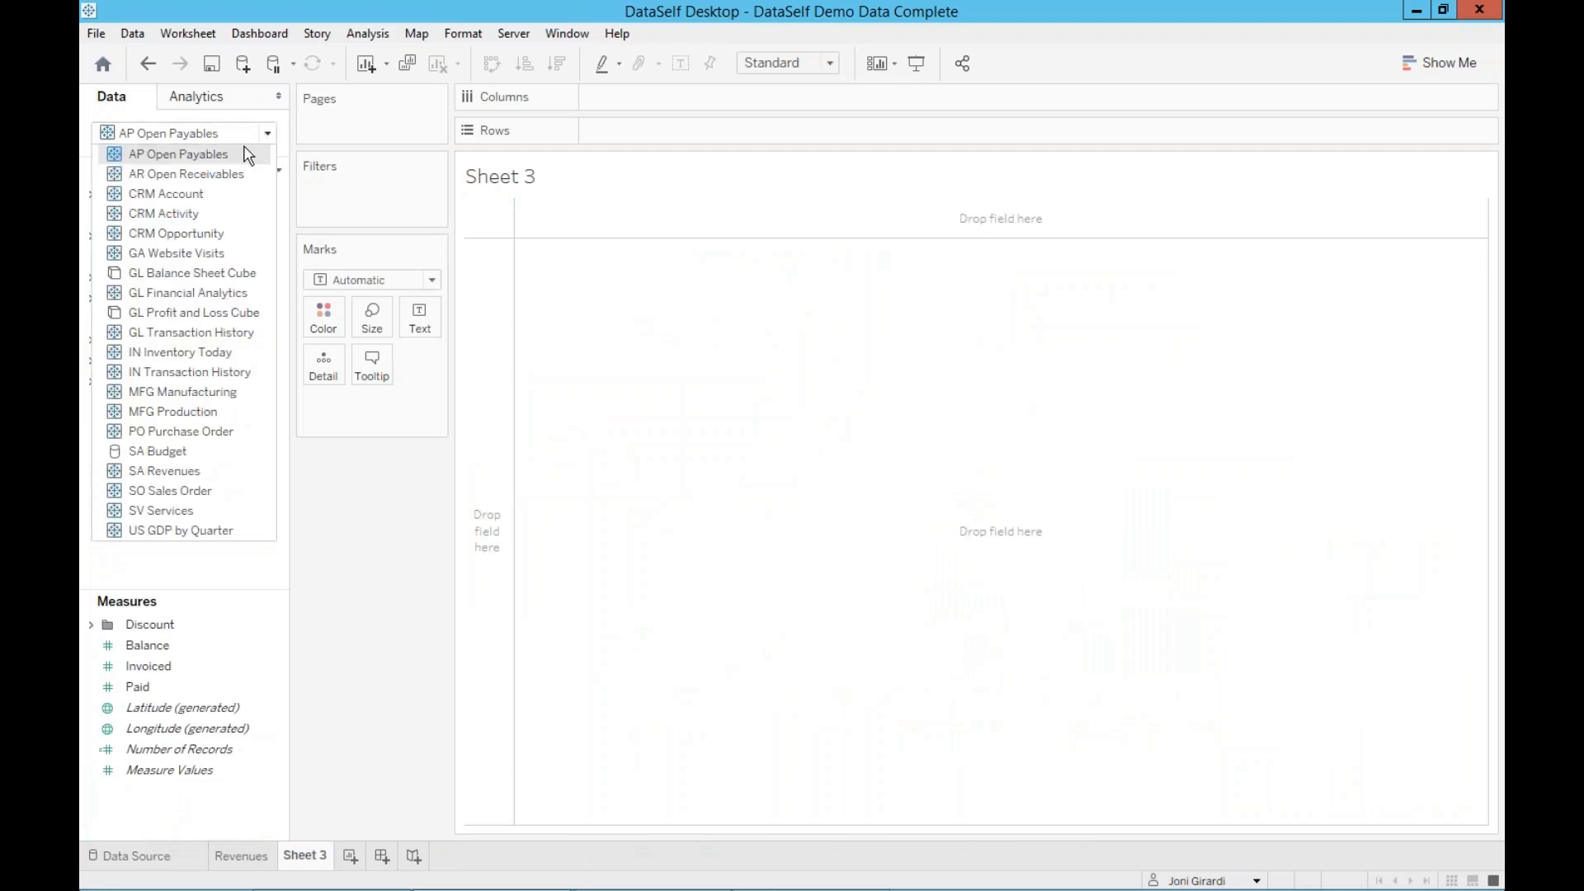
mouse_move(177, 253)
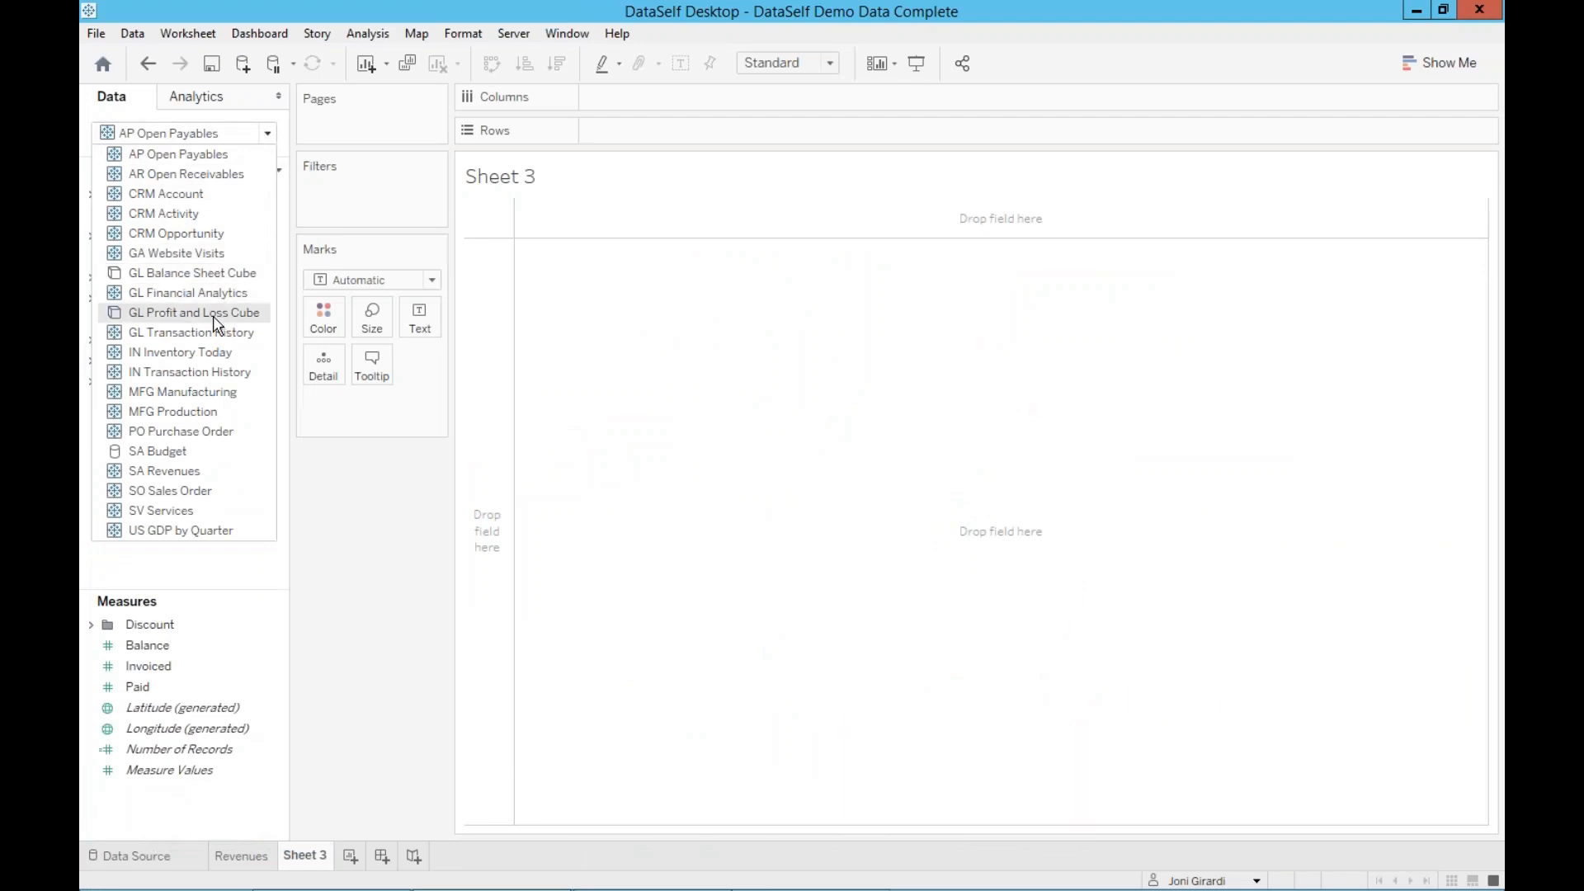
mouse_move(172, 410)
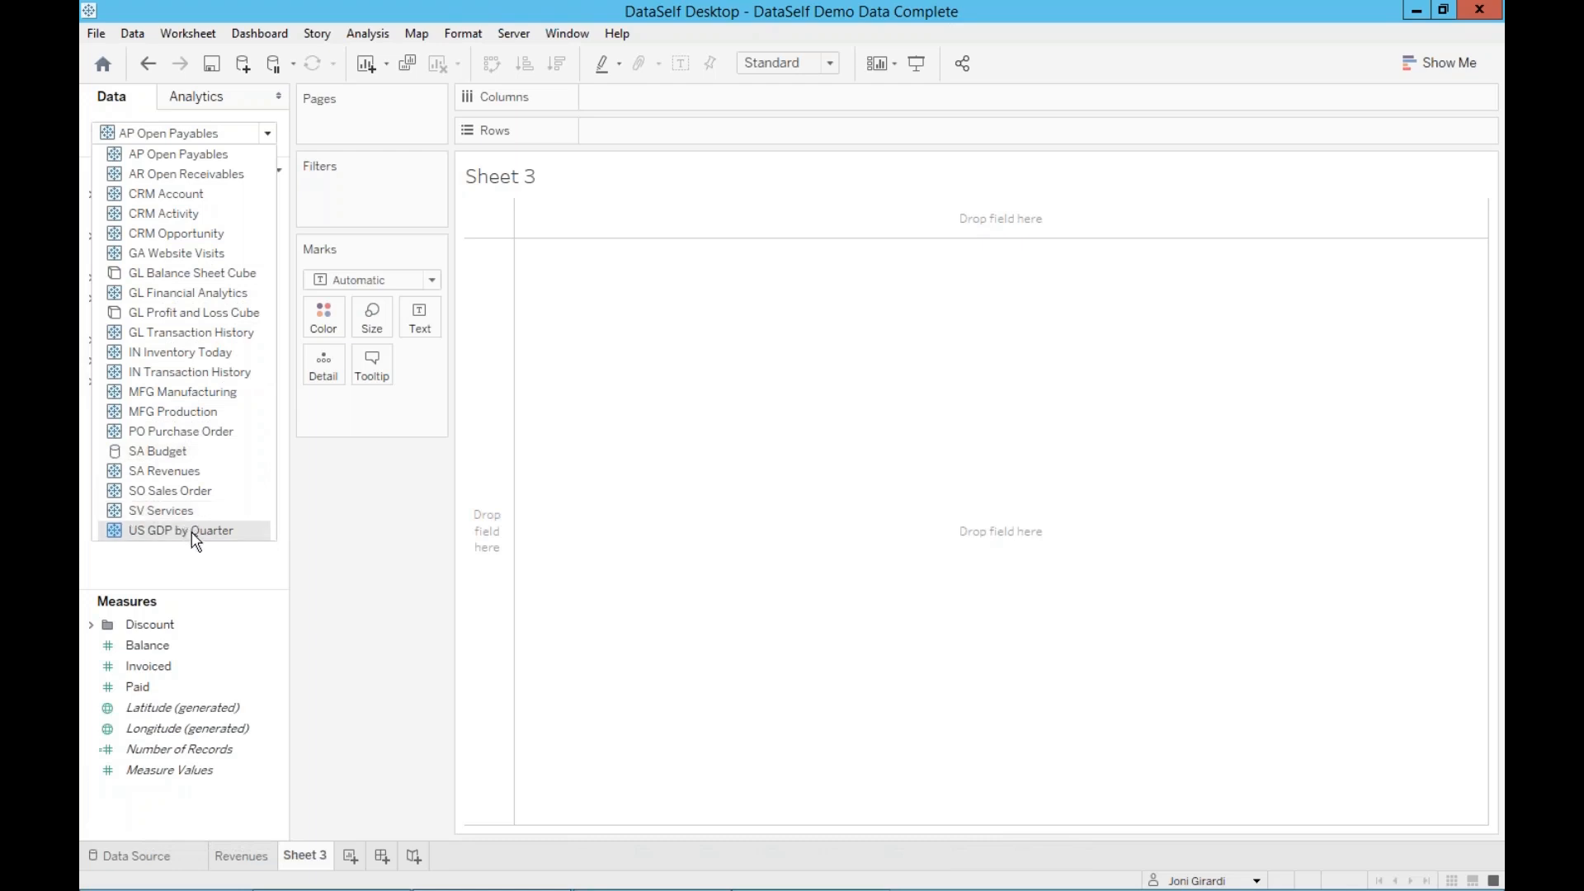
mouse_move(231, 538)
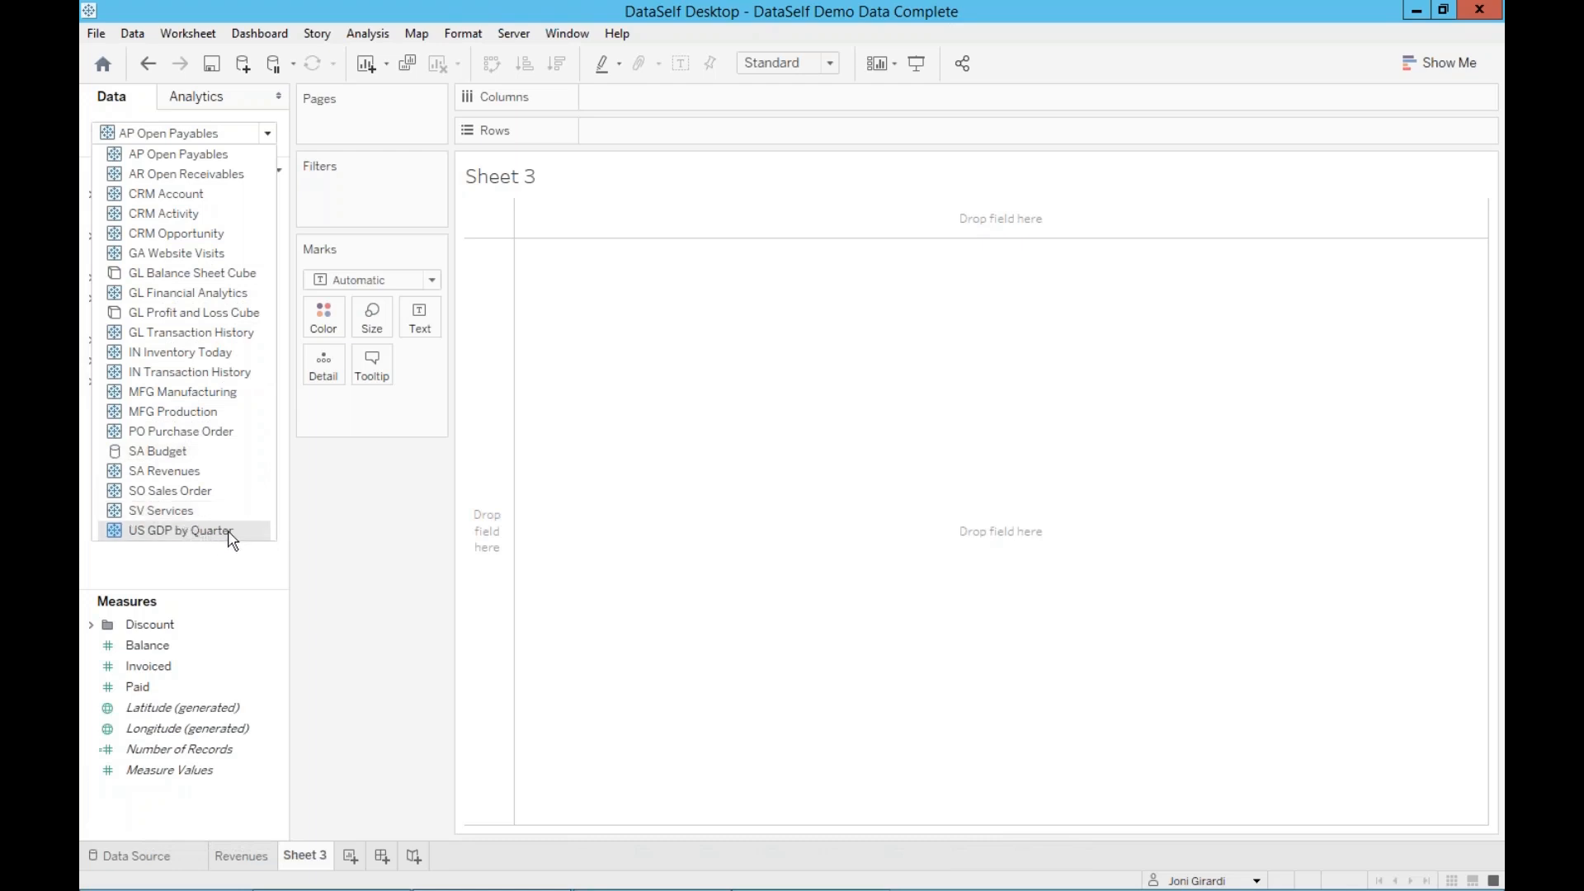
mouse_move(213, 294)
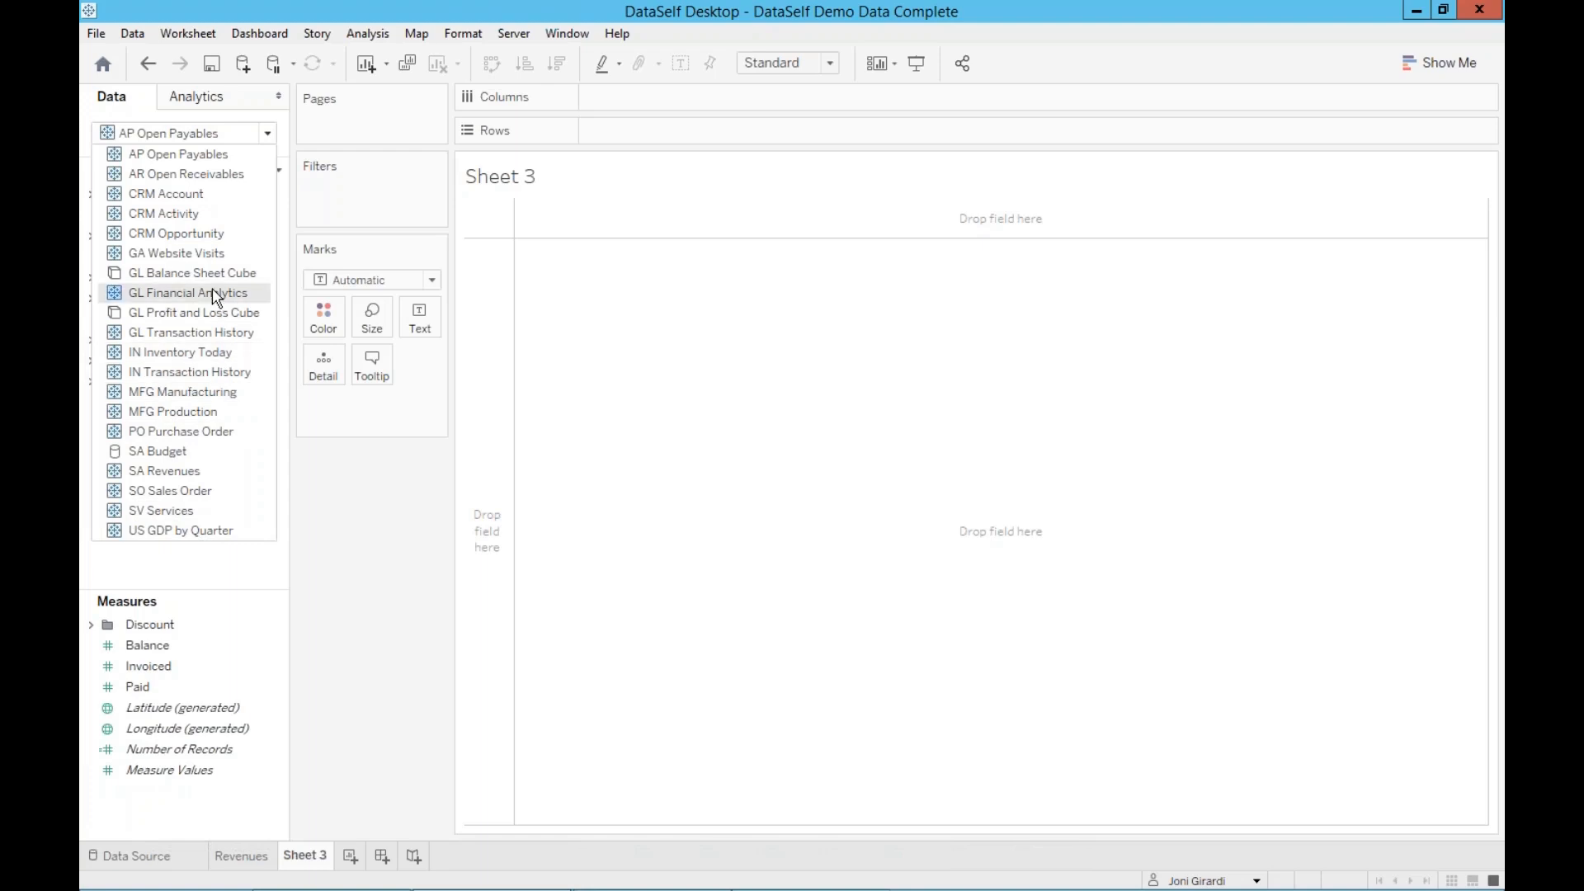
left_click(188, 292)
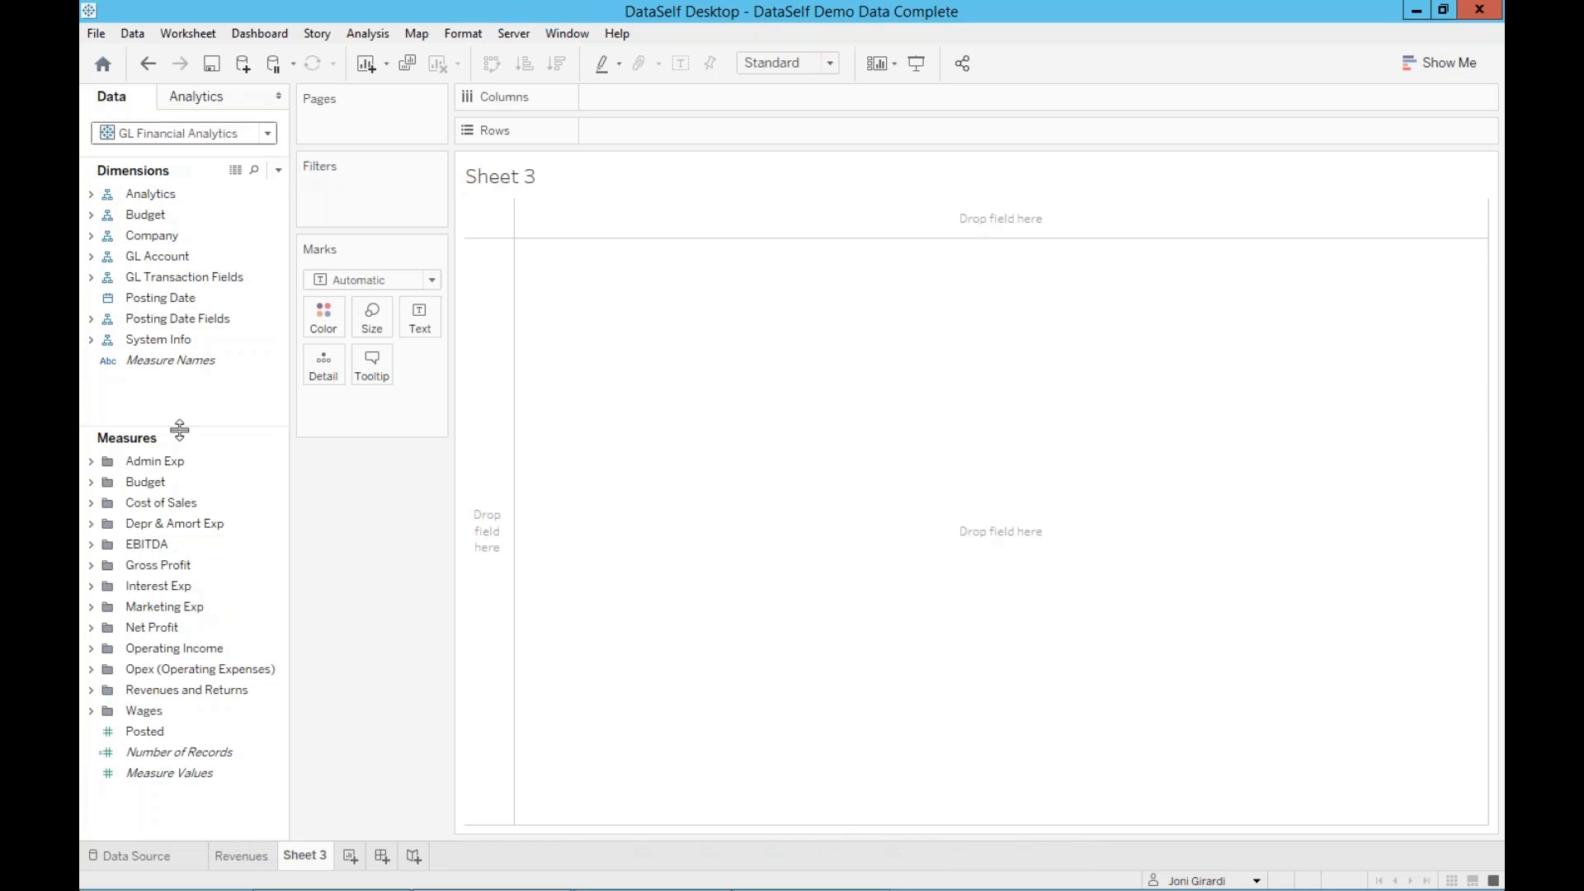
Chart revenue by Posting Date month across years and draw it as bars
left_click(186, 690)
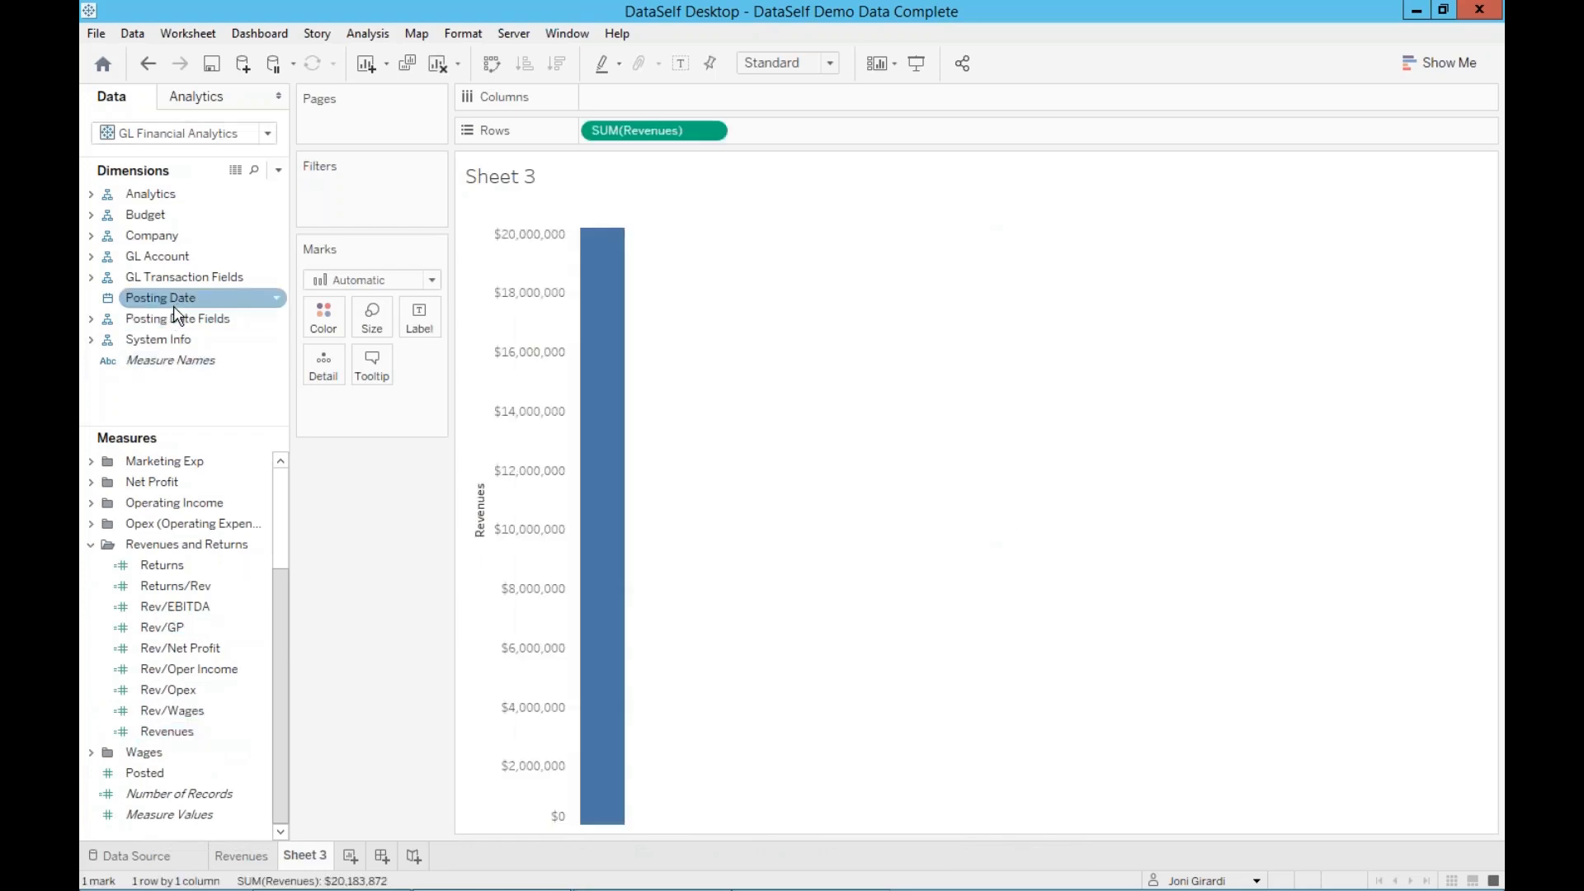
left_click_drag(160, 297, 657, 96)
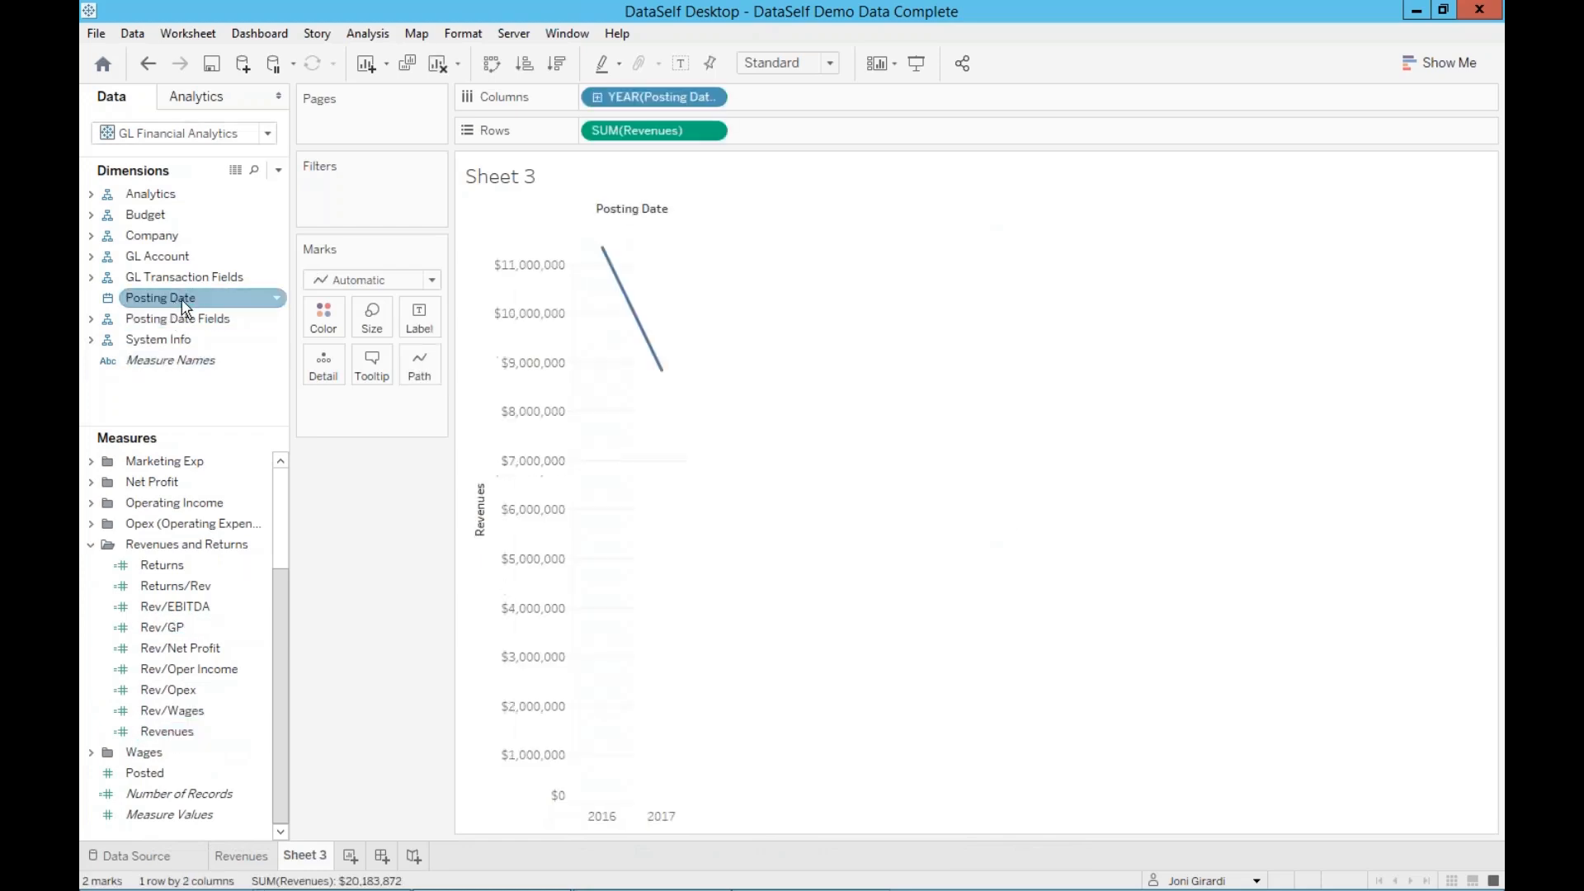
left_click(708, 96)
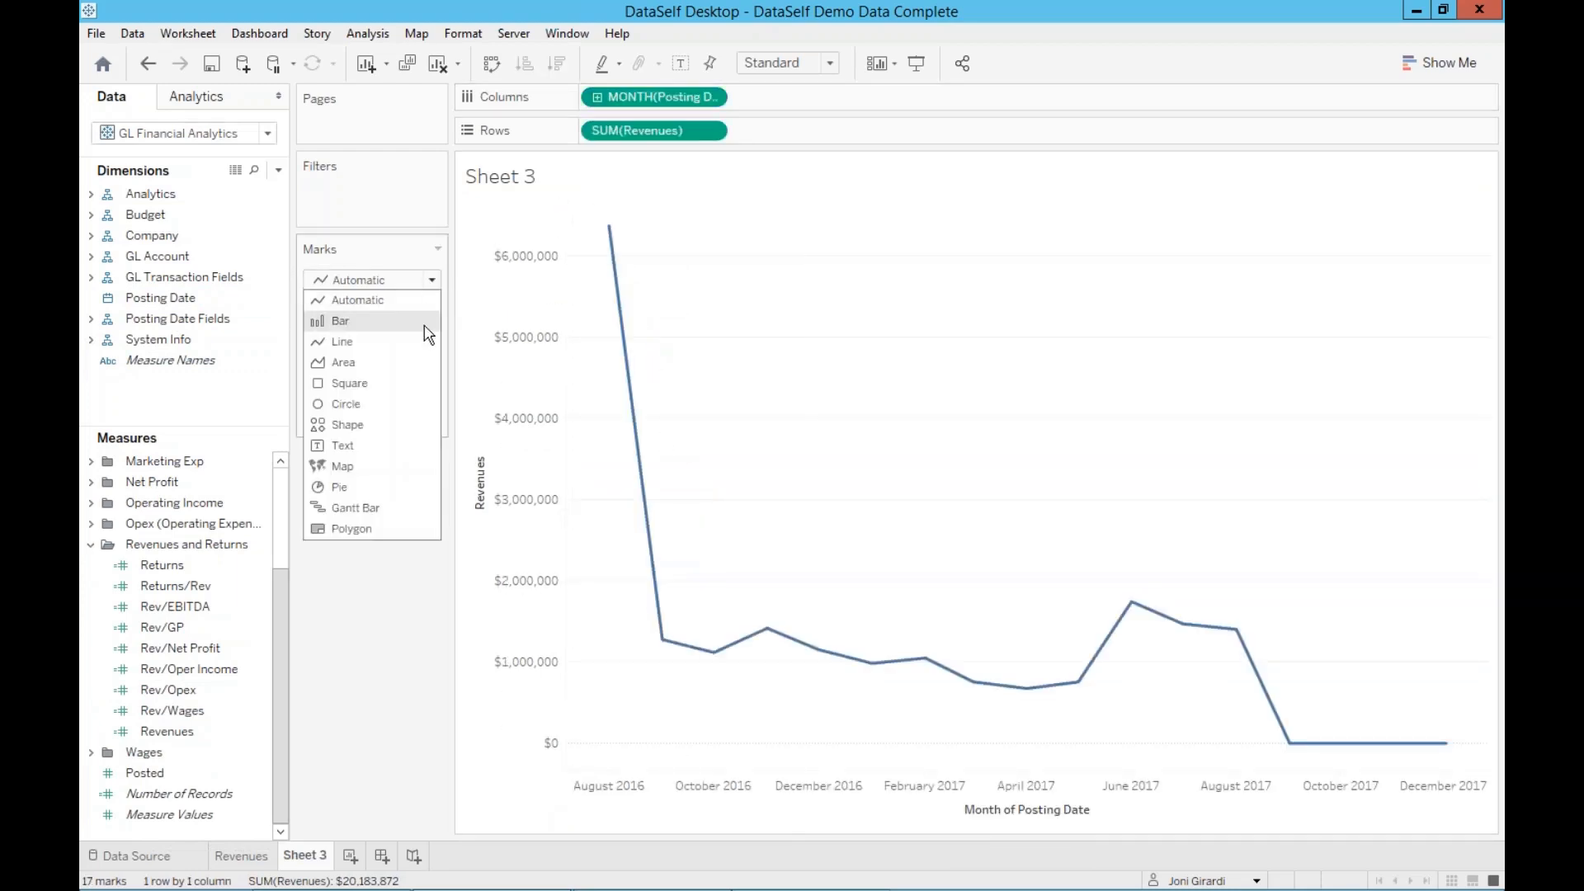
left_click(340, 320)
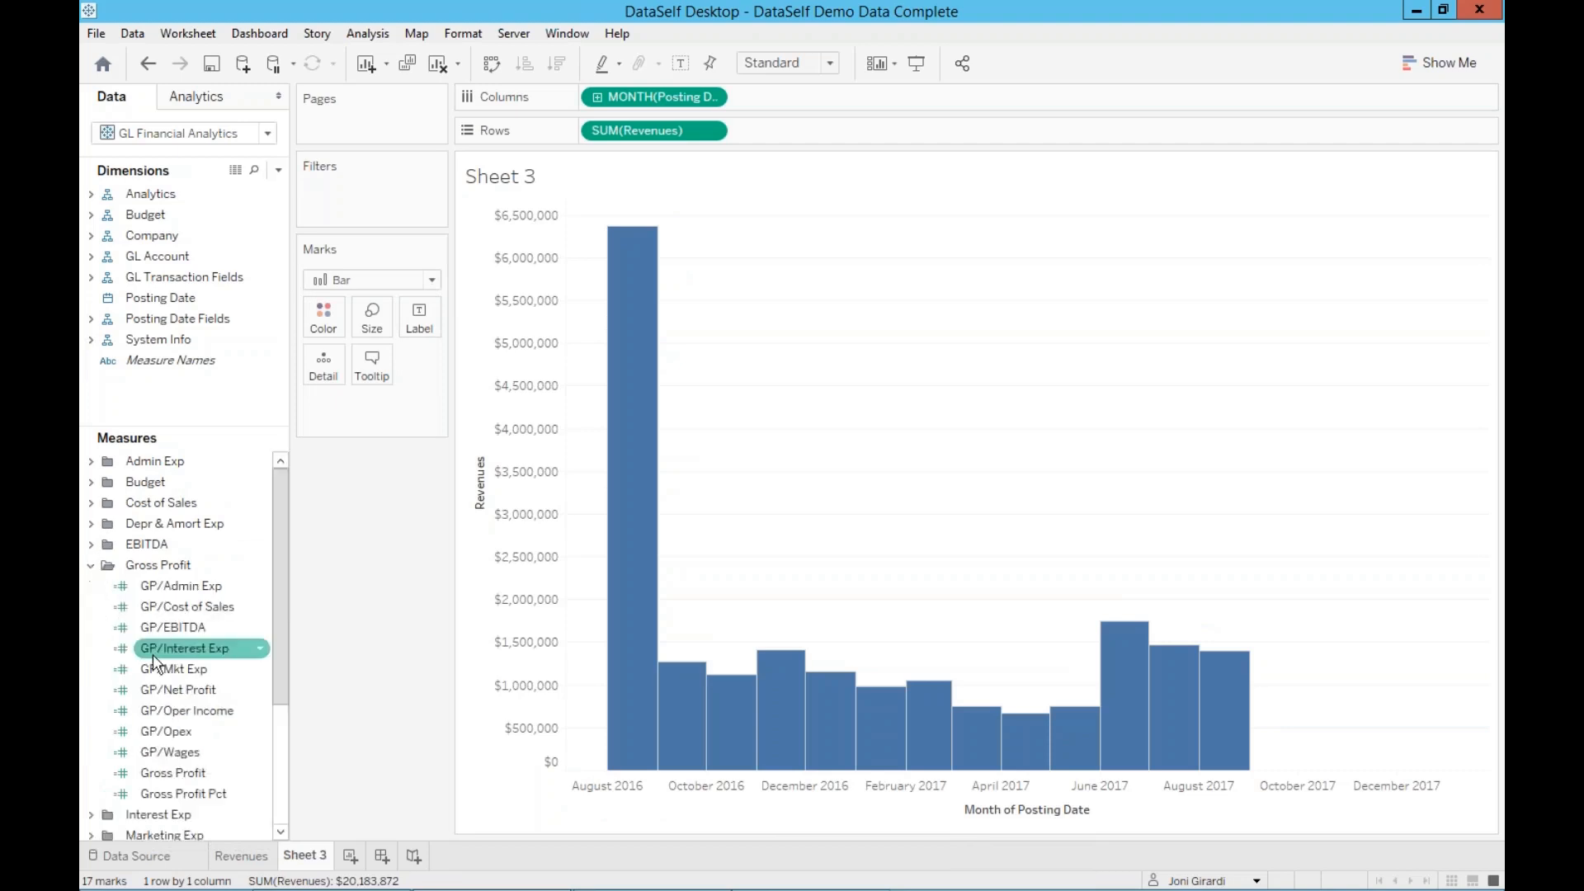
Add Gross Profit Pct to Rows as a dual-axis line over the revenue bars
left_click(183, 793)
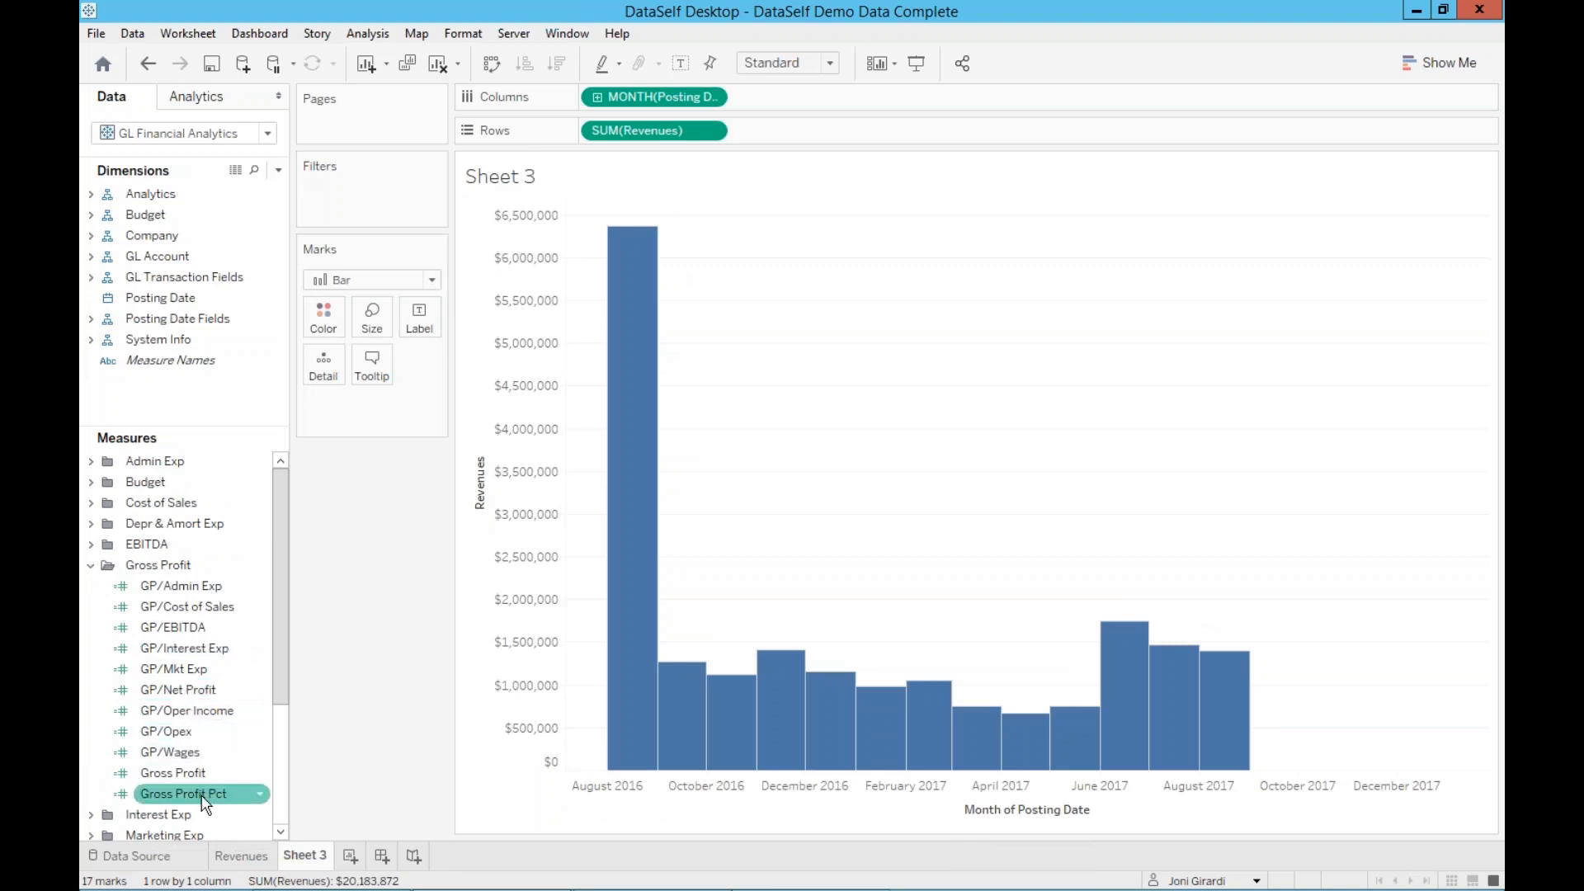
left_click_drag(183, 793, 752, 150)
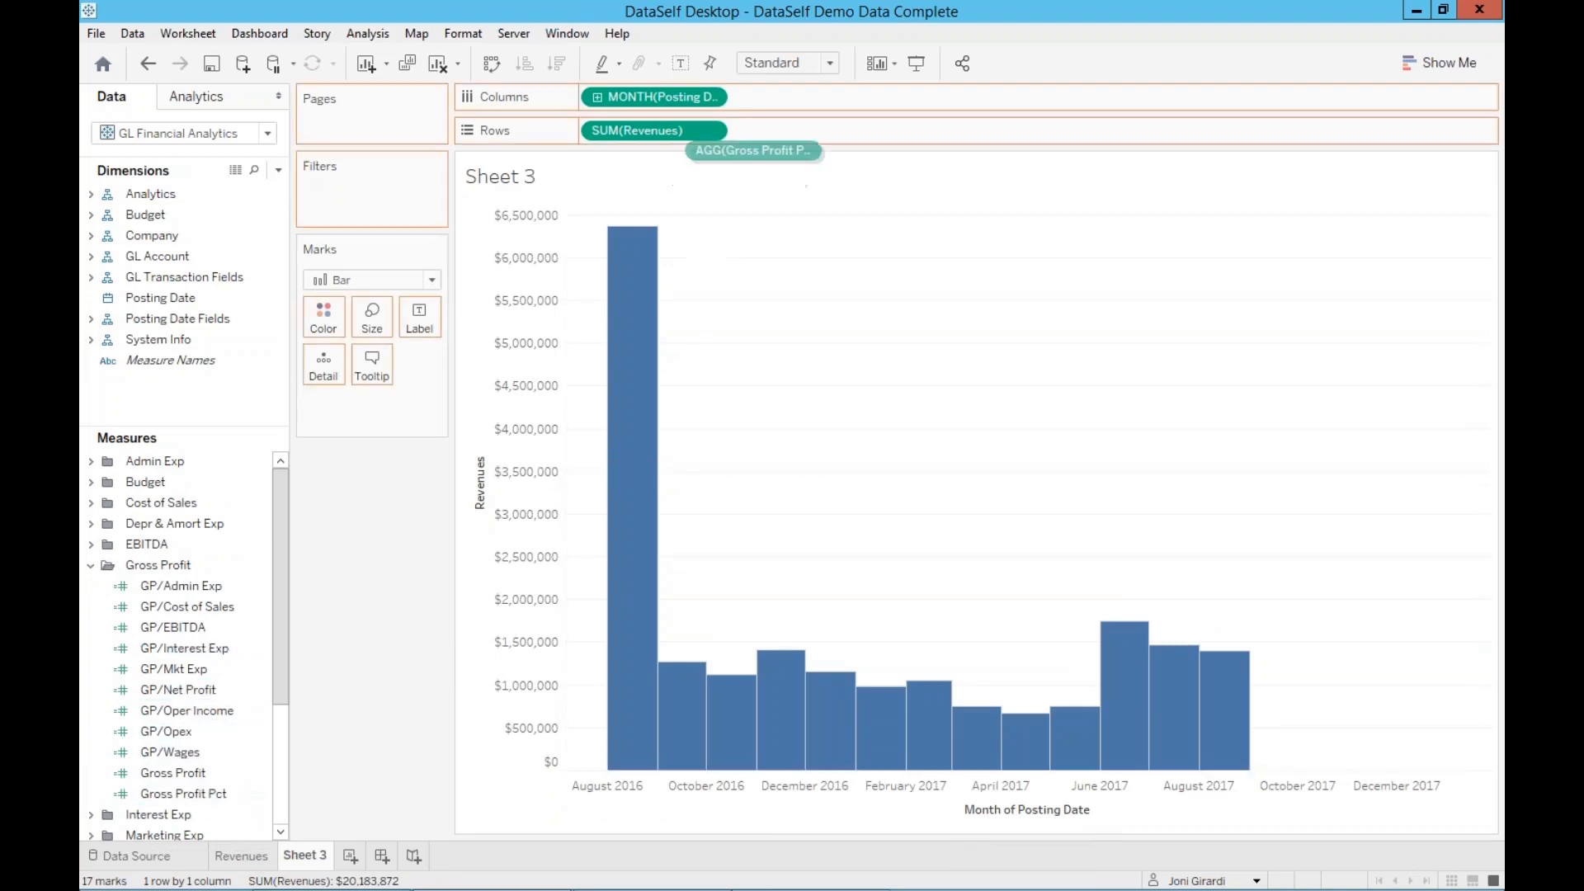
left_click_drag(752, 150, 802, 129)
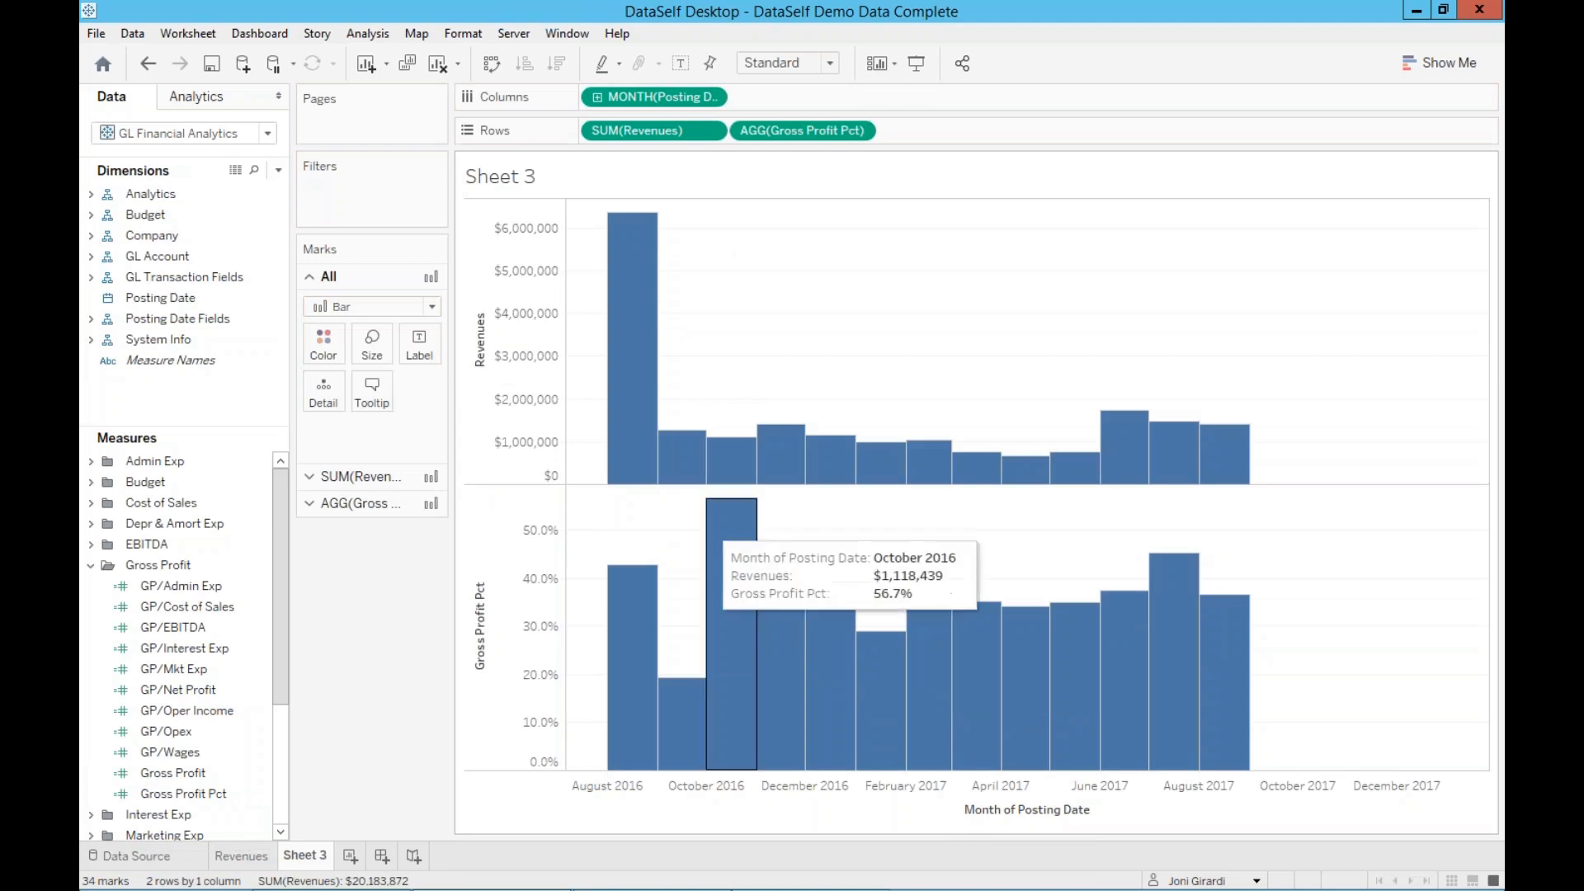
mouse_move(502, 423)
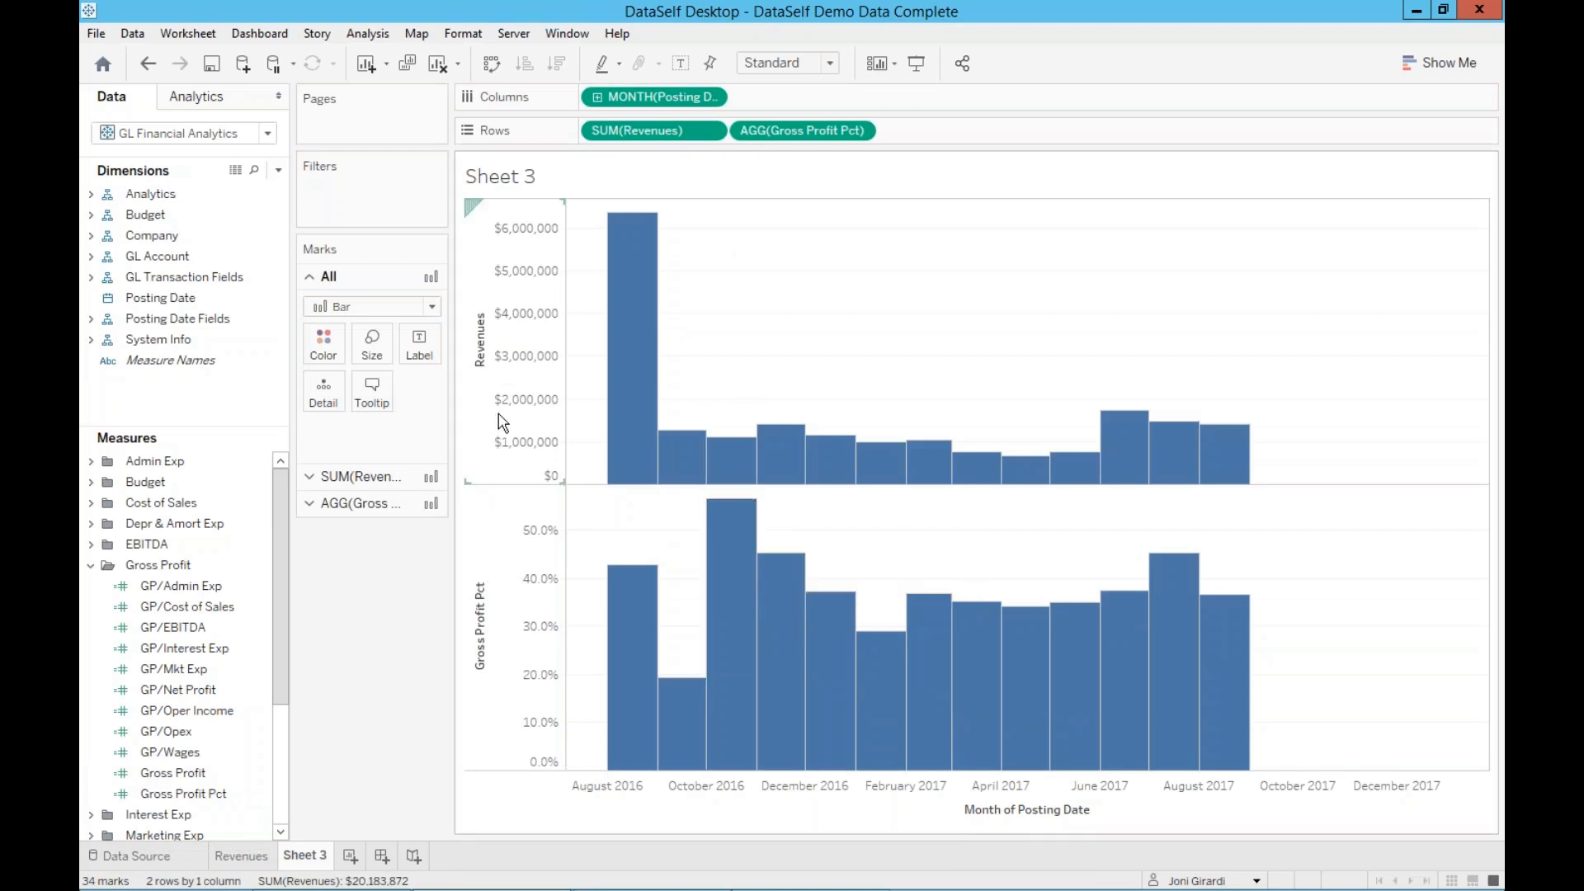
right_click(480, 622)
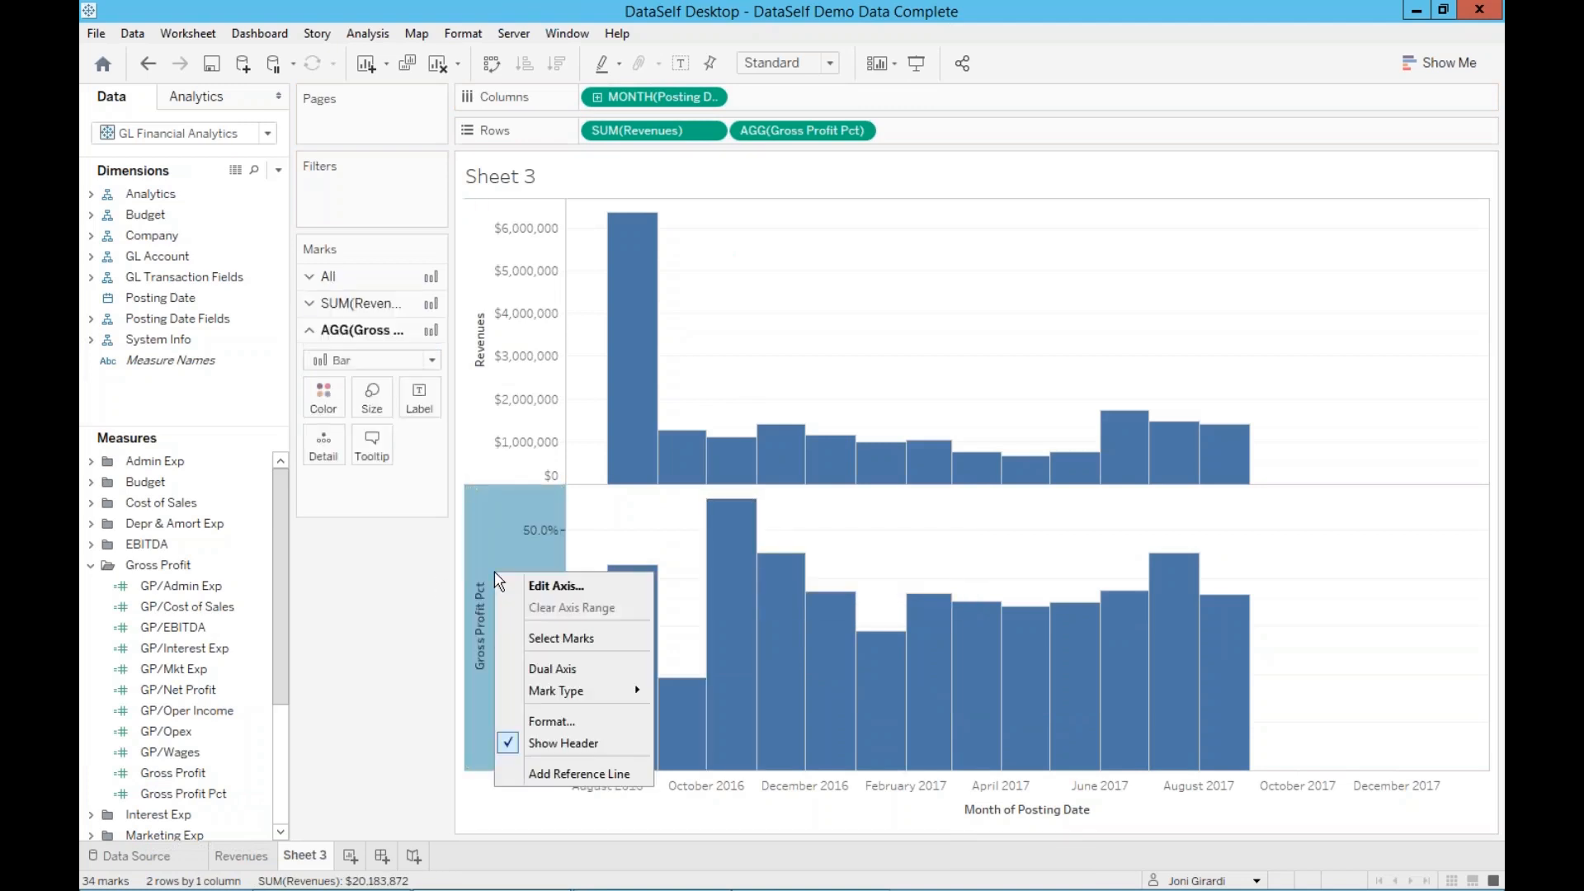
mouse_move(546, 668)
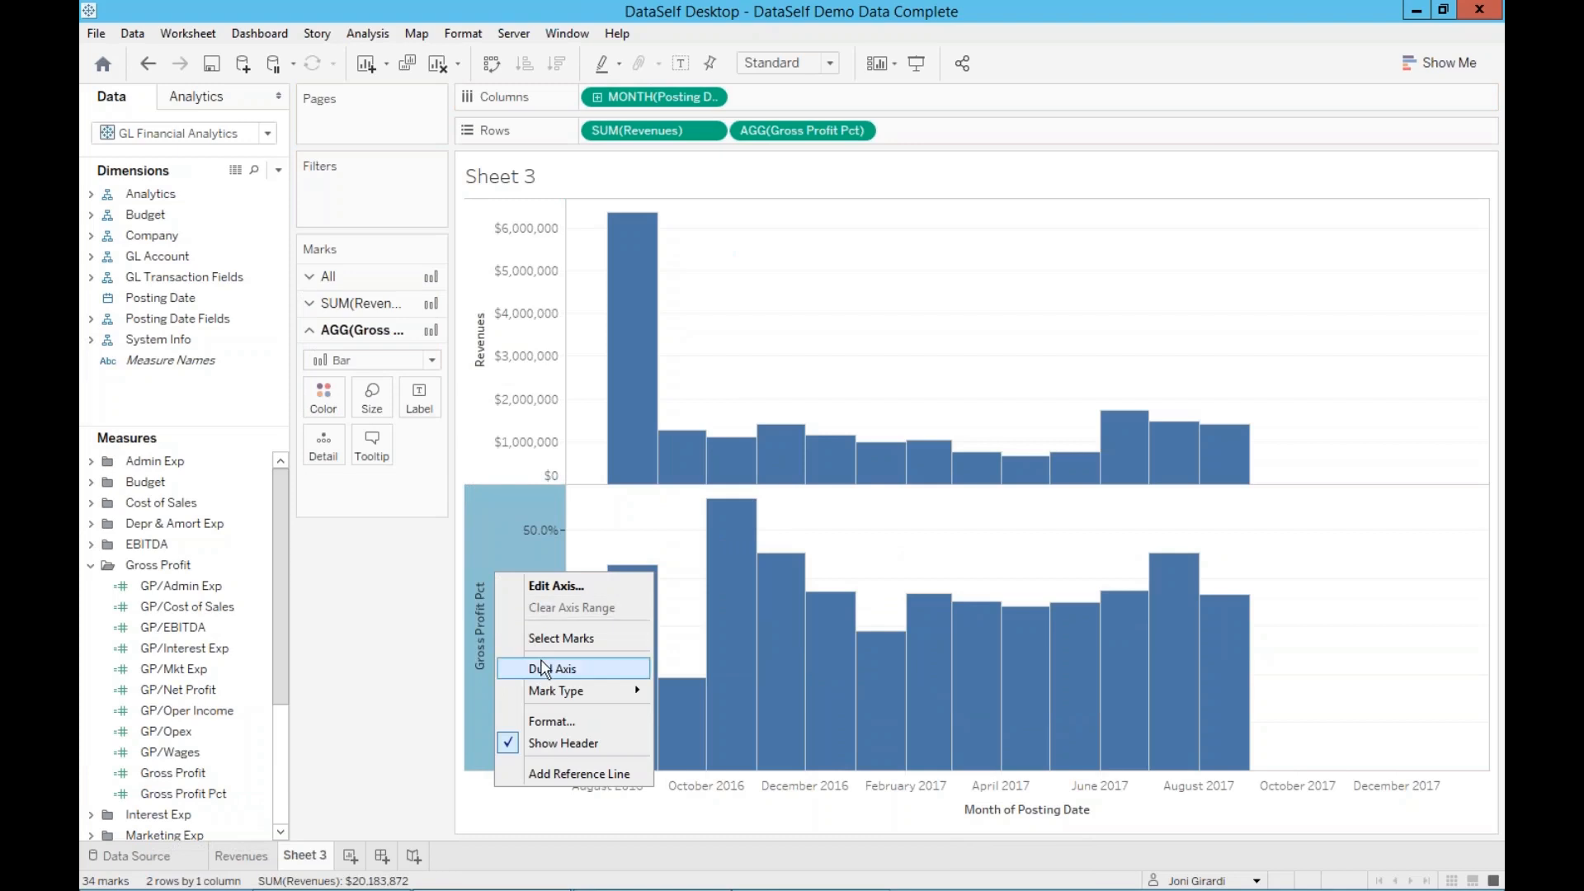
left_click(551, 668)
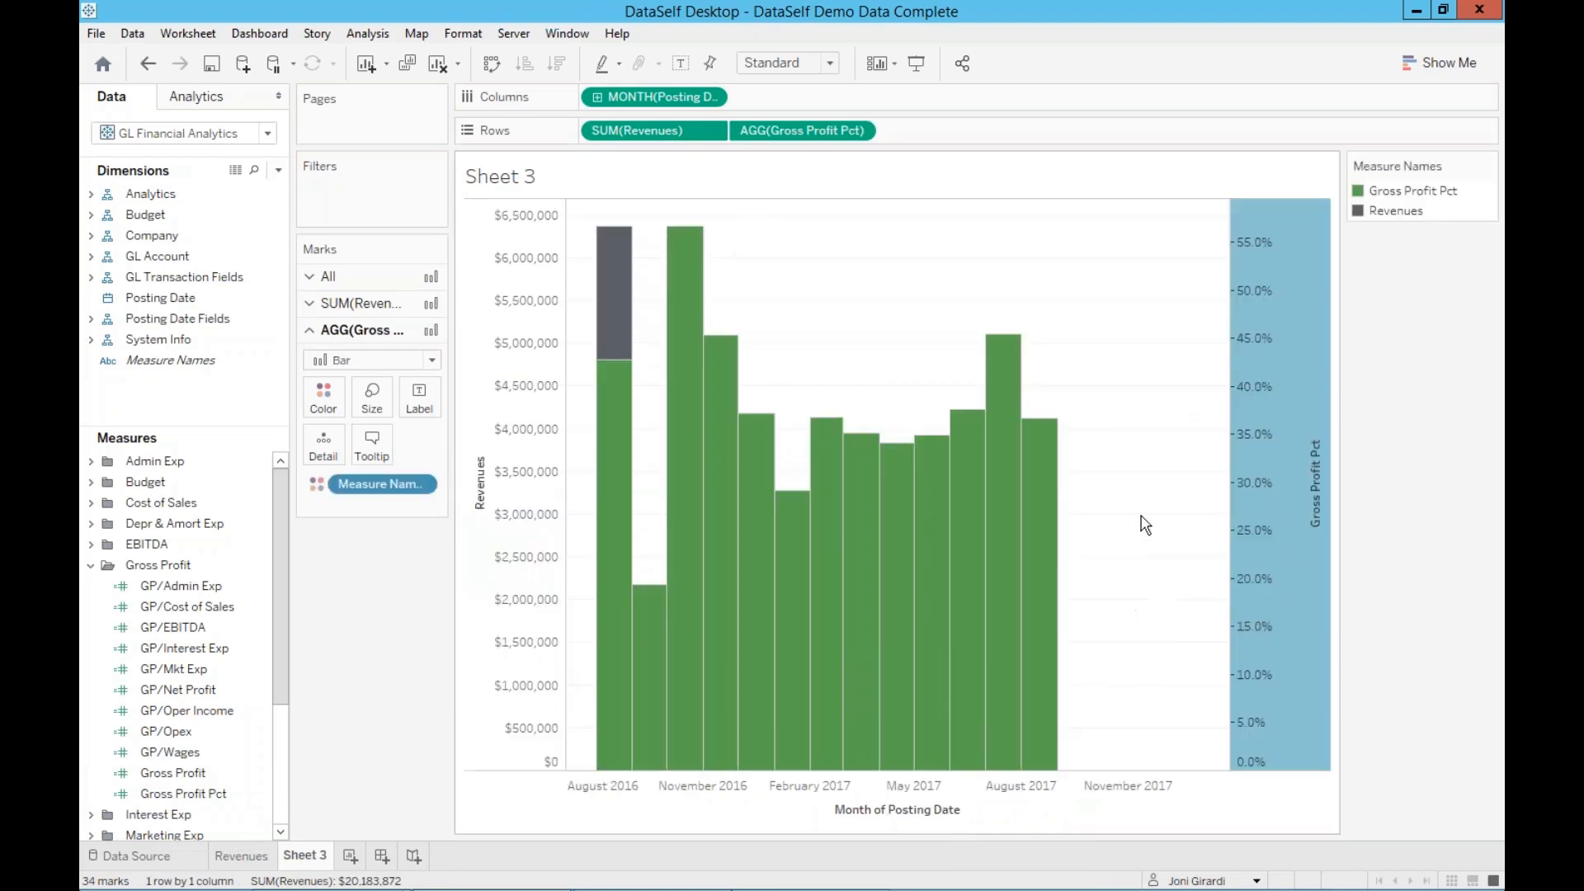
mouse_move(921, 553)
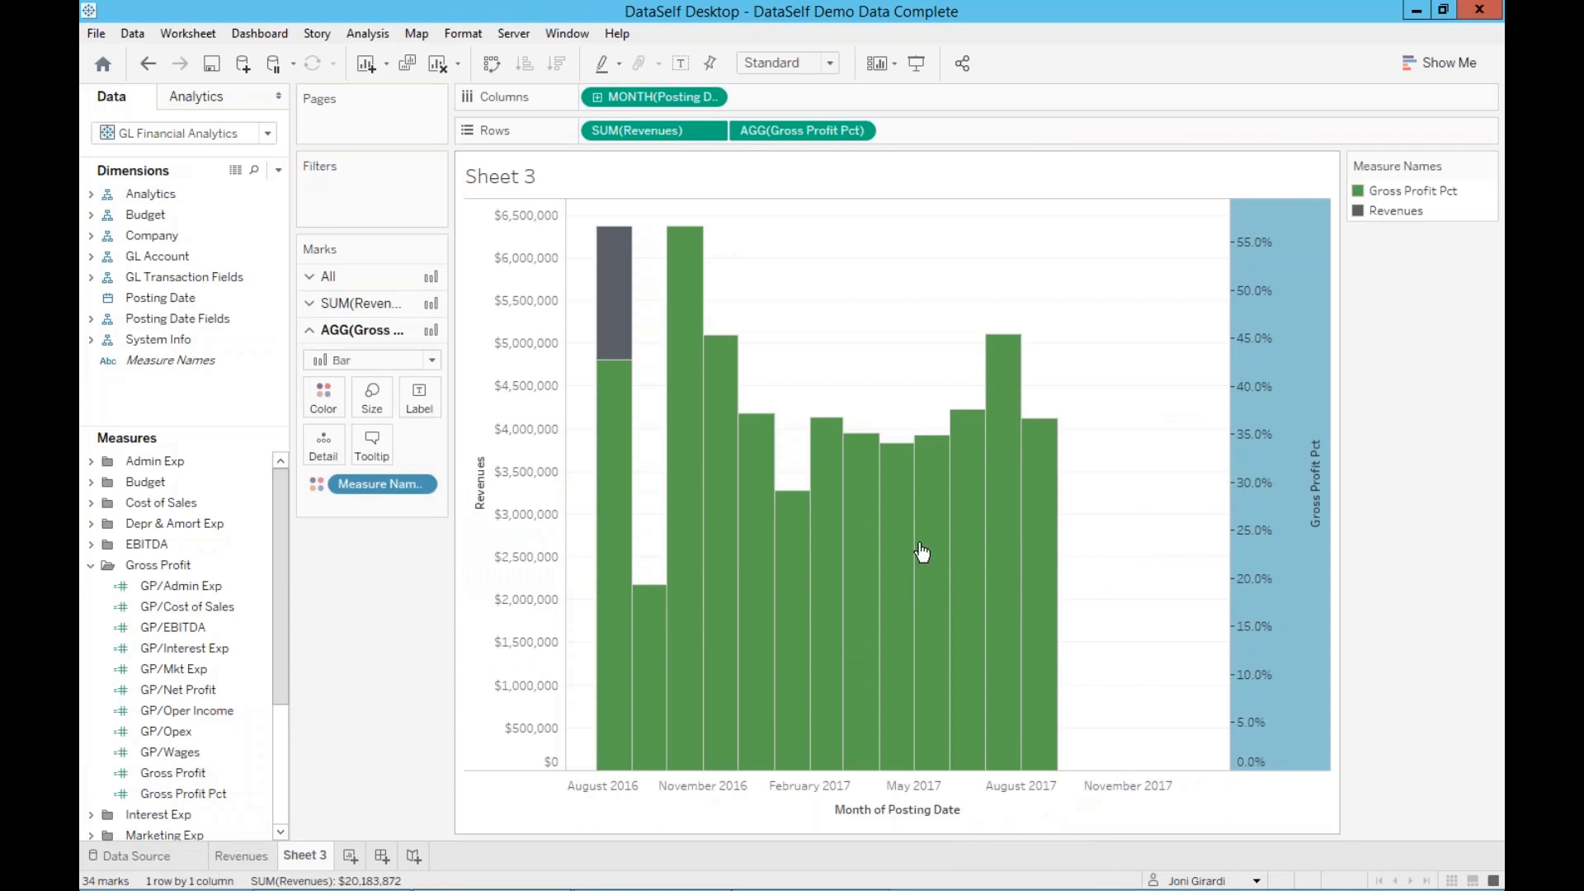
left_click(431, 360)
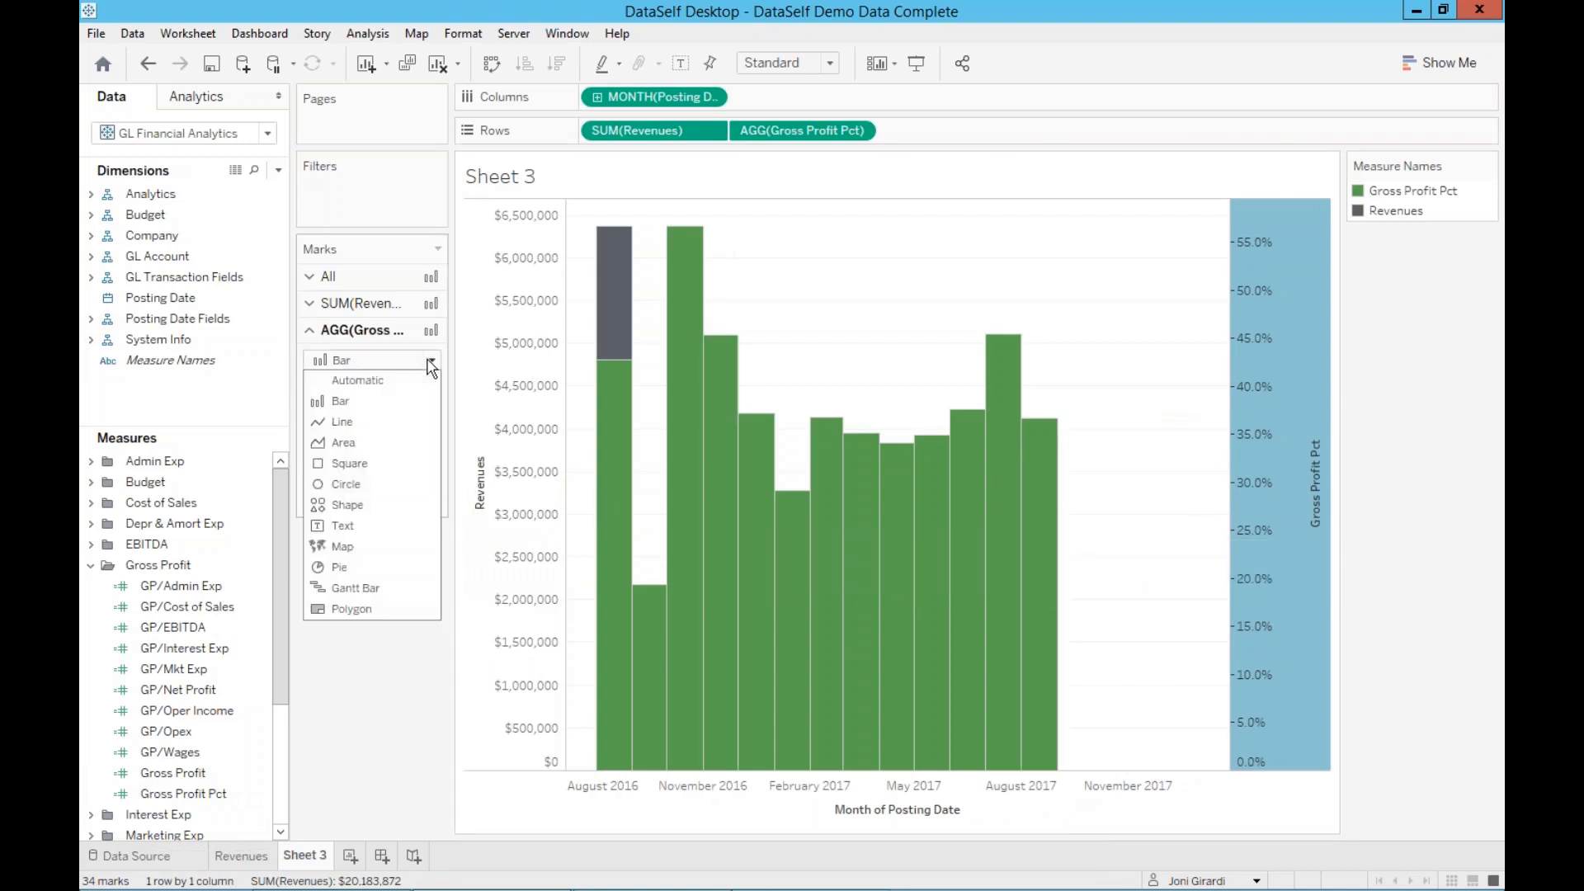
left_click(342, 421)
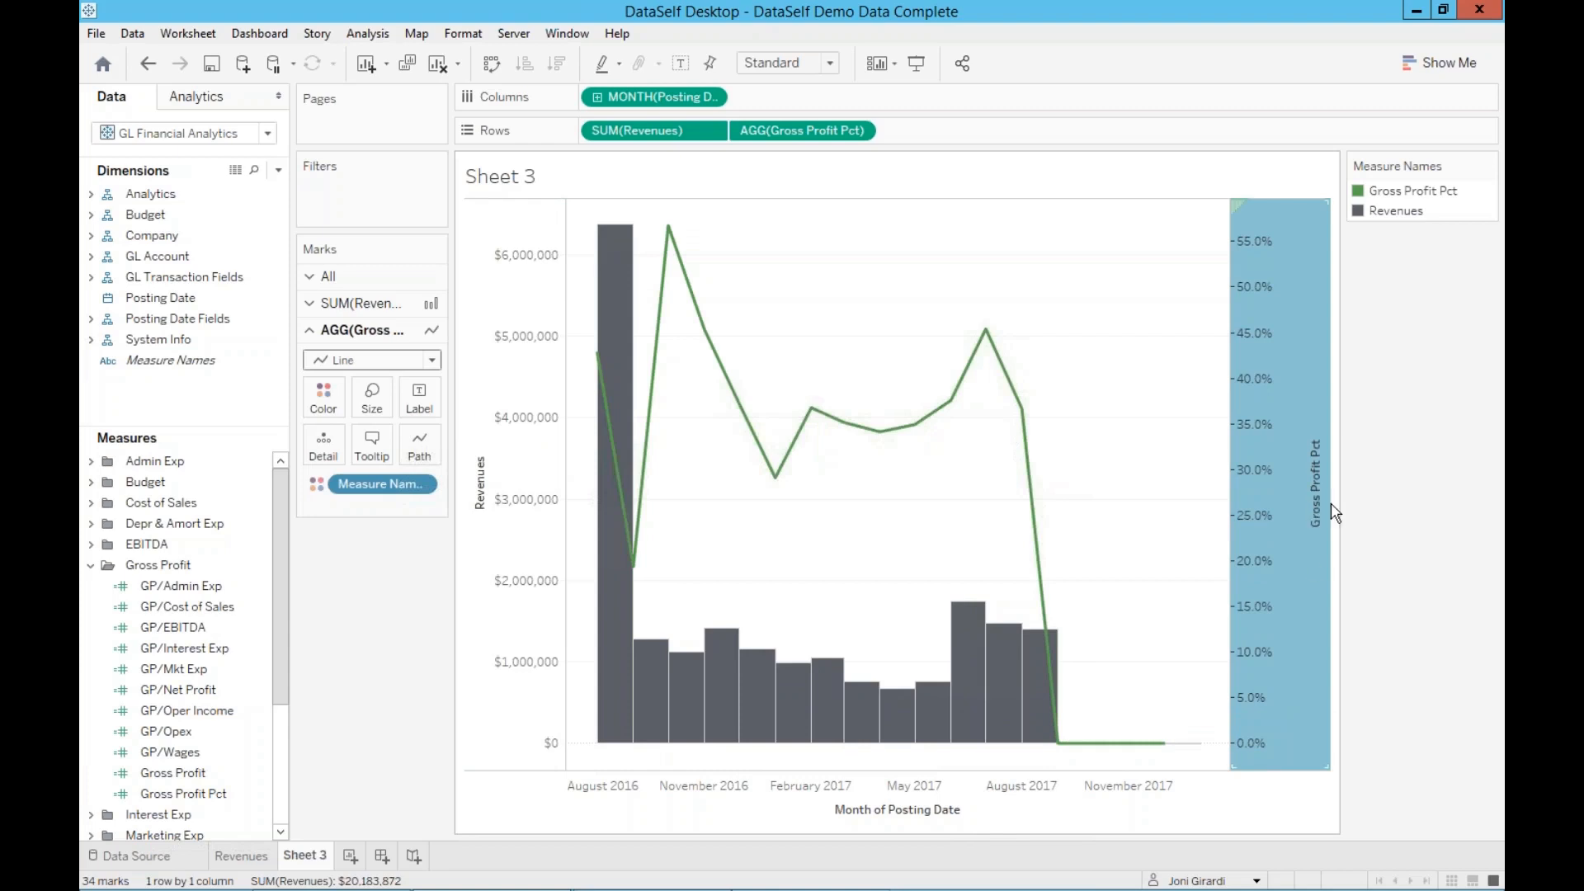
mouse_move(1371, 516)
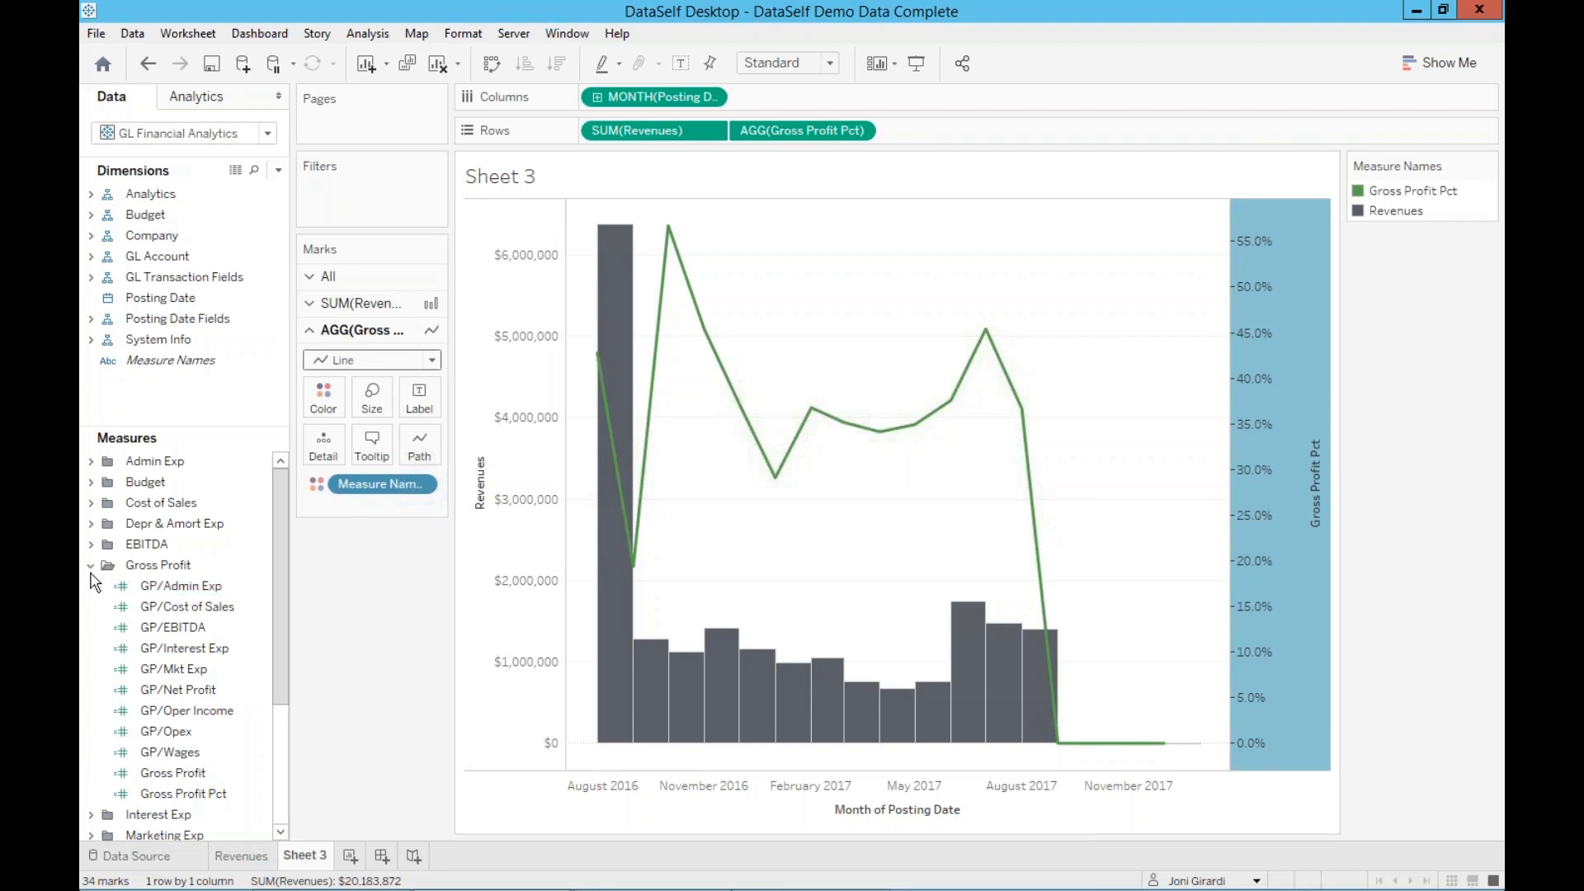
Add Net Profit Pct as a new row and draw it as a dual-axis line on the net profit bars
left_click(93, 565)
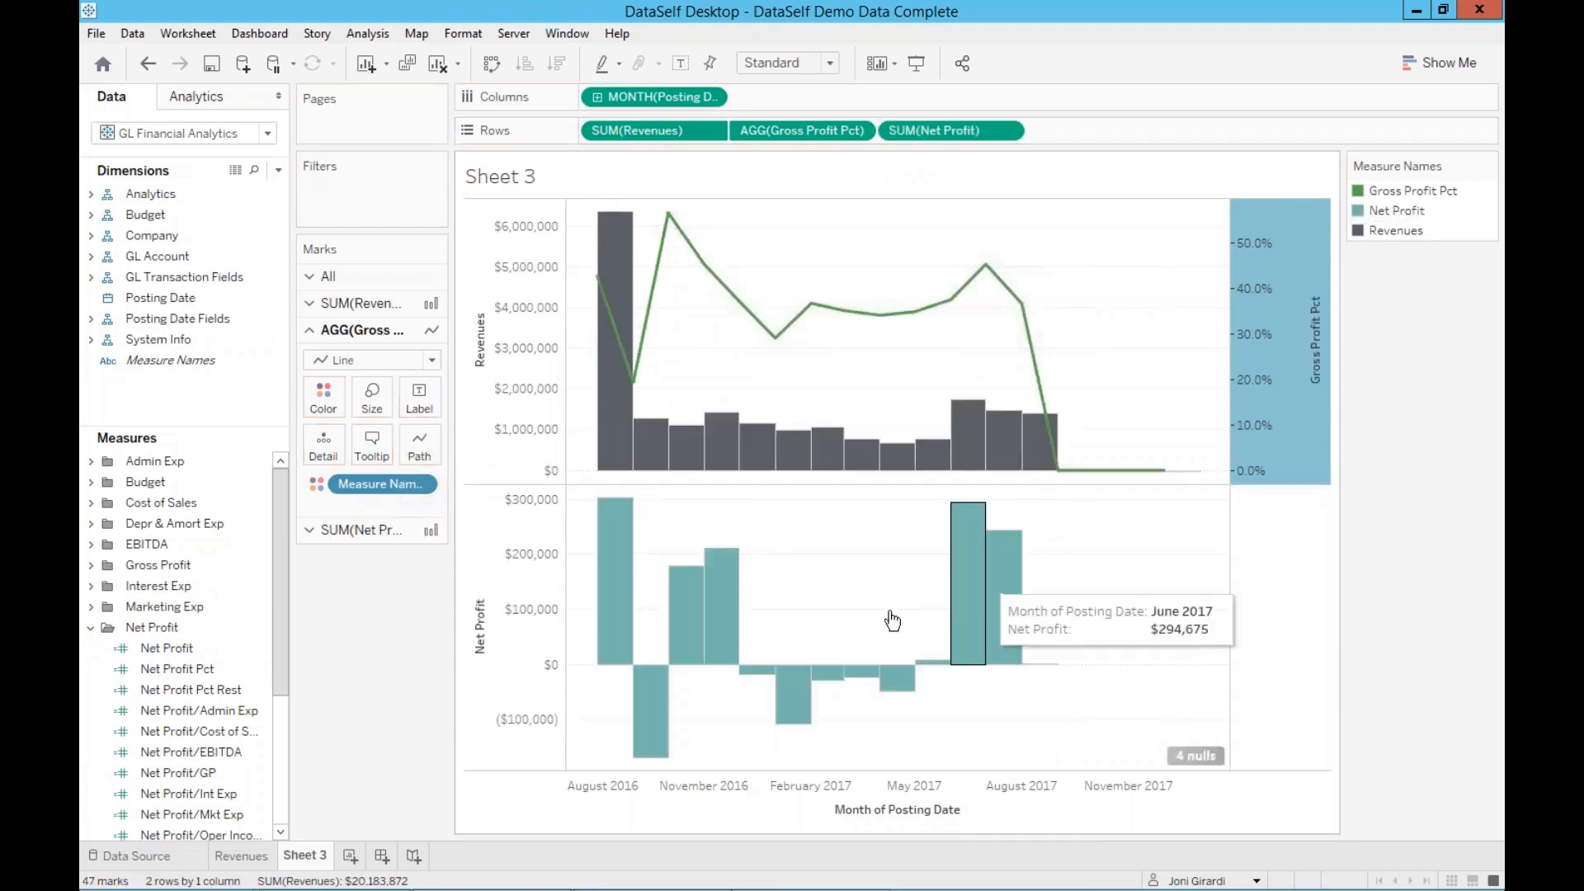
left_click(177, 668)
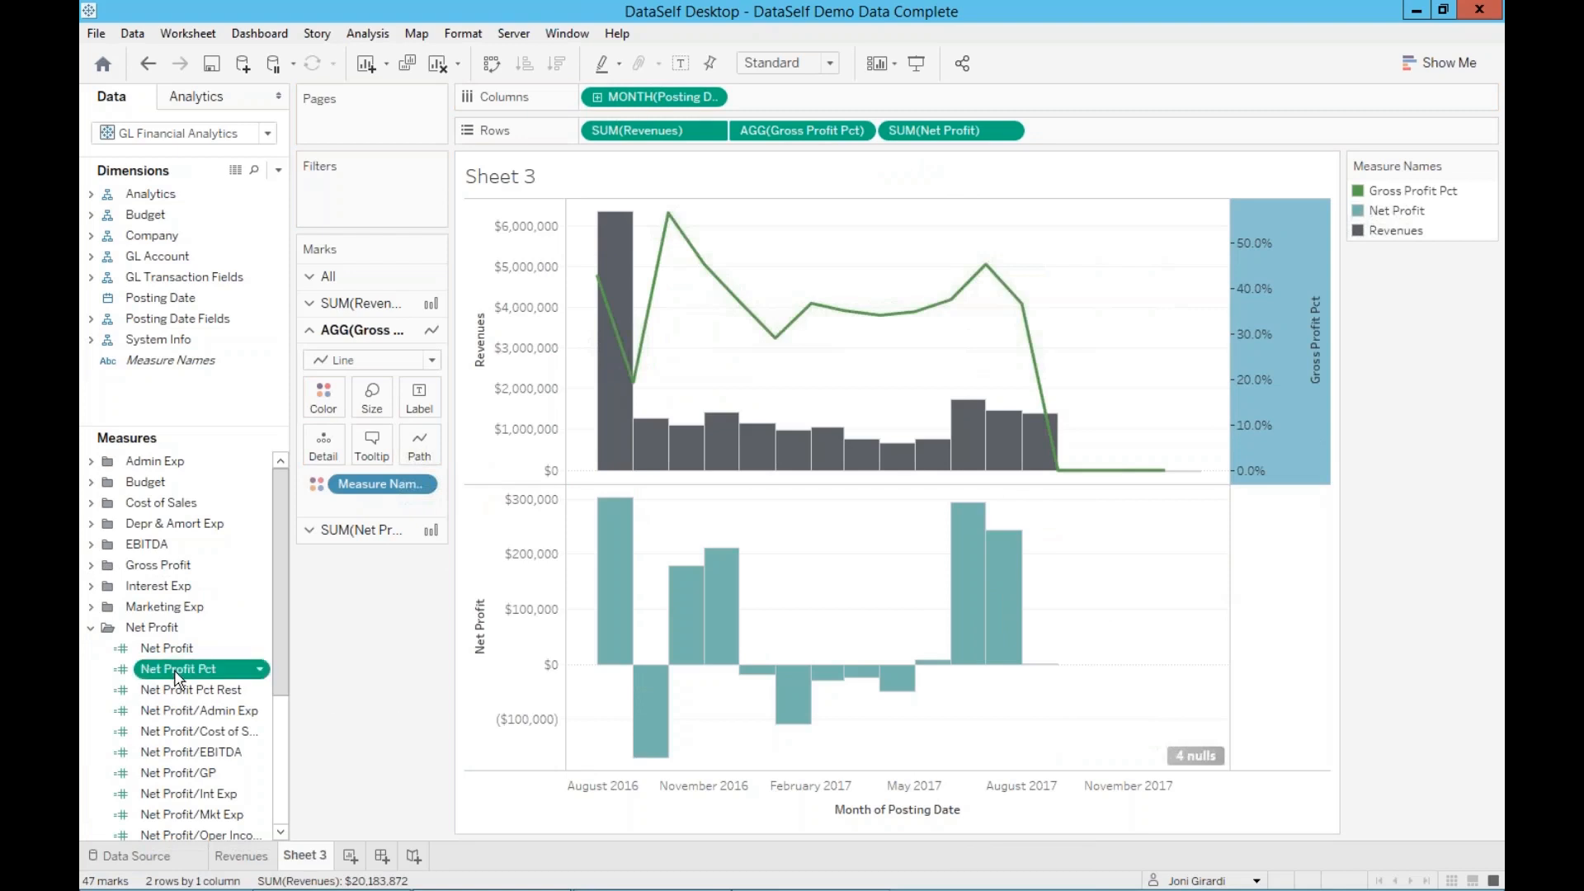
left_click_drag(178, 668, 1101, 139)
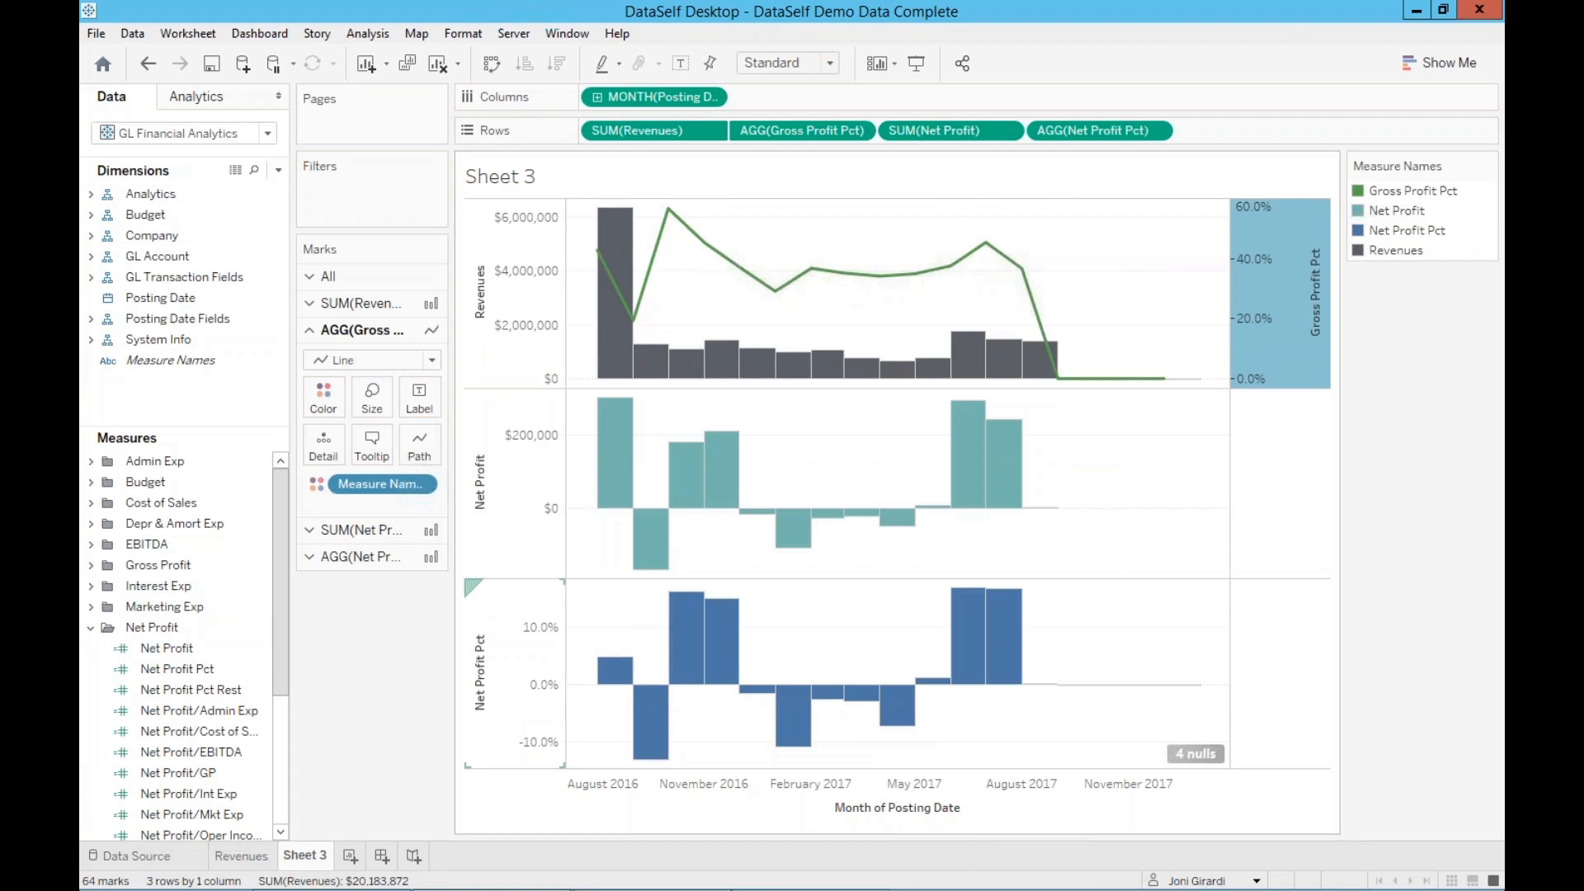
right_click(480, 672)
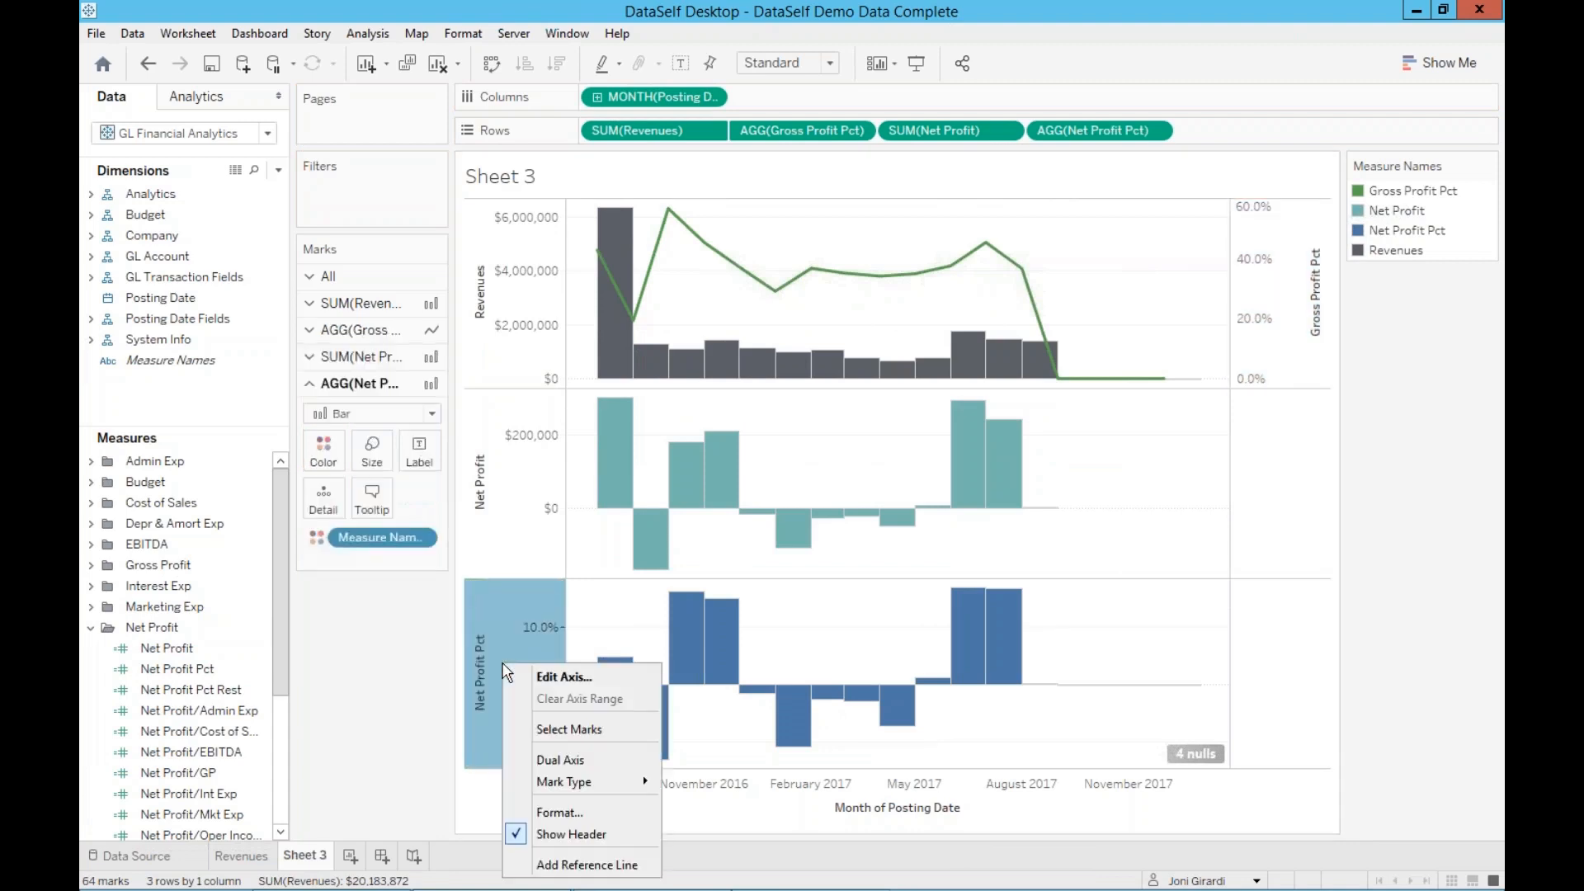
left_click(561, 759)
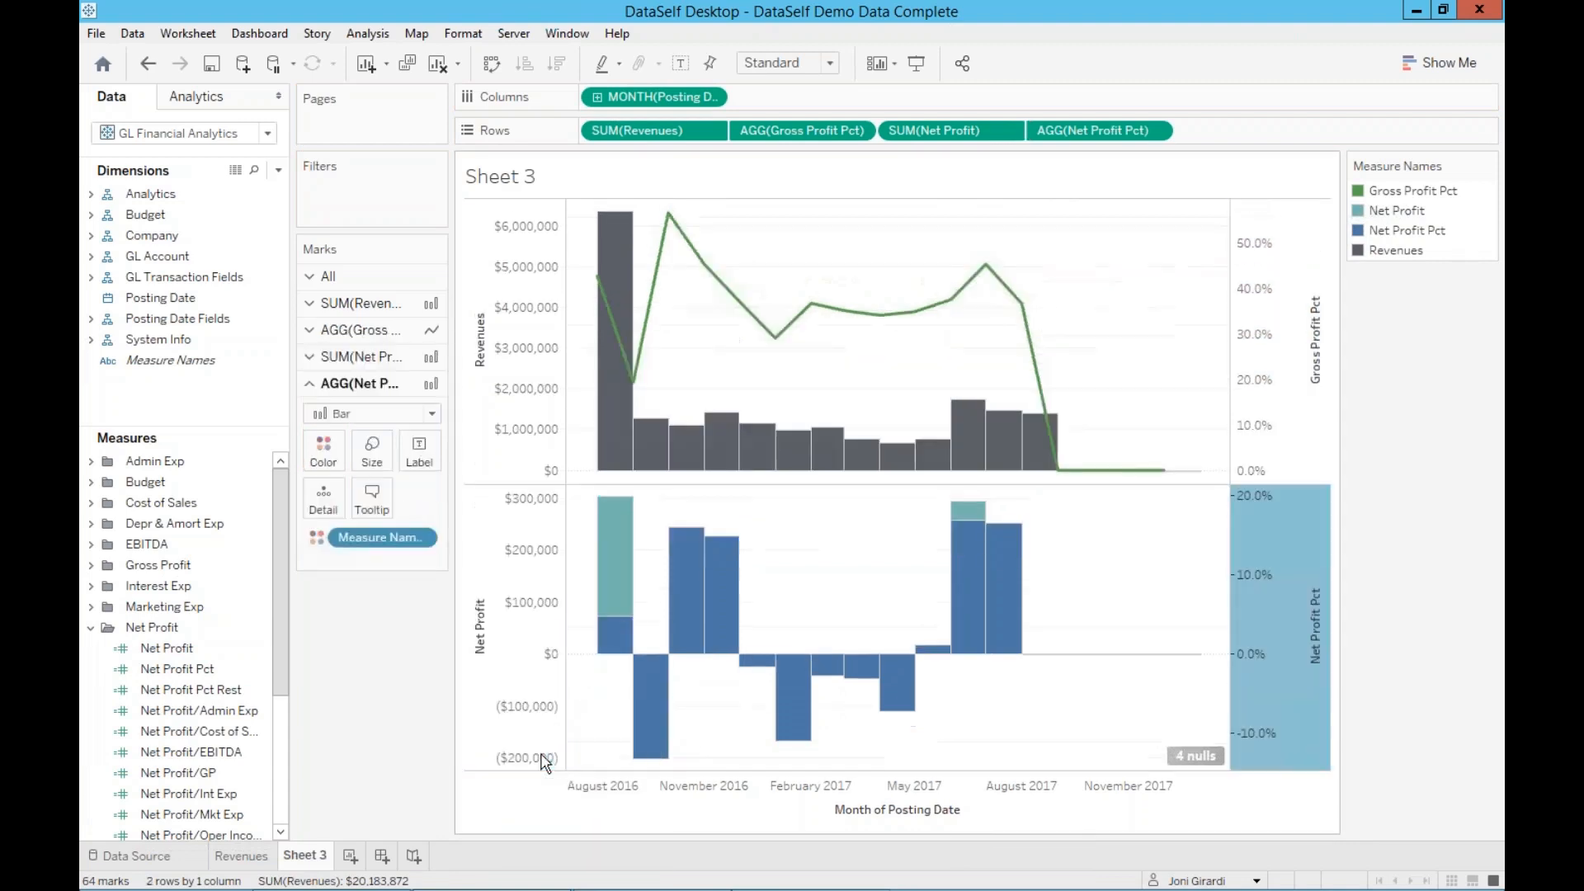
left_click(431, 413)
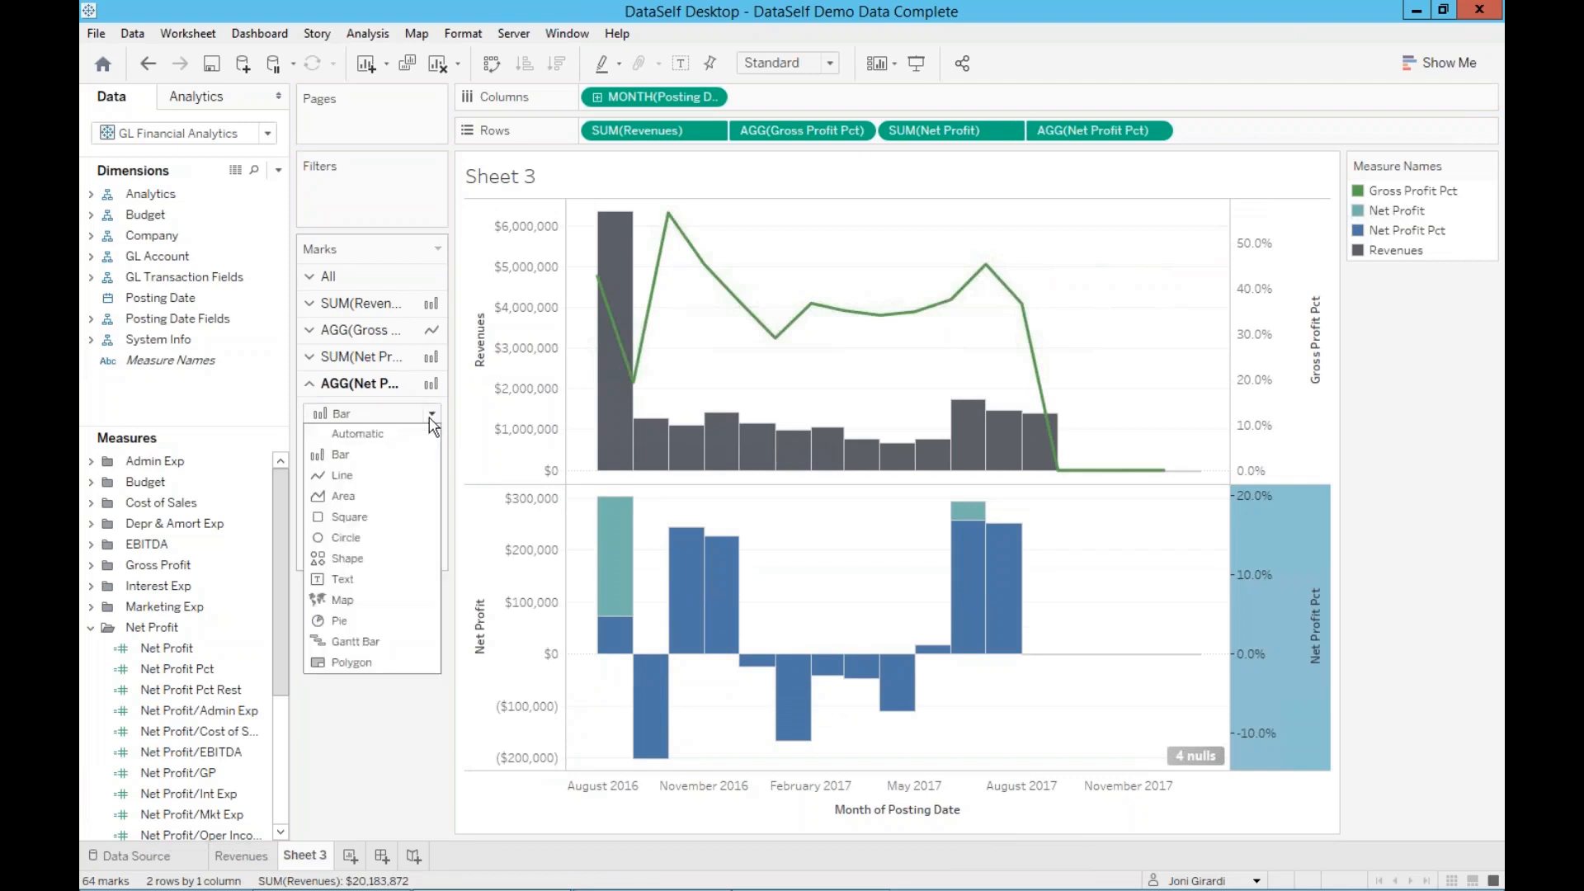
left_click(342, 475)
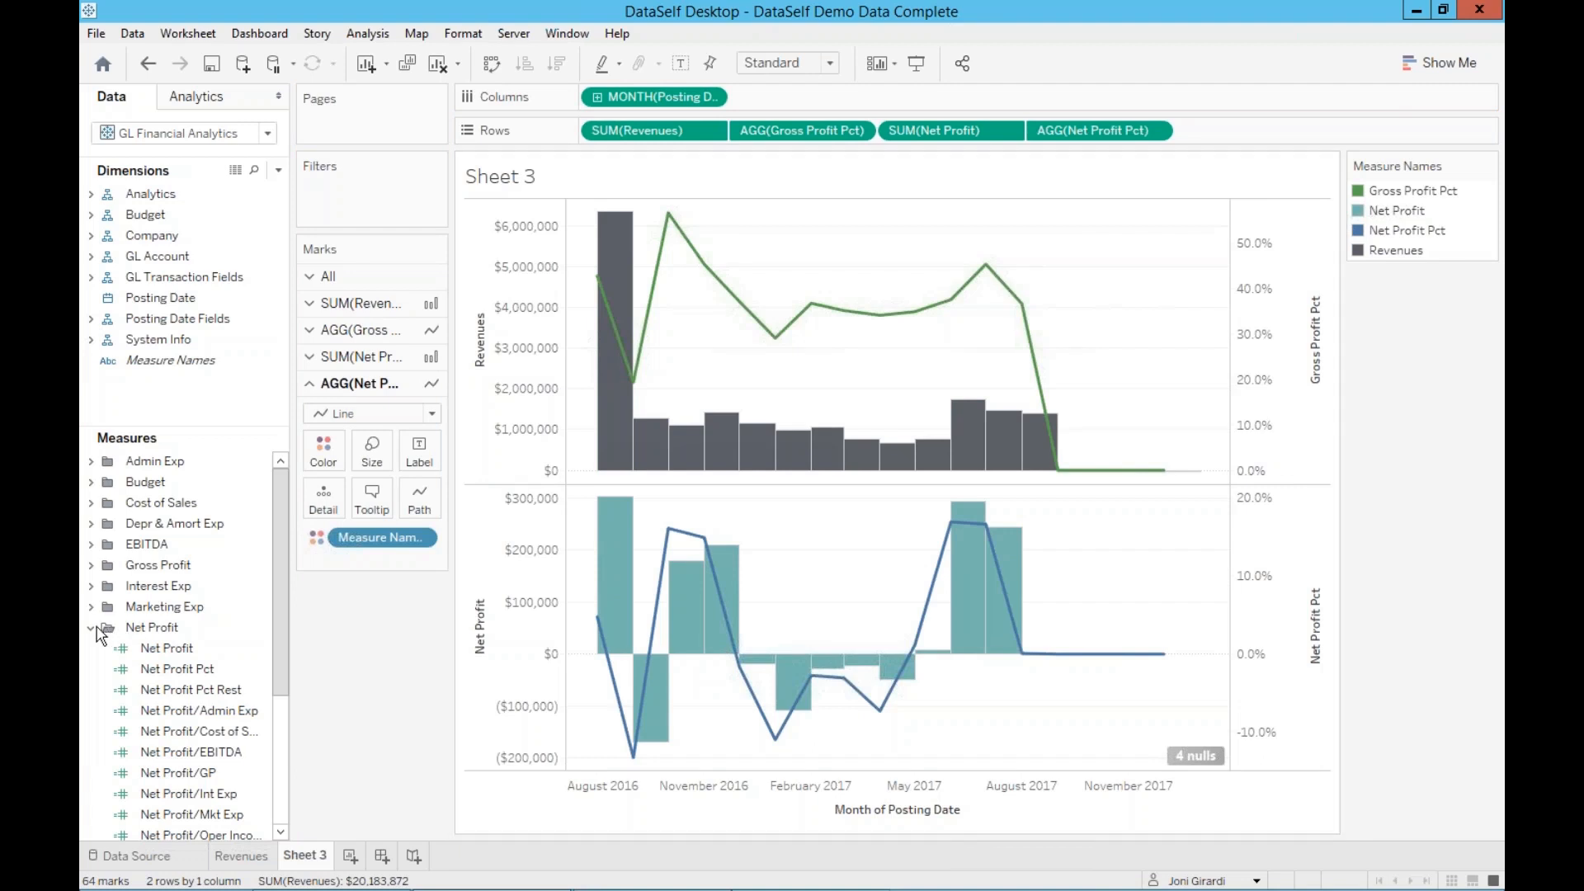
left_click(92, 627)
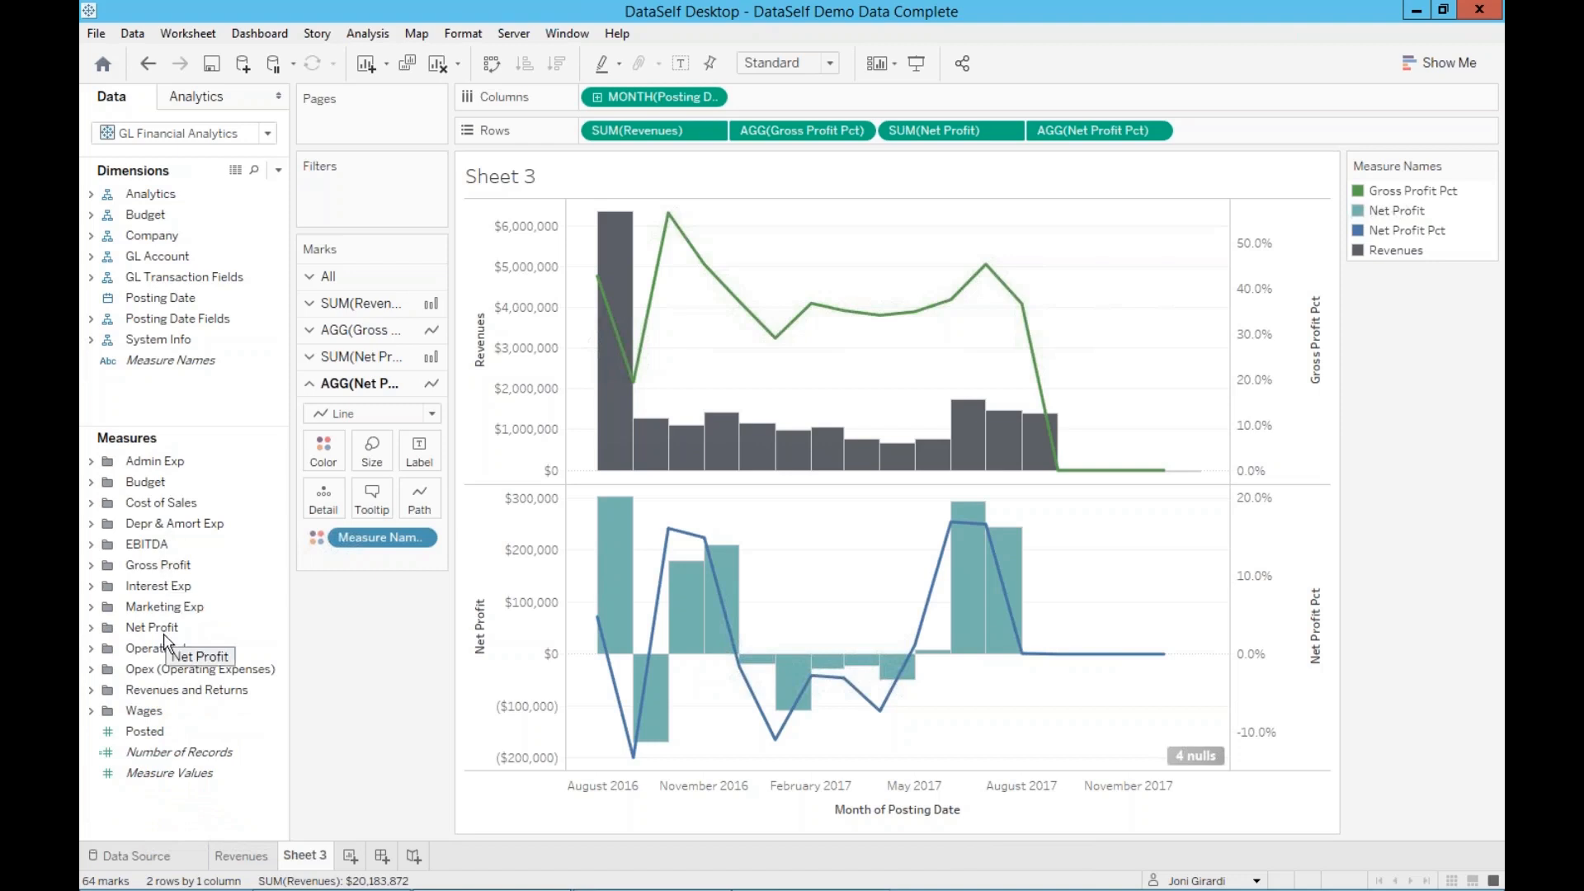
mouse_move(173, 646)
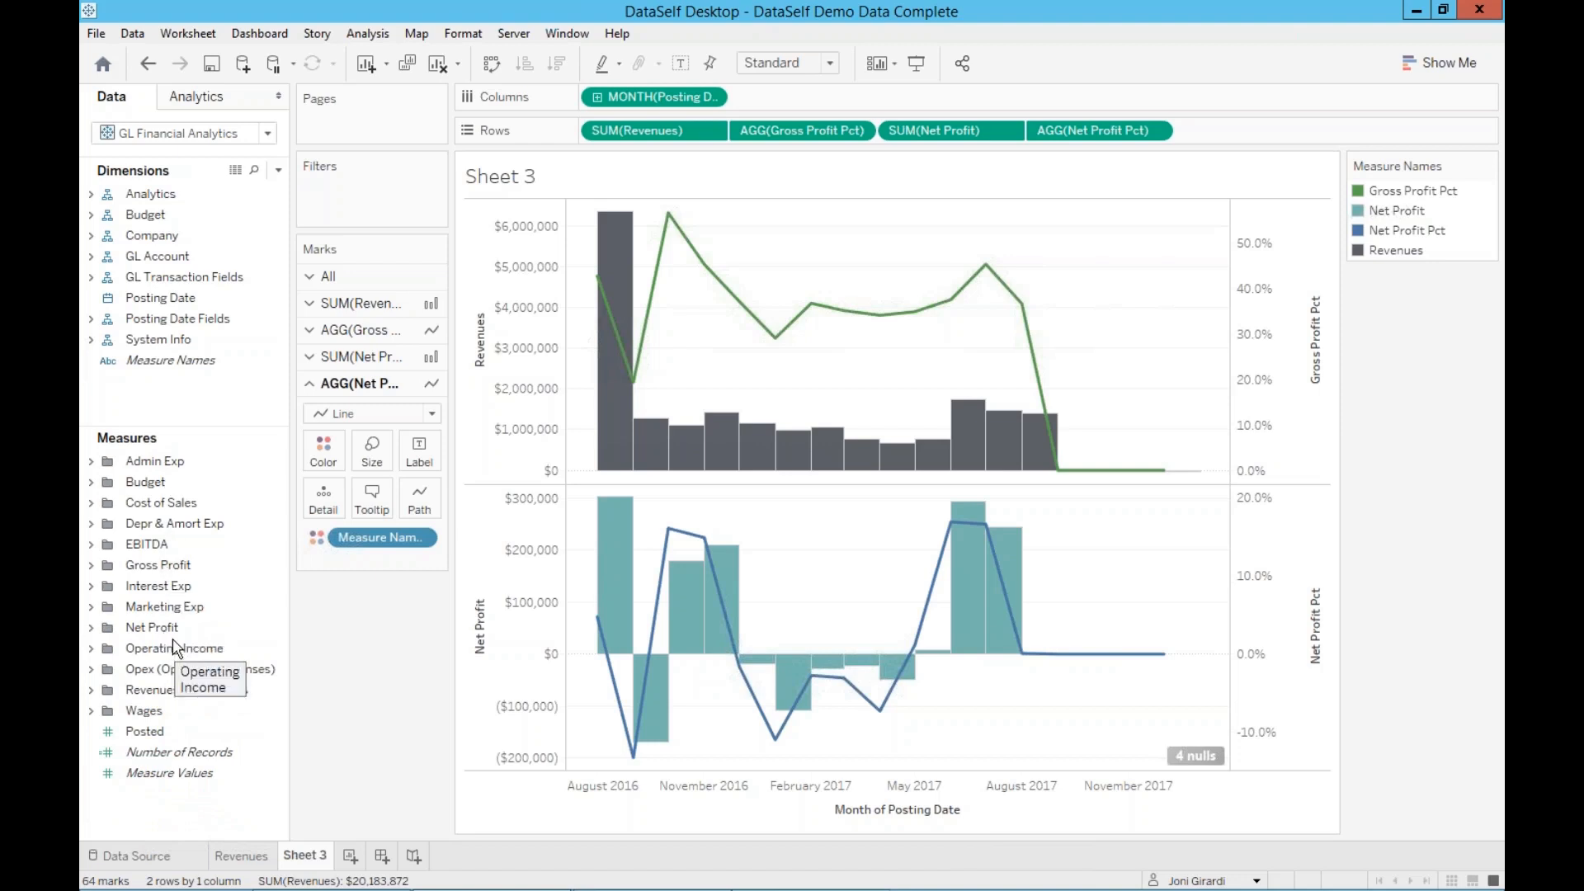